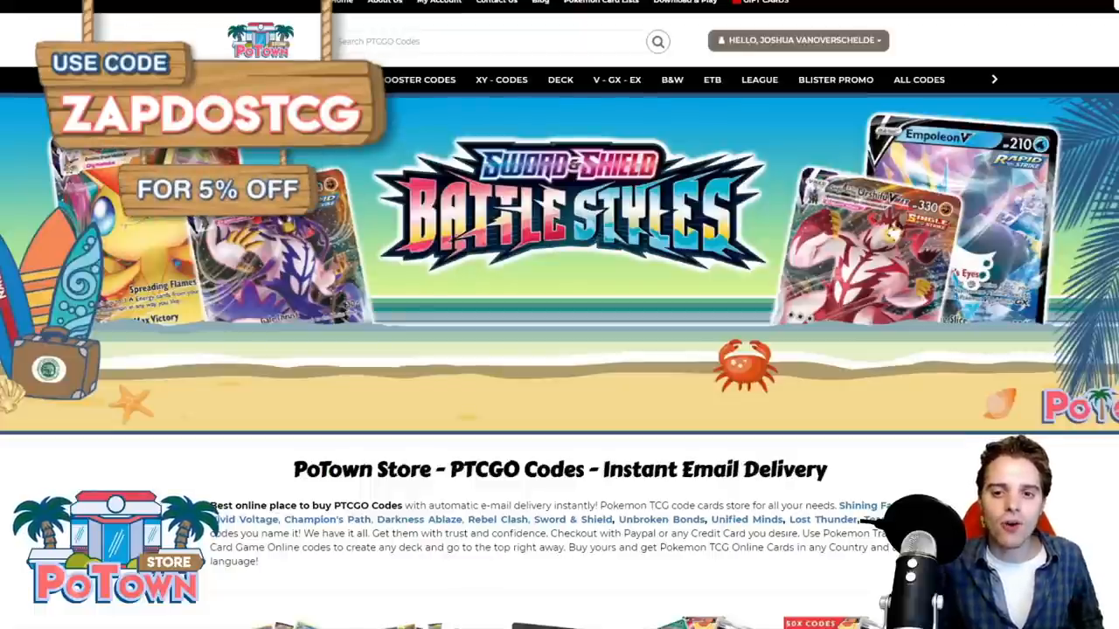
# Step: Read down through the 'Chilling Reign, June's English TCG Set!' news article
pyautogui.scroll(-3)
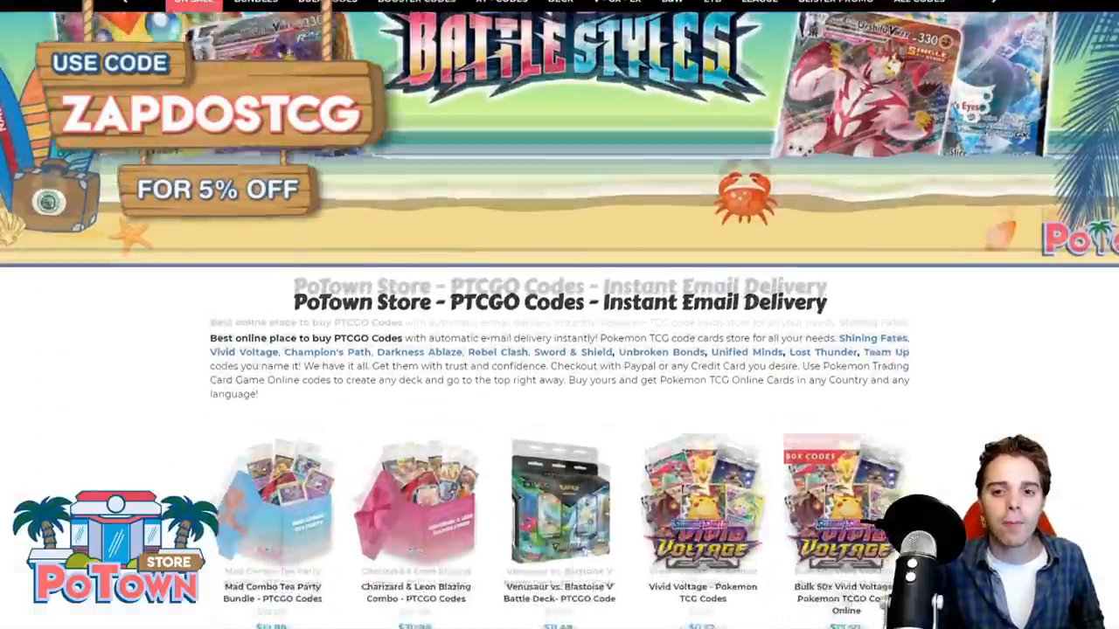
pyautogui.scroll(-3)
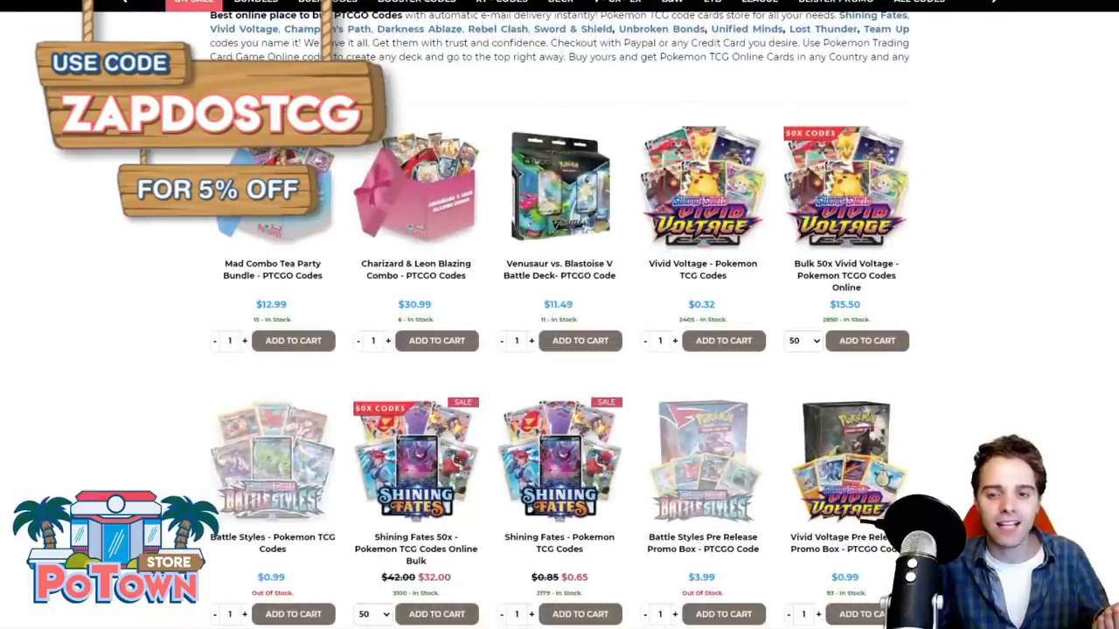
pyautogui.scroll(-3)
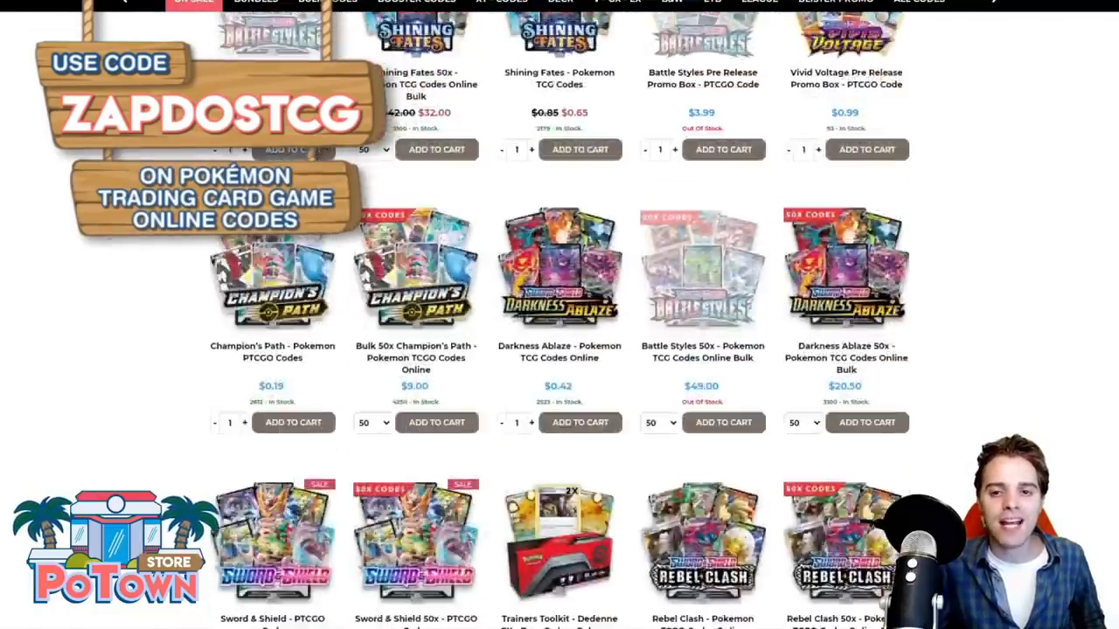
pyautogui.scroll(-3)
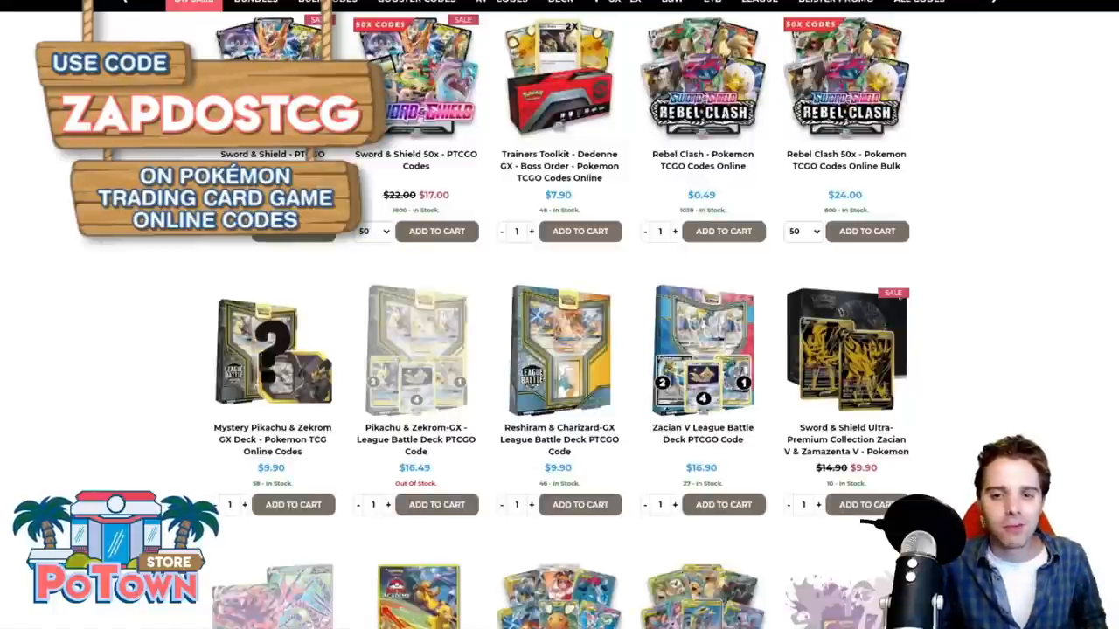
pyautogui.scroll(-3)
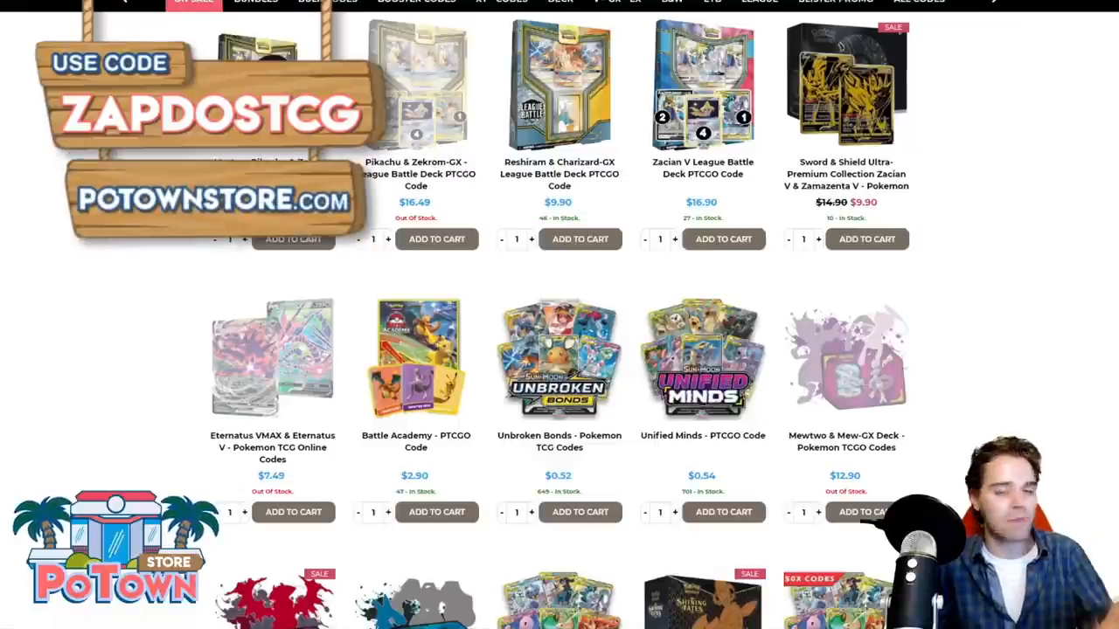
pyautogui.scroll(-3)
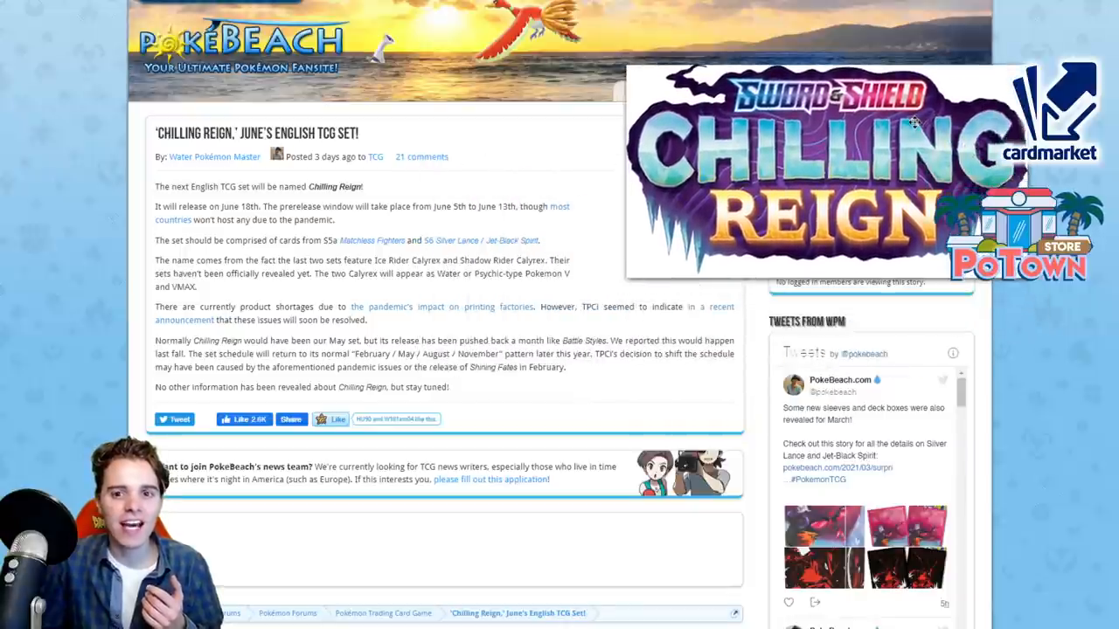
pyautogui.moveTo(700, 420)
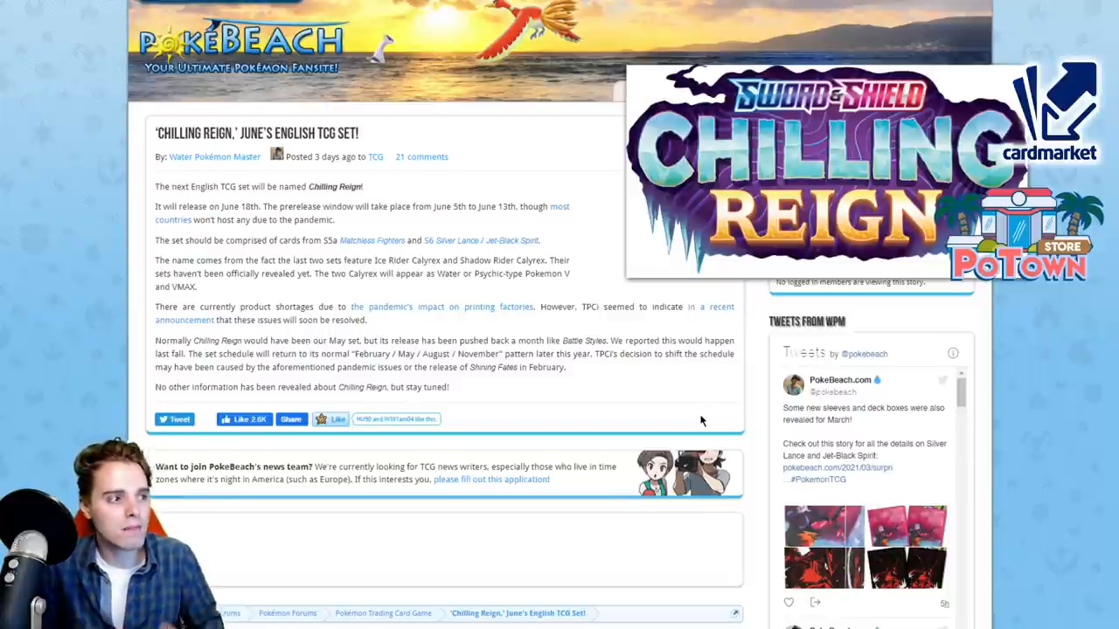
pyautogui.moveTo(756, 433)
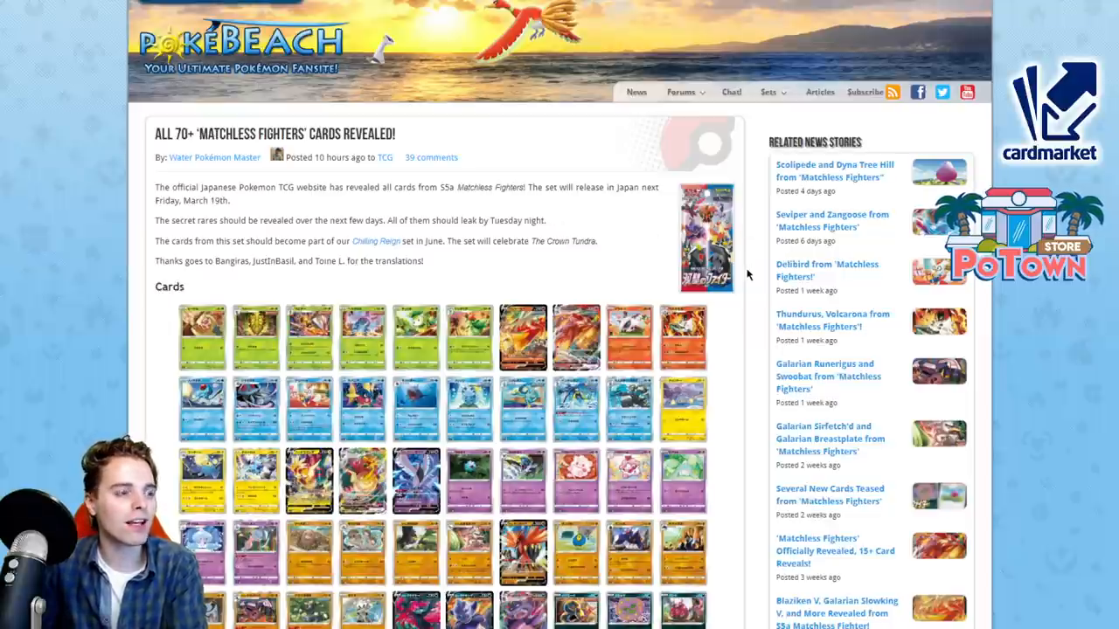
# Step: Scroll past the card grid to the Translations for Weedle, Kakuna, Beedrill, Heracross and Petilil
pyautogui.scroll(-3)
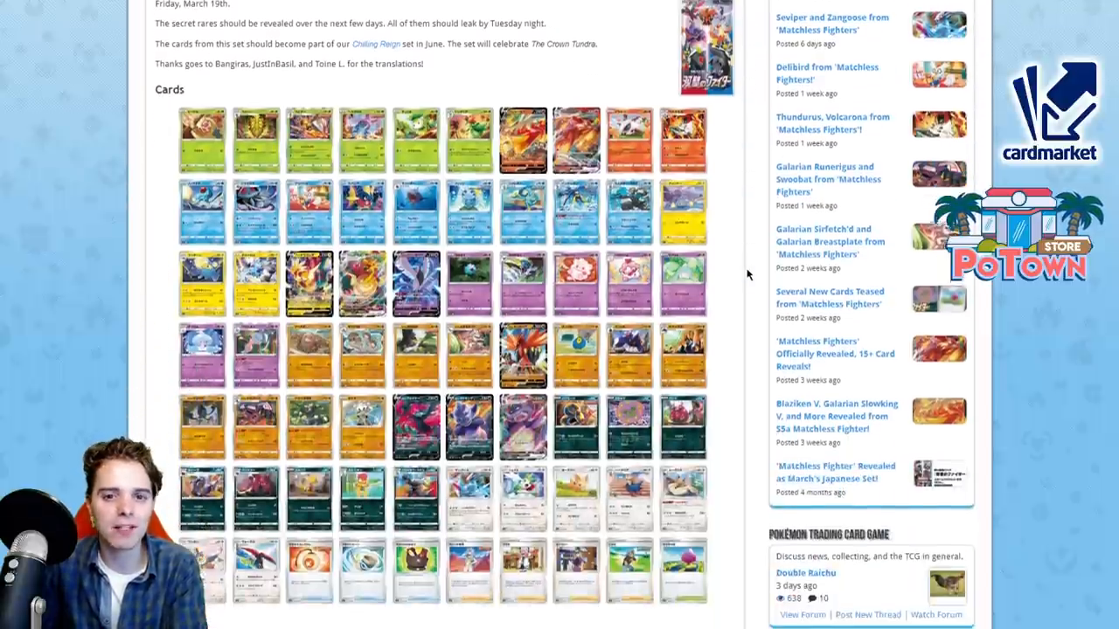
pyautogui.scroll(-3)
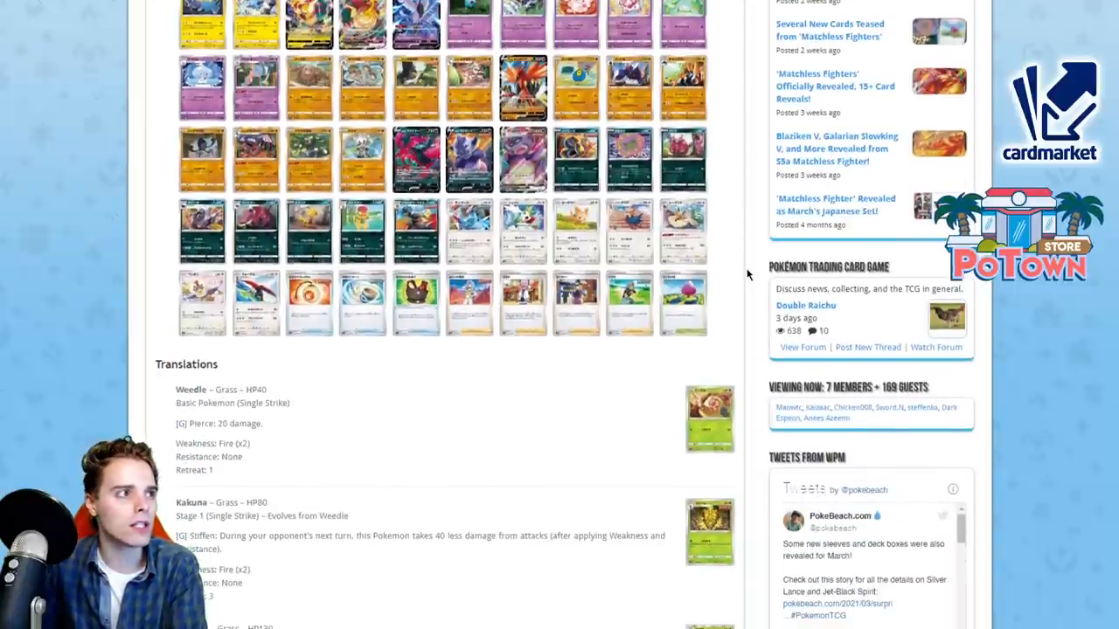
pyautogui.scroll(-3)
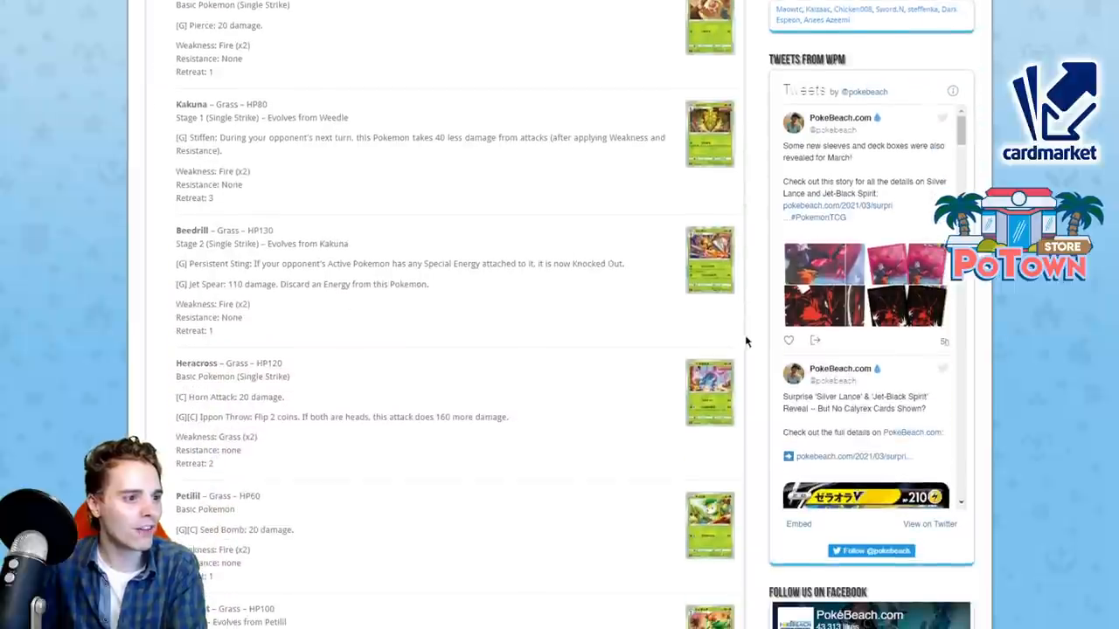
pyautogui.click(709, 260)
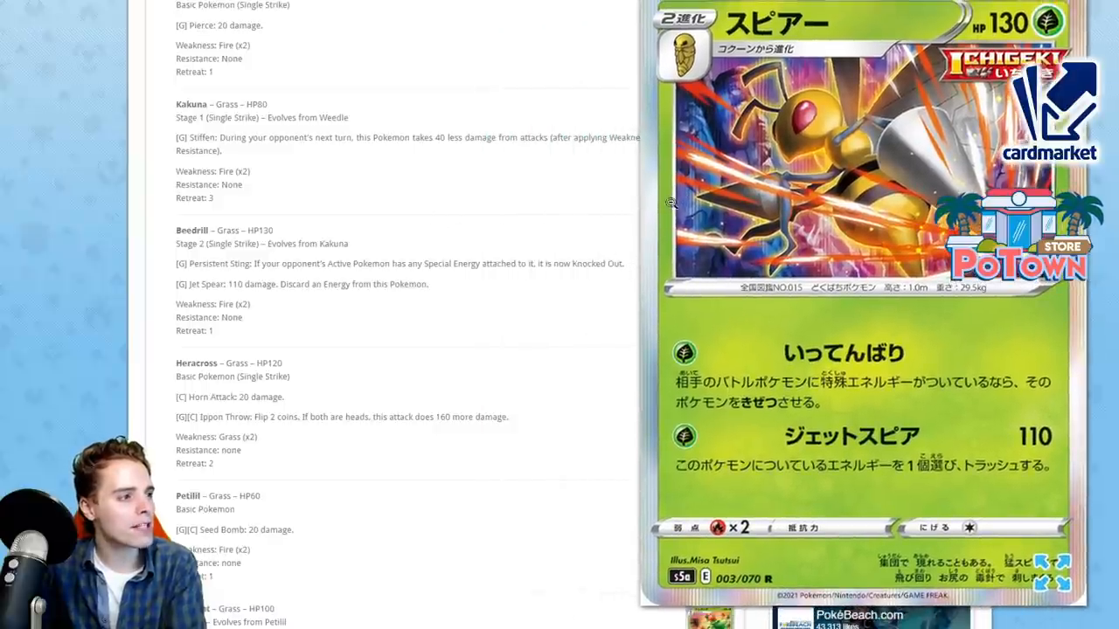
pyautogui.moveTo(466, 219)
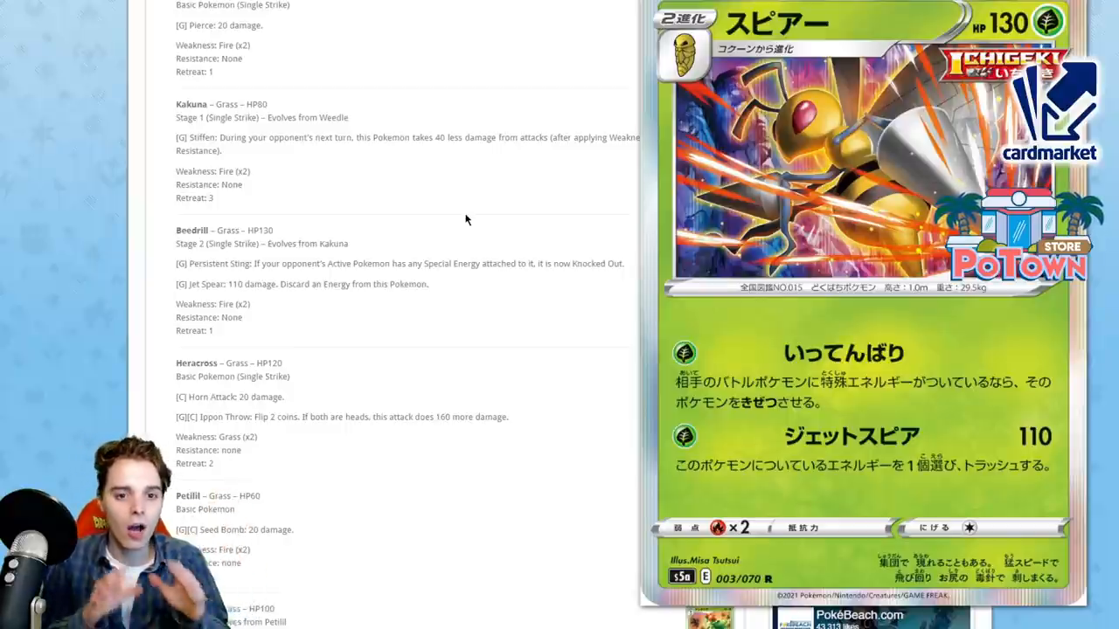
pyautogui.moveTo(578, 203)
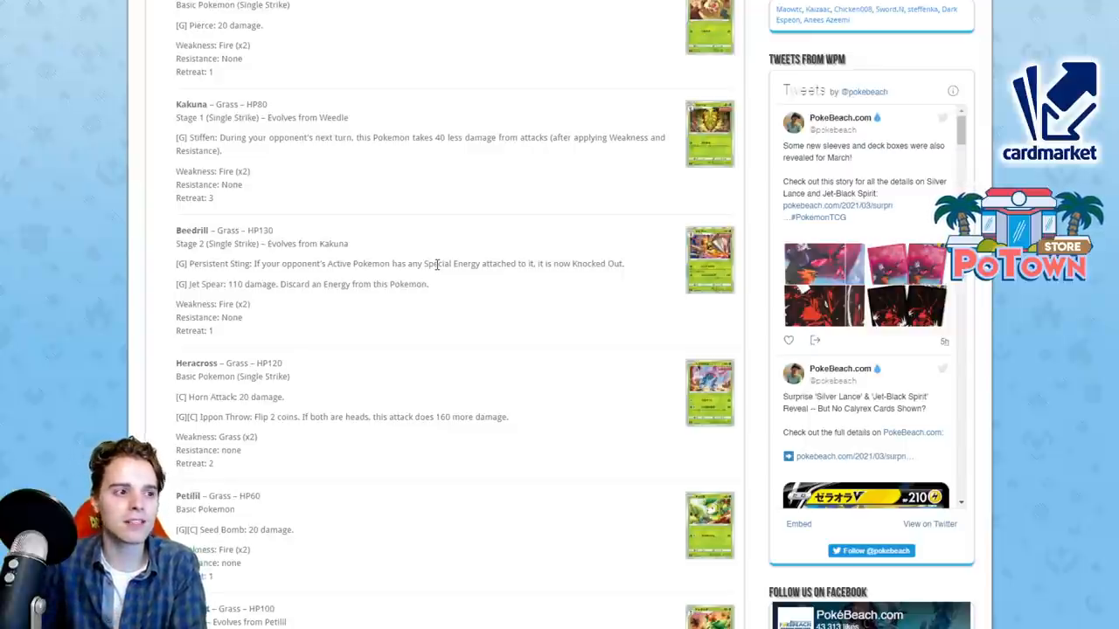
# Step: Read from Blaziken VMAX through the Fire cards to Delibird, Carvanha, Sharpedo and Sobble
pyautogui.scroll(-3)
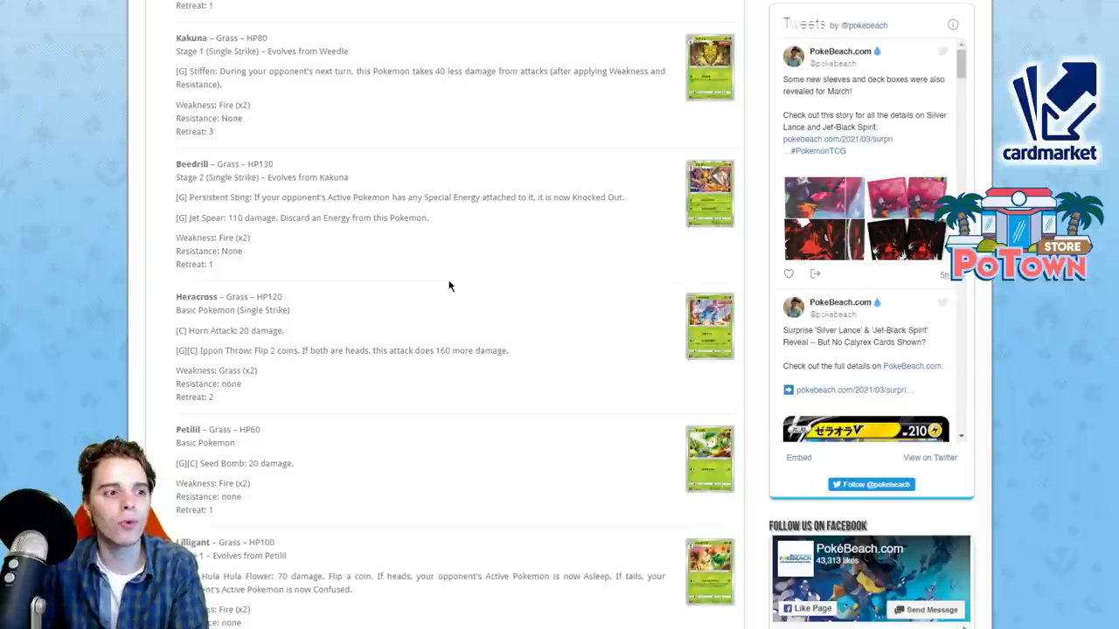
pyautogui.scroll(-3)
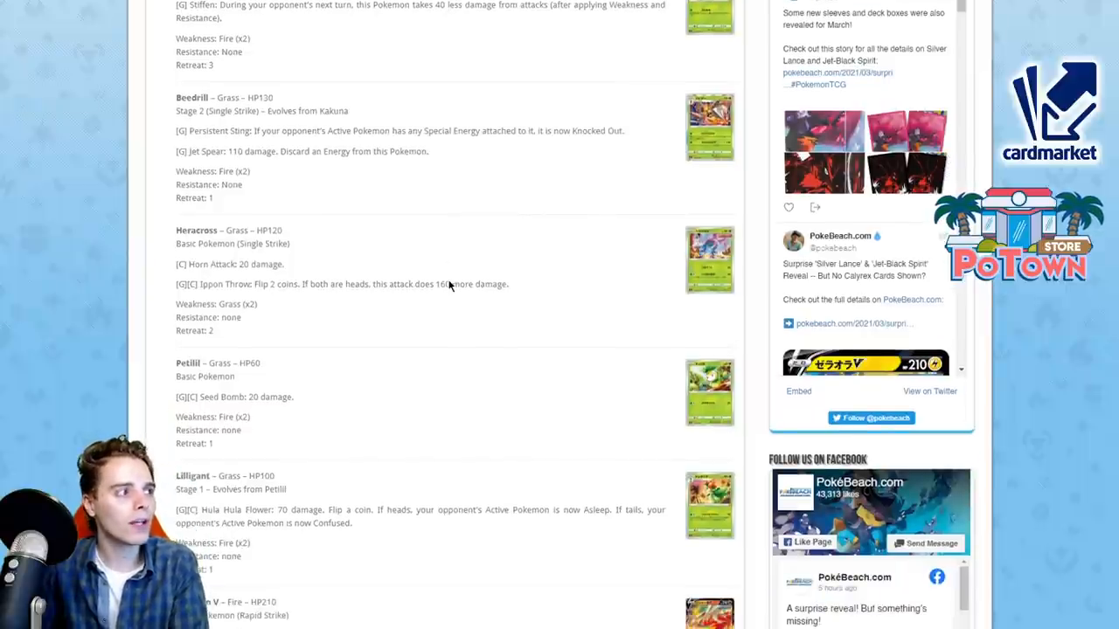
pyautogui.scroll(-3)
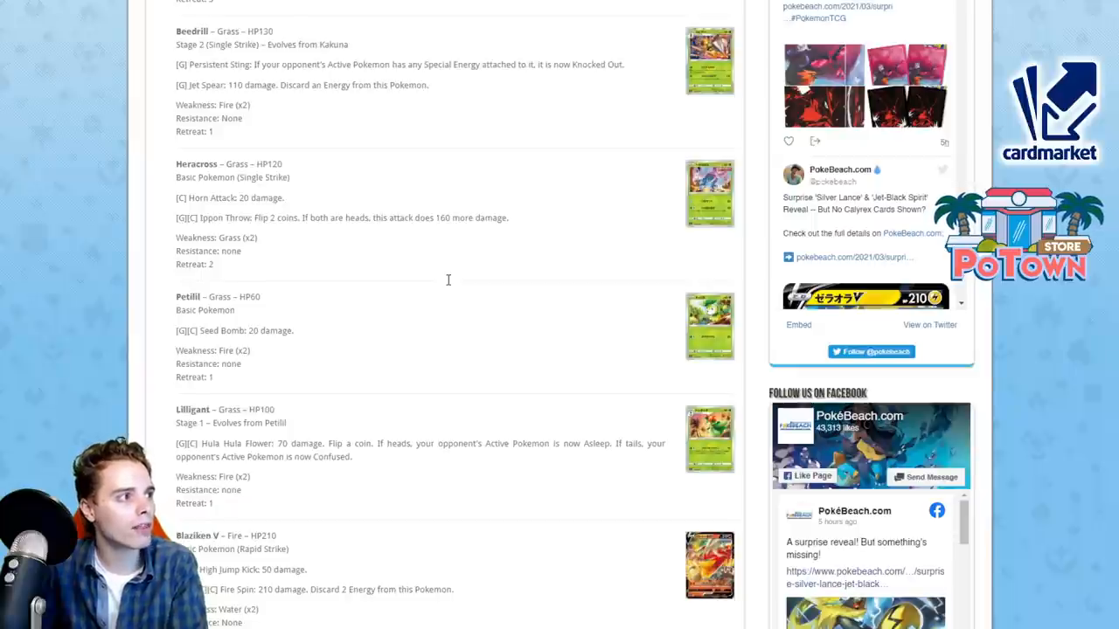
pyautogui.scroll(-3)
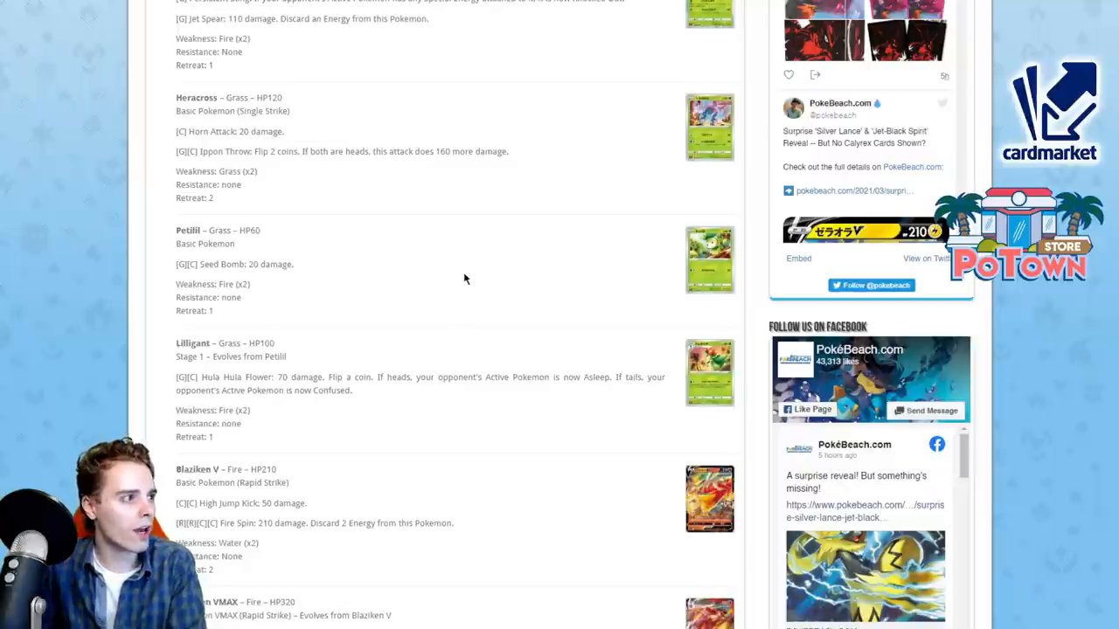
pyautogui.click(709, 127)
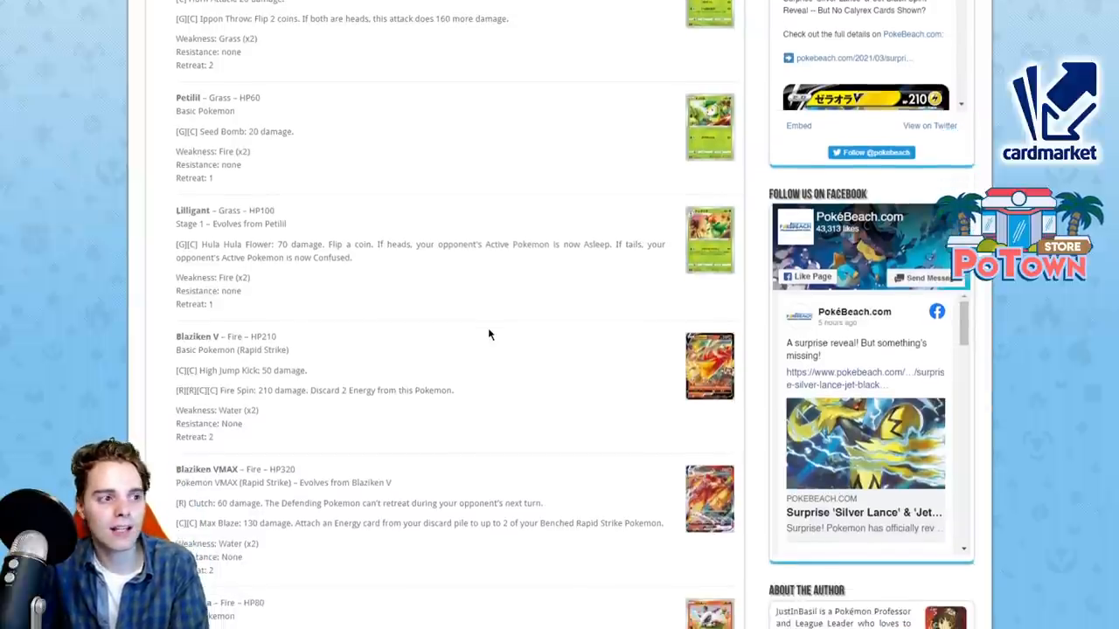
pyautogui.scroll(-3)
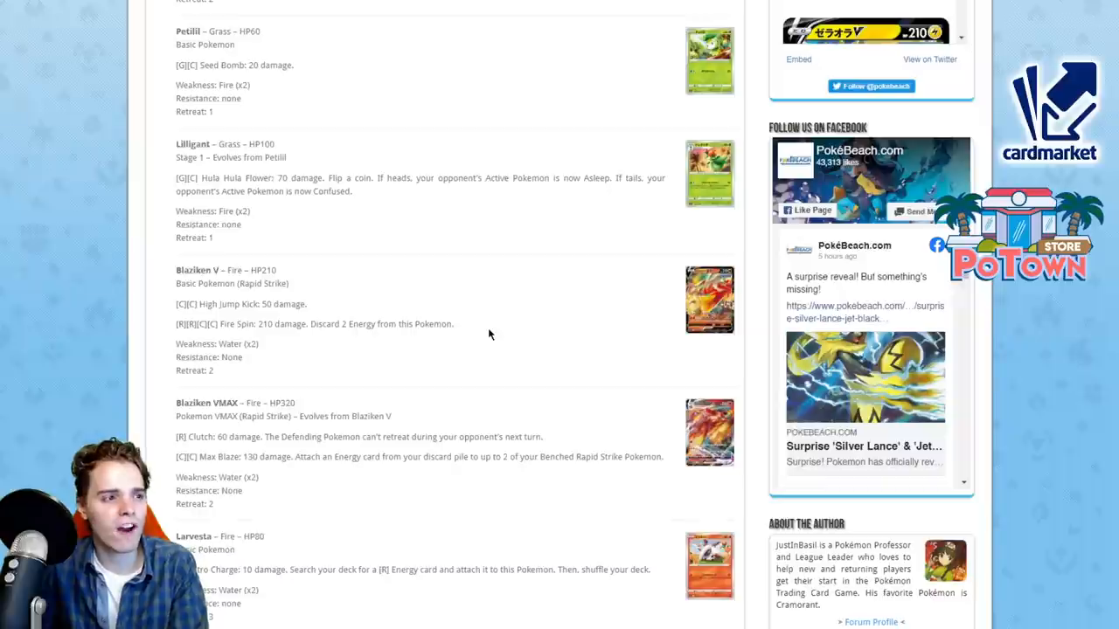
pyautogui.scroll(-3)
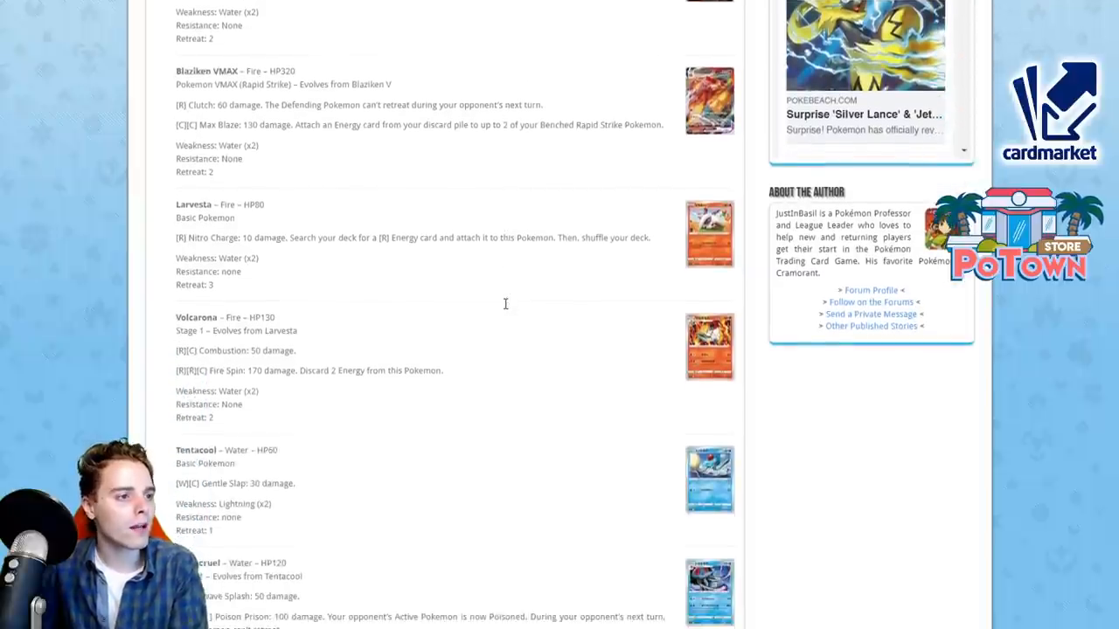
pyautogui.scroll(-3)
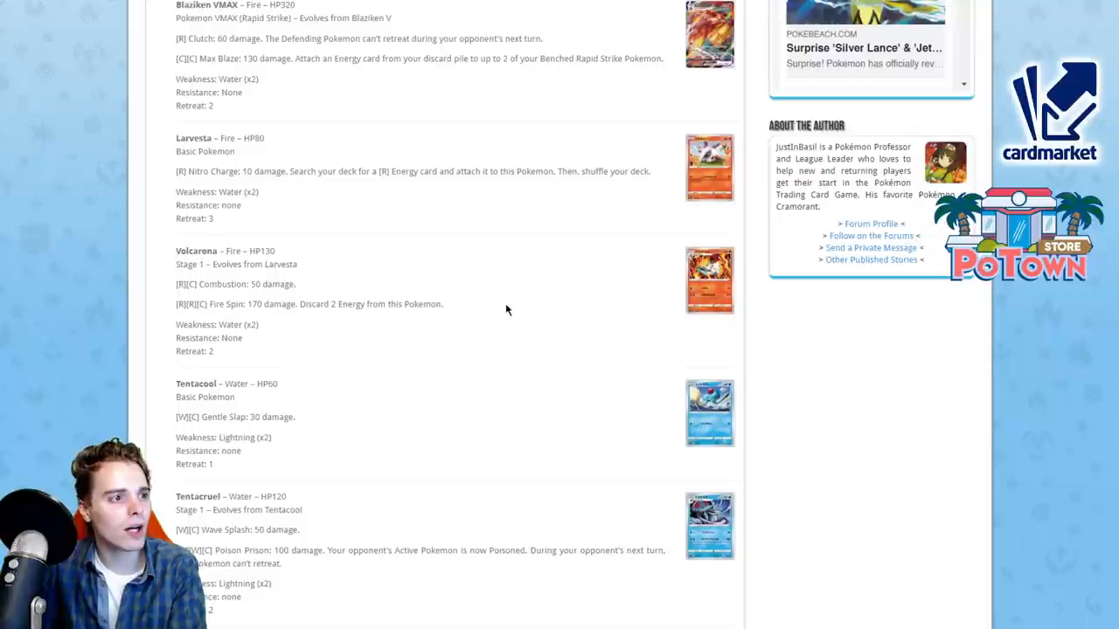
pyautogui.scroll(-3)
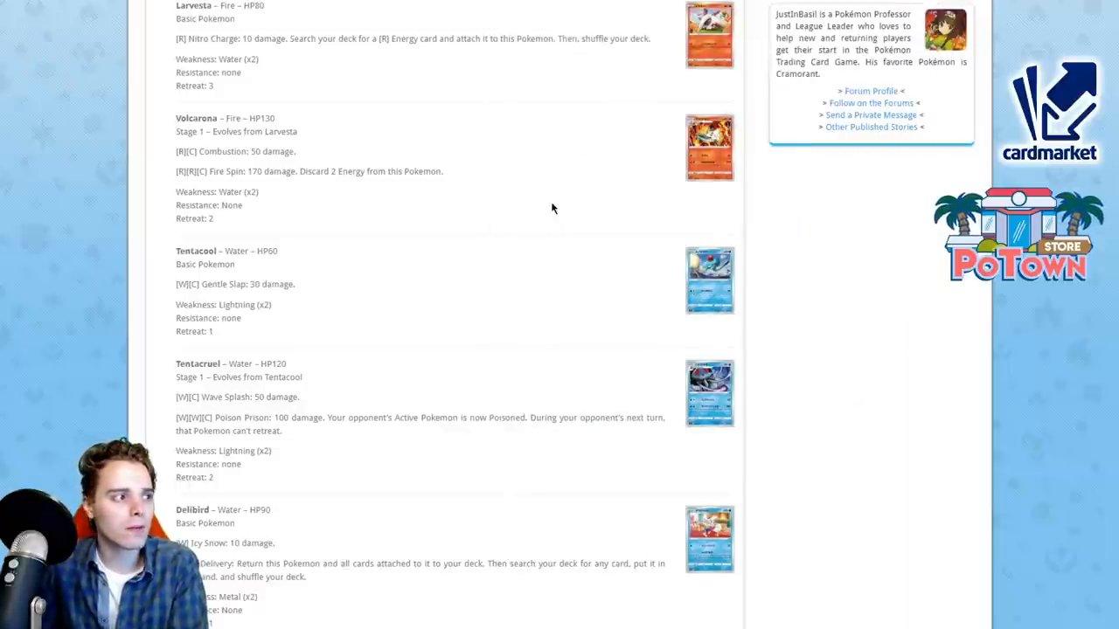
pyautogui.scroll(-3)
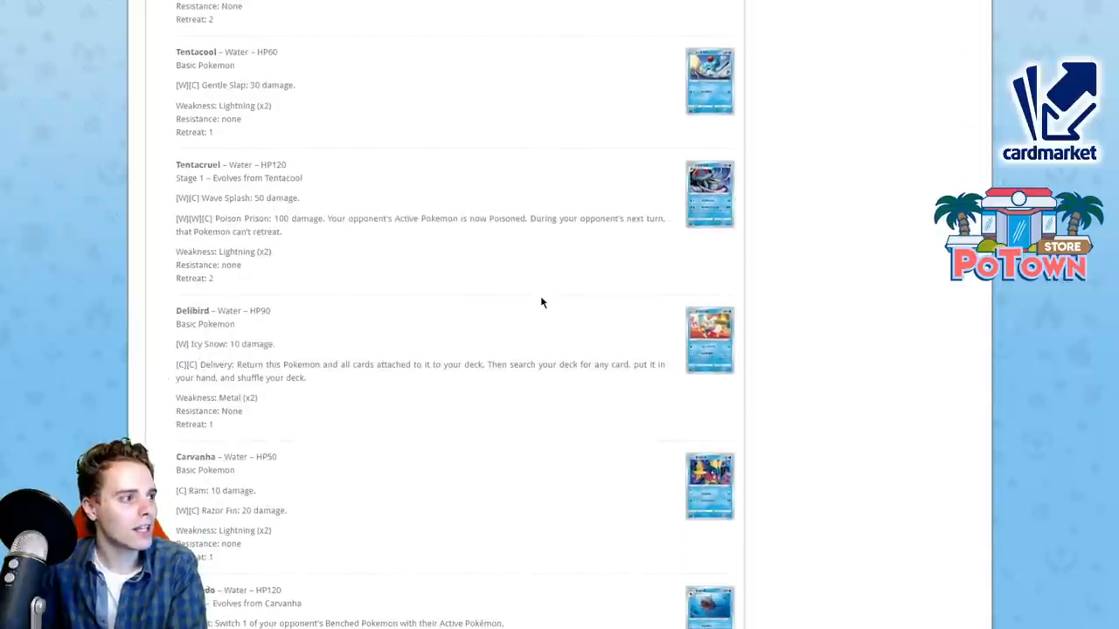
pyautogui.scroll(-3)
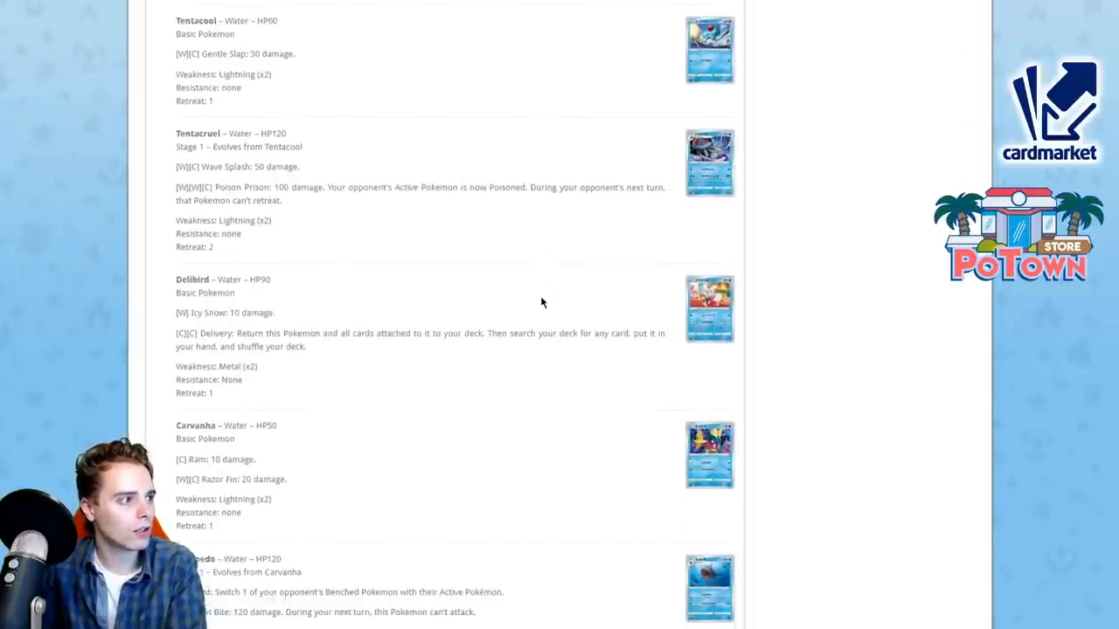
pyautogui.scroll(-3)
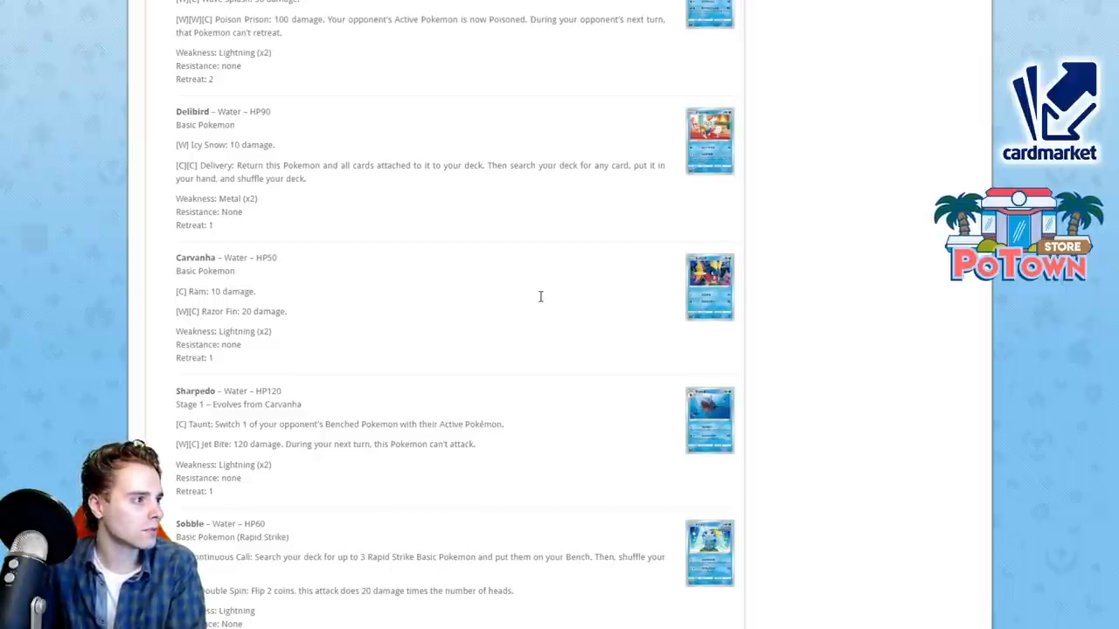
# Step: Continue past Carvanha and Sharpedo to Sobble, Drizzile, Inteleon and Rapid Strike Urshifu
pyautogui.click(709, 141)
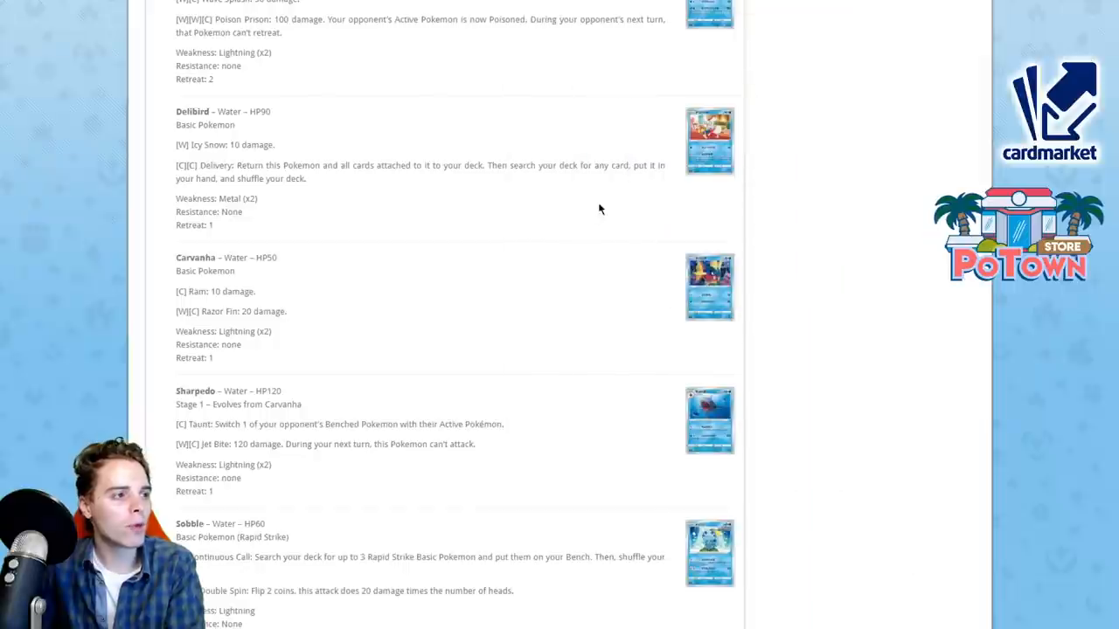
pyautogui.moveTo(585, 218)
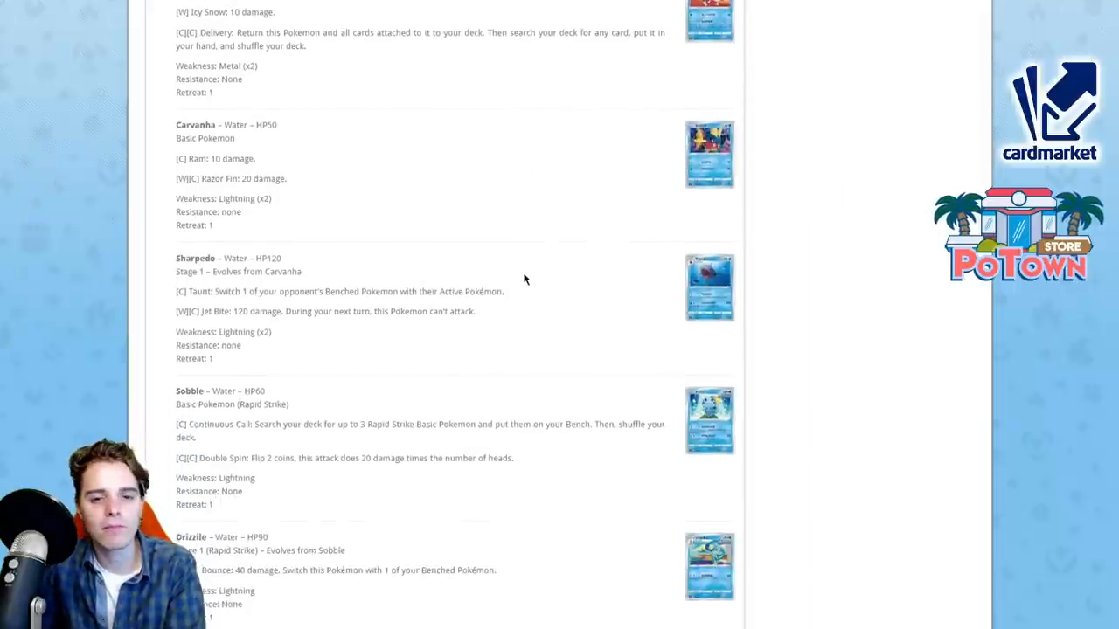
pyautogui.scroll(-3)
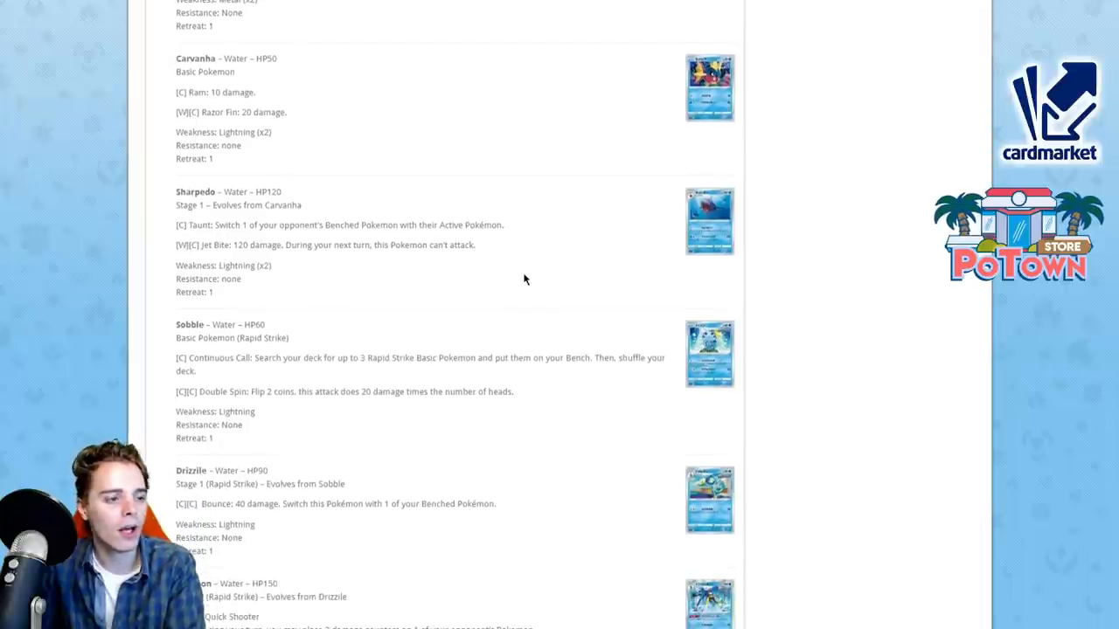
pyautogui.scroll(-3)
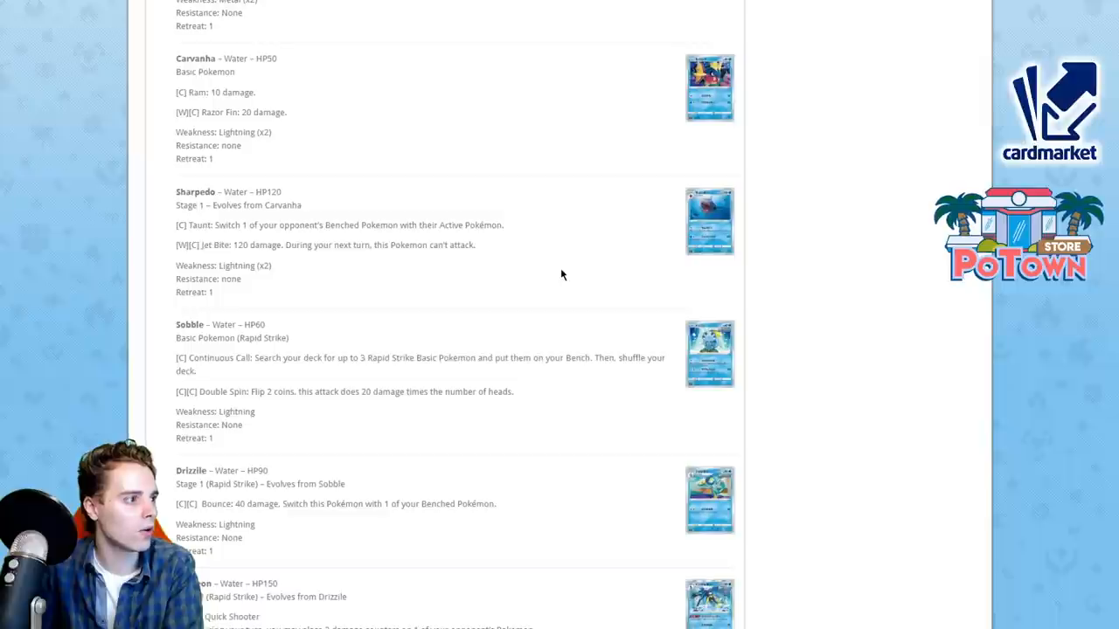
pyautogui.scroll(-3)
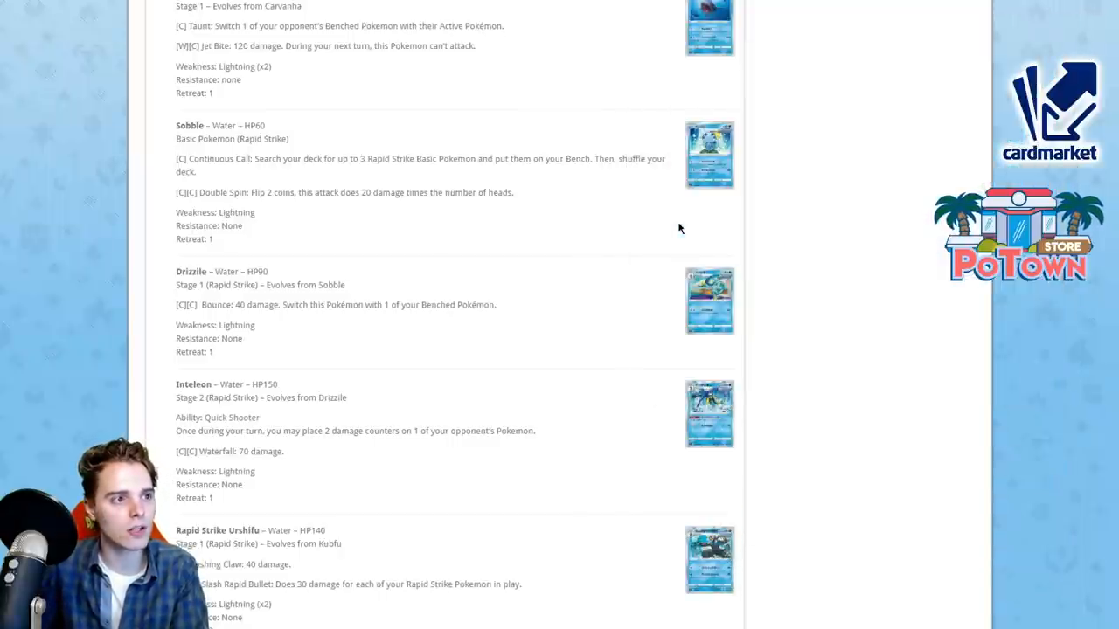
# Step: View the Japanese Inteleon card enlarged, then continue to Chinchou, Lanturn and Thundurus
pyautogui.scroll(-3)
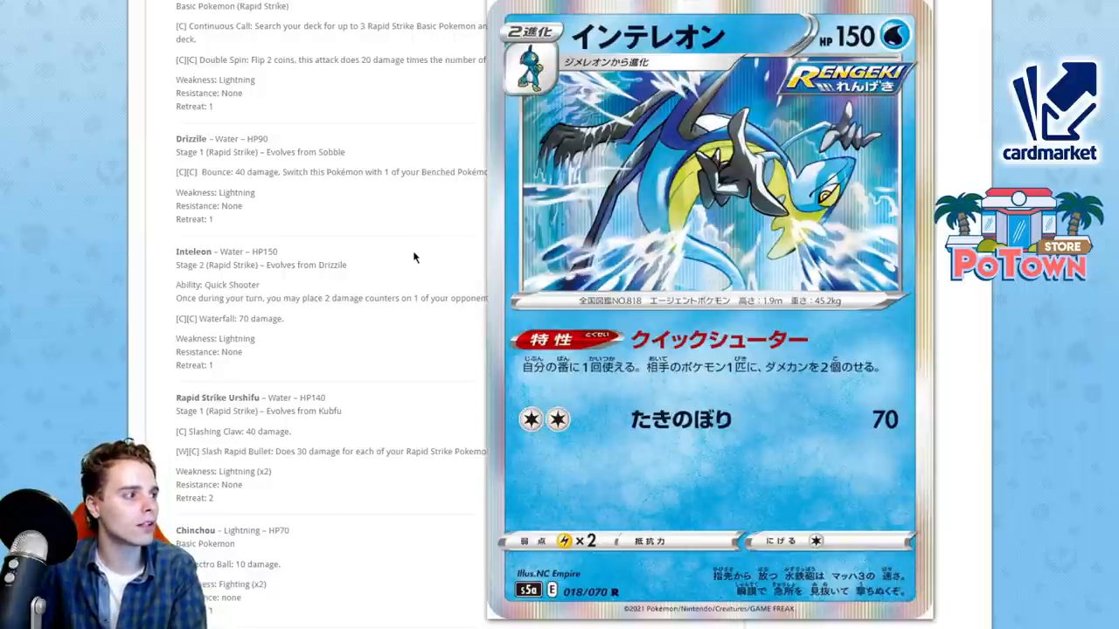
pyautogui.moveTo(467, 233)
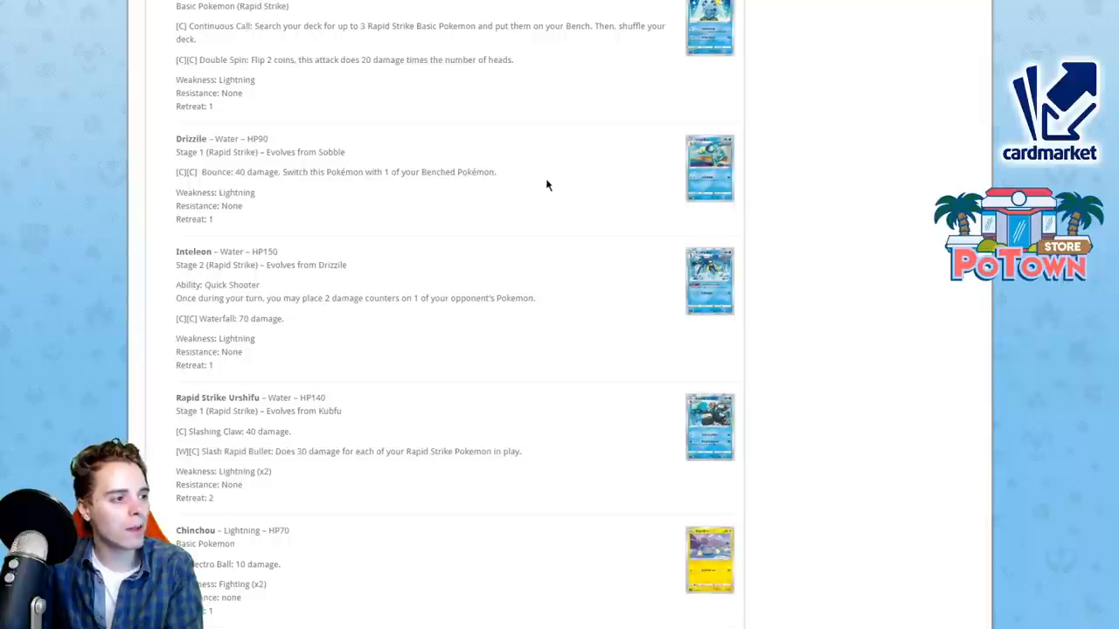
pyautogui.moveTo(525, 251)
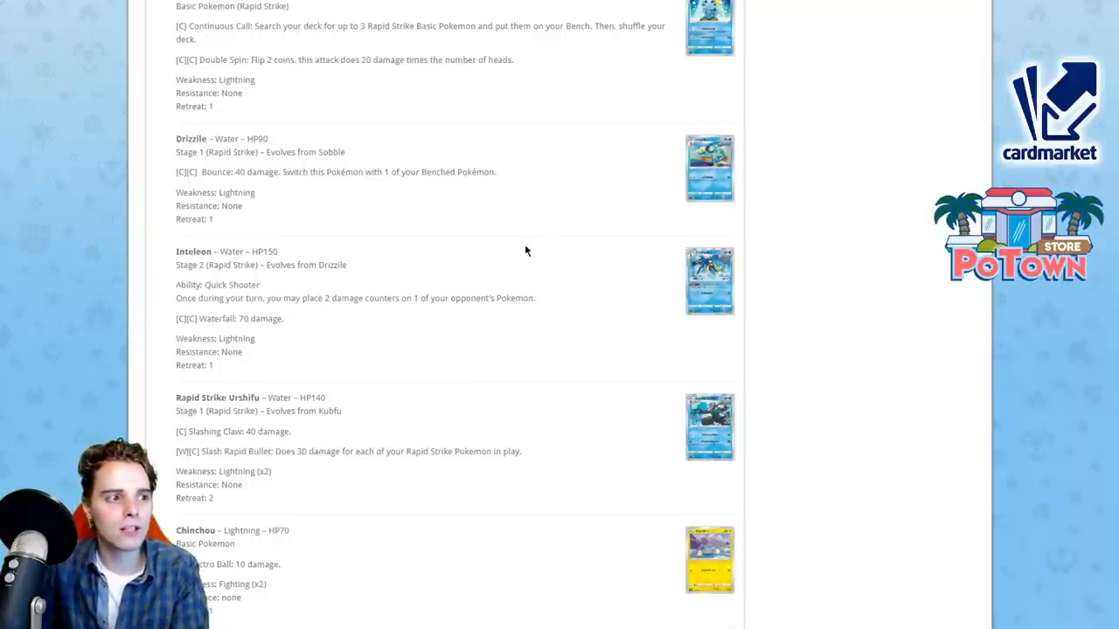
pyautogui.scroll(-3)
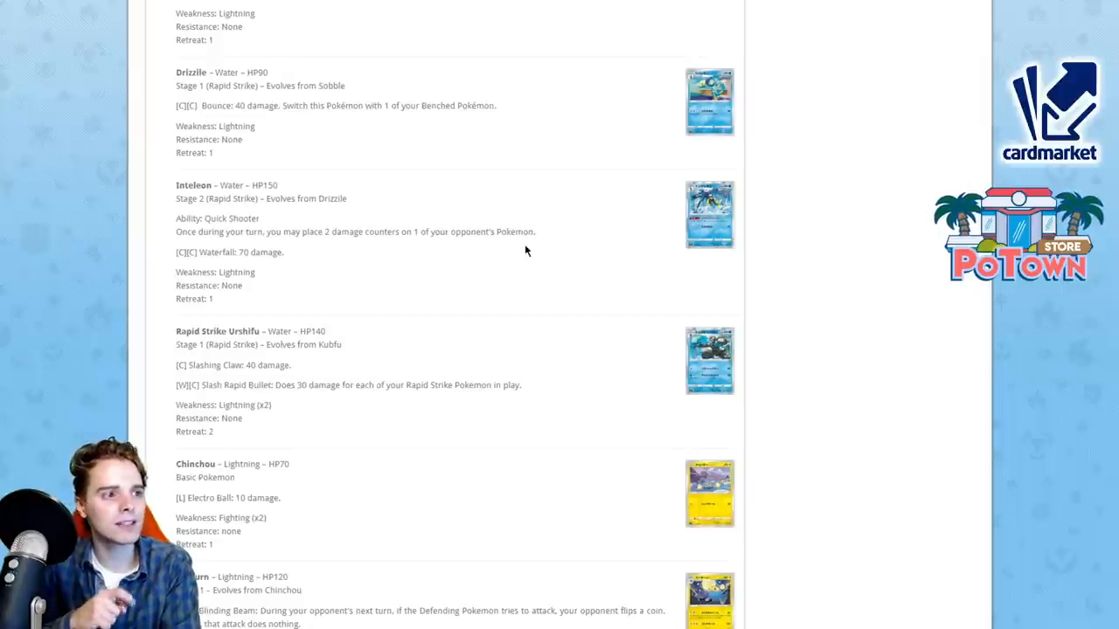
pyautogui.scroll(-3)
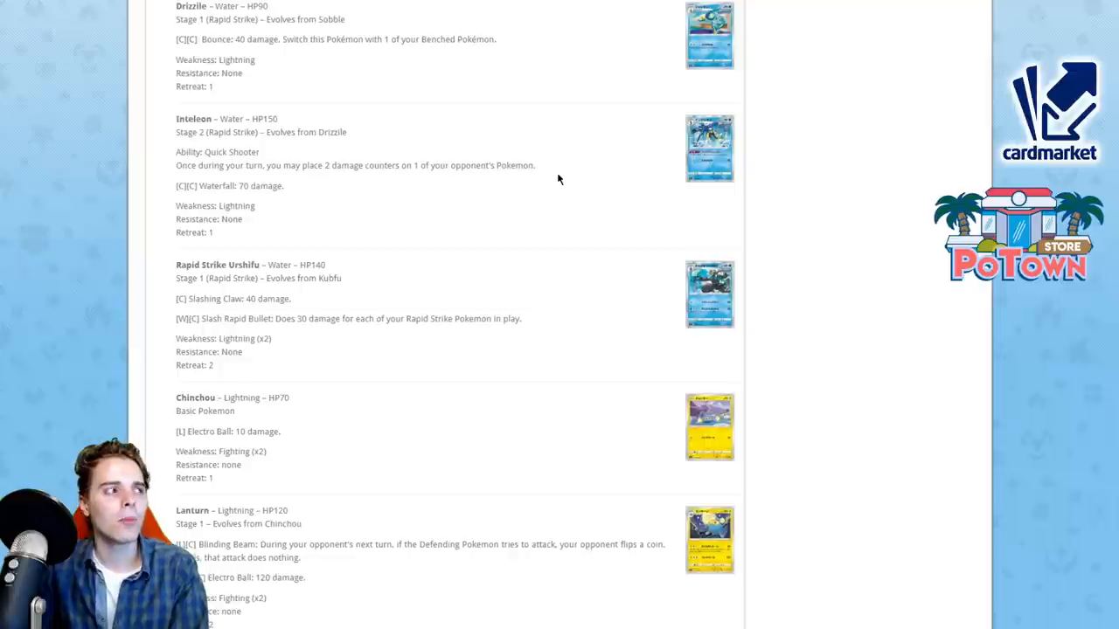
pyautogui.click(709, 147)
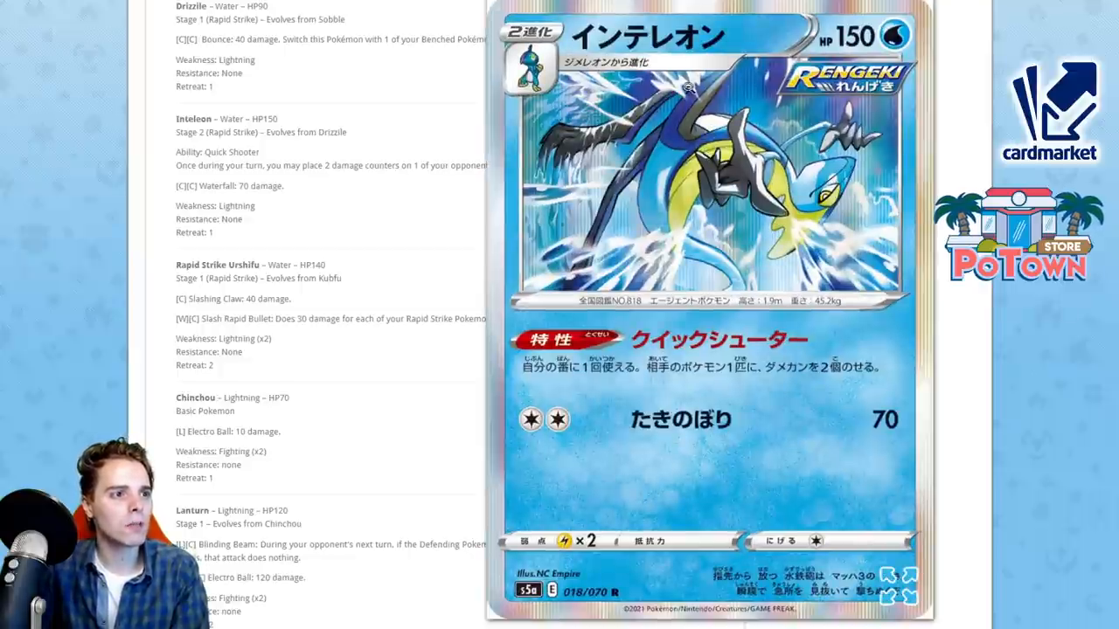
pyautogui.scroll(-3)
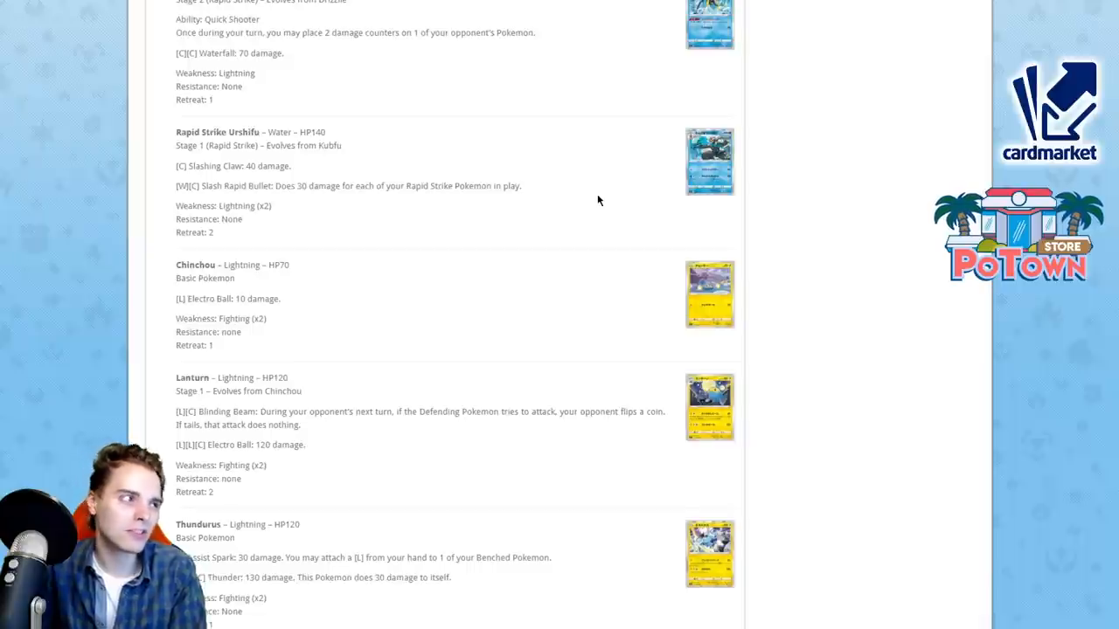
# Step: Scroll through the Lightning cards past Lanturn to Thundurus, Dracozolt V and Dracozolt VMAX
pyautogui.scroll(-3)
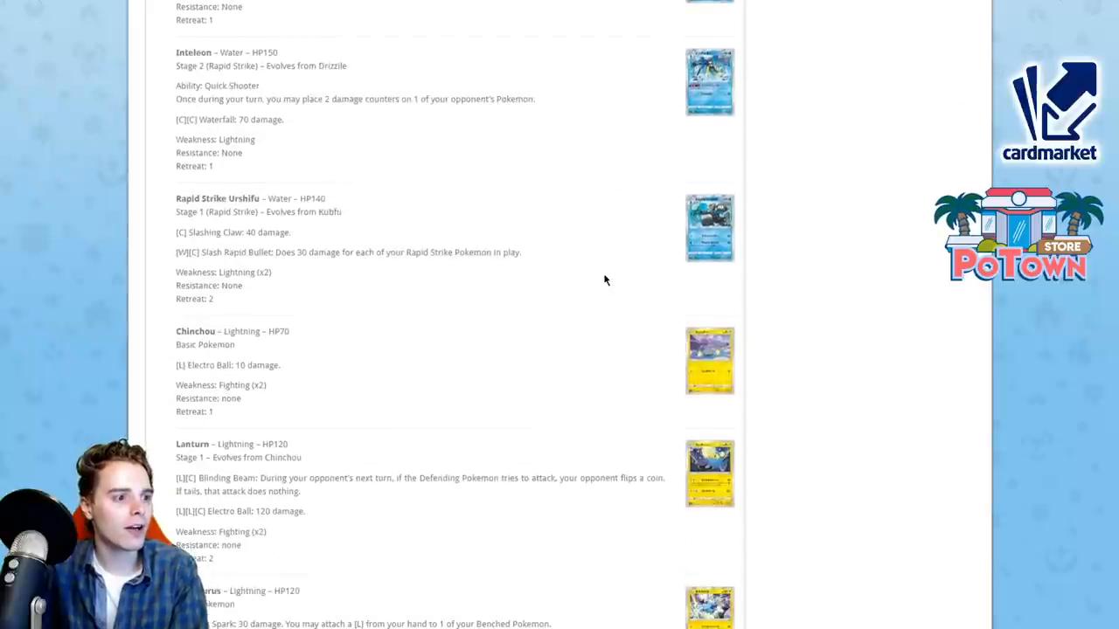
pyautogui.scroll(-3)
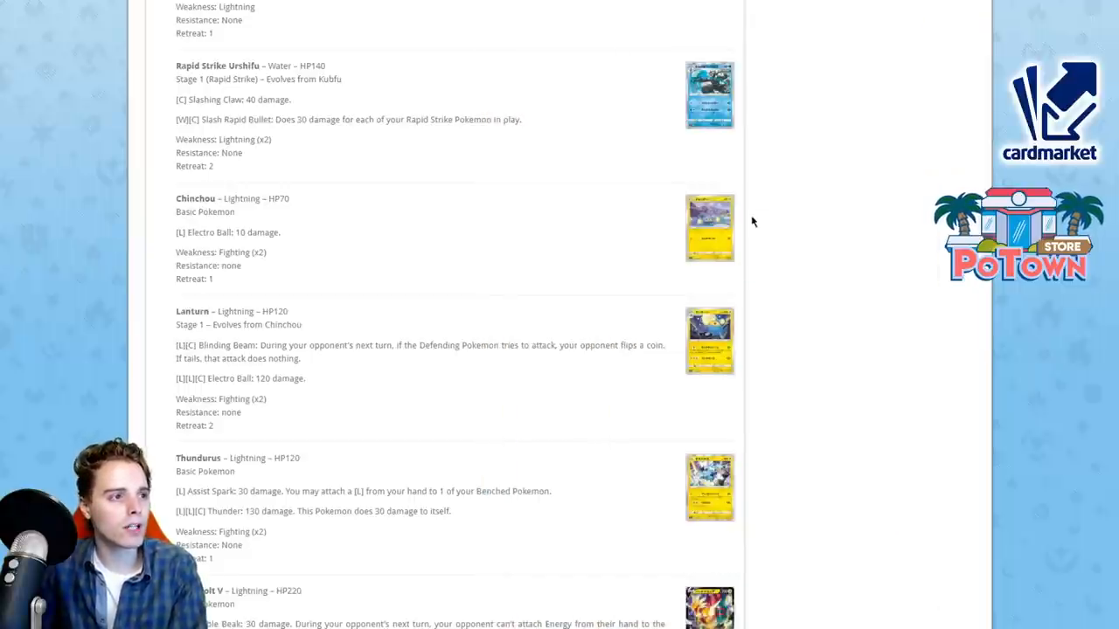
pyautogui.scroll(-3)
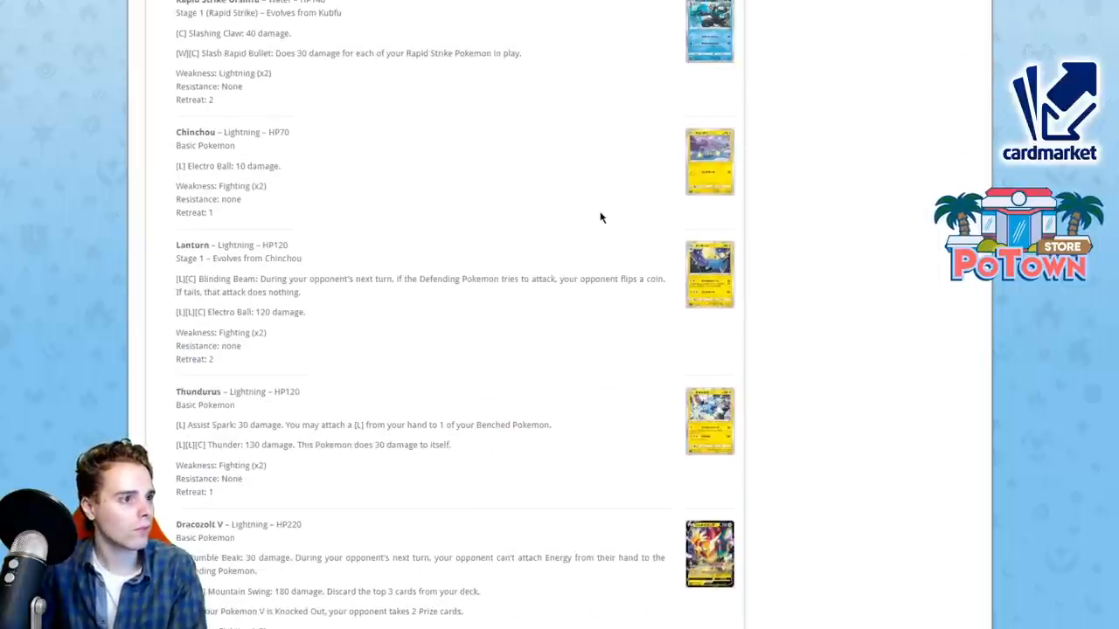
pyautogui.scroll(-3)
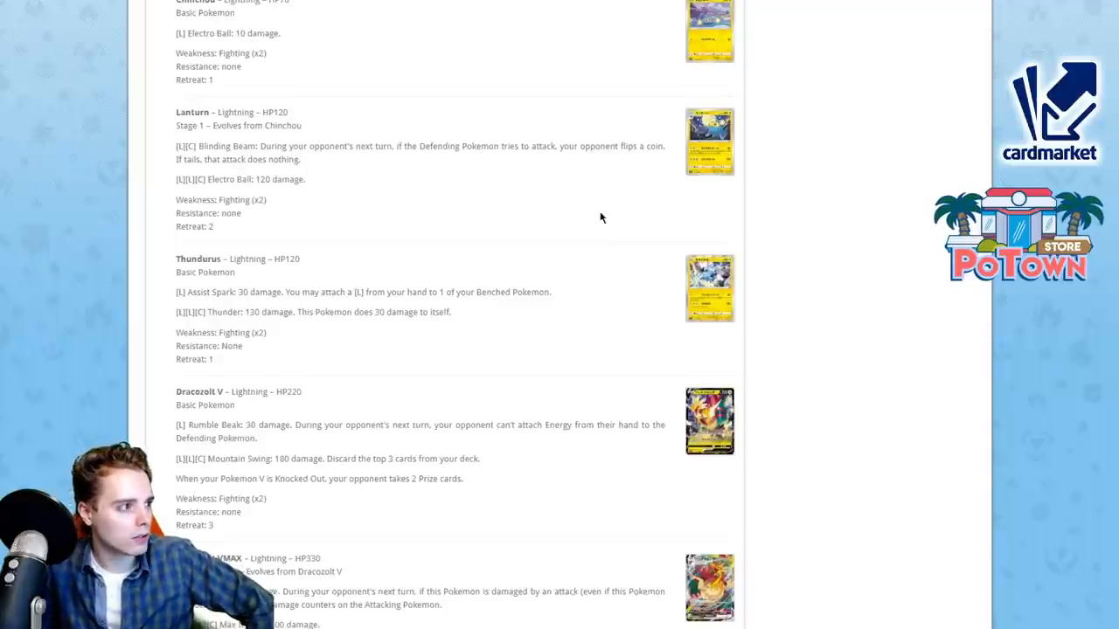
# Step: Scroll past Dracozolt VMAX to the first Psychic card, Galarian Articuno V
pyautogui.scroll(-3)
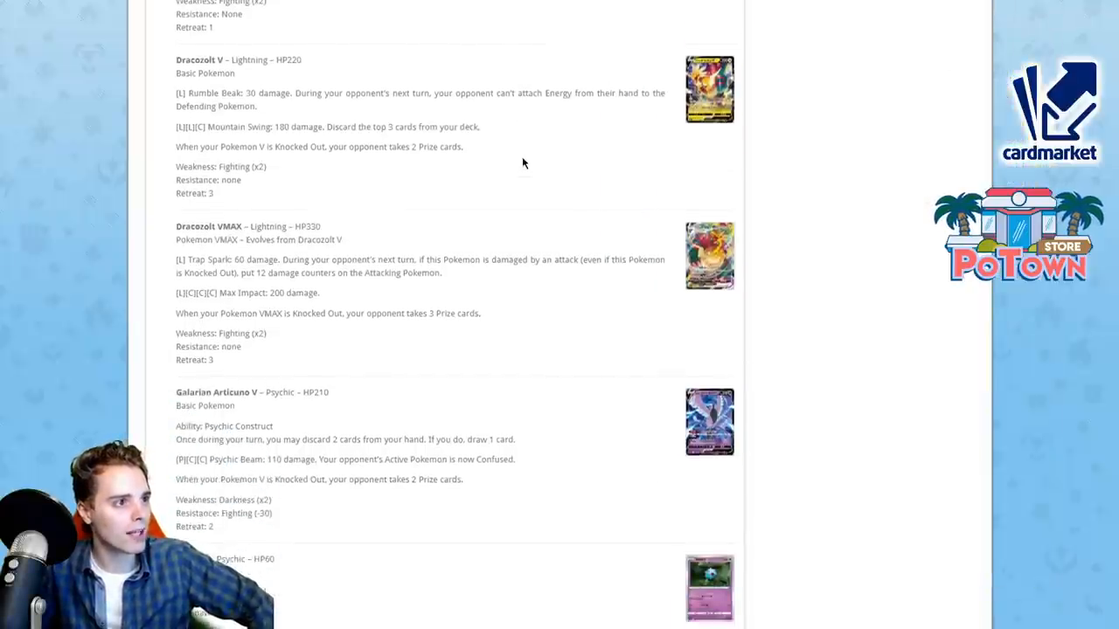
# Step: Move down the list to the Woobat and Swoobat entries below Galarian Articuno V
pyautogui.click(709, 89)
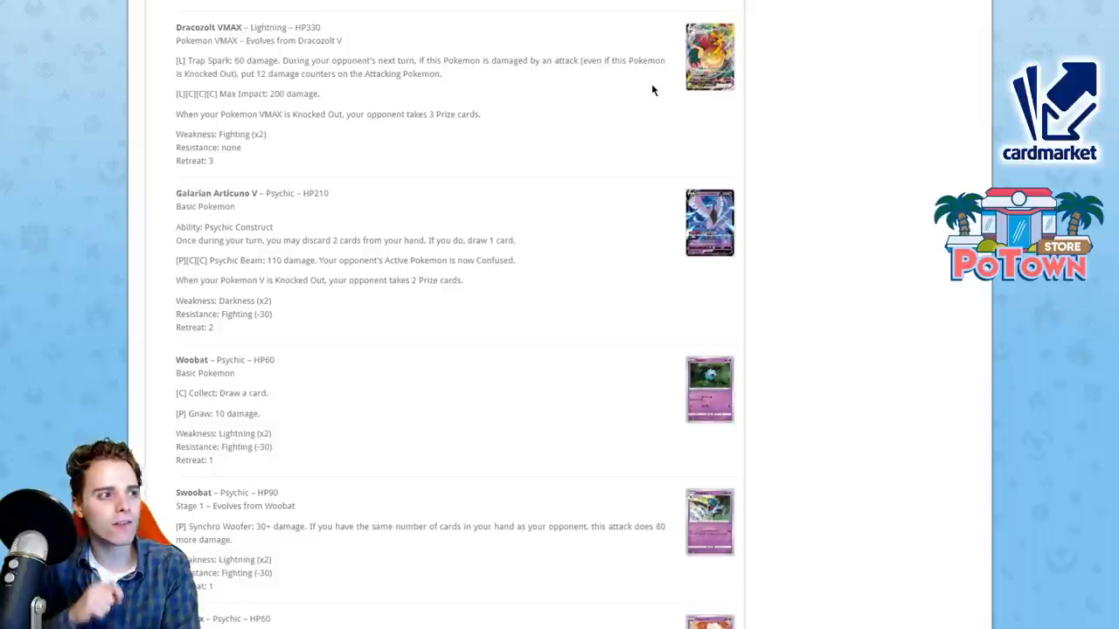
pyautogui.moveTo(659, 89)
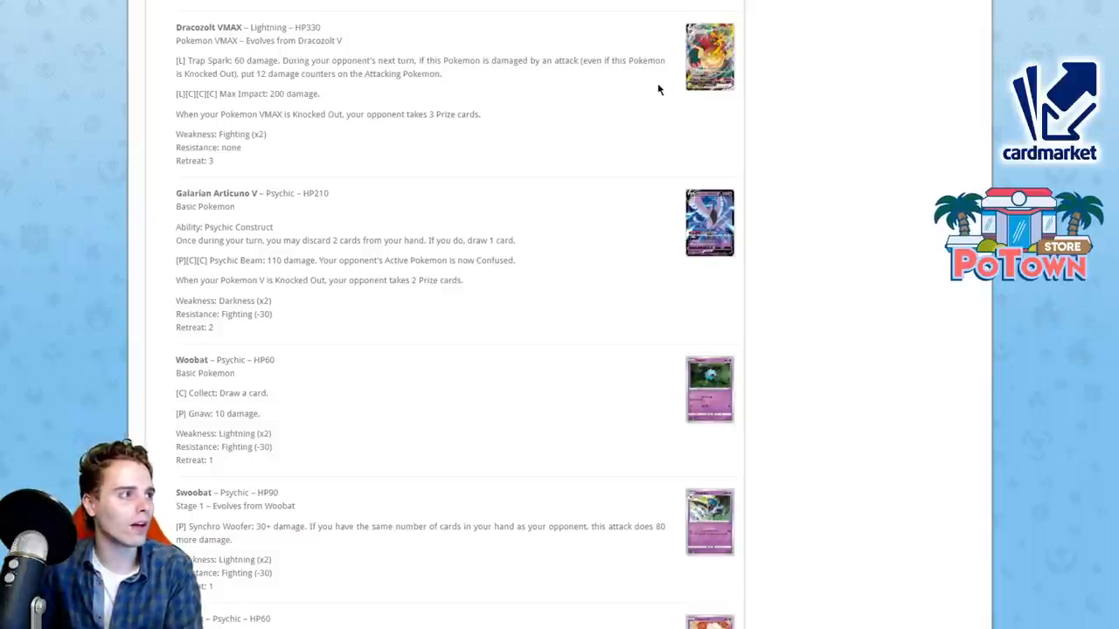
pyautogui.moveTo(684, 73)
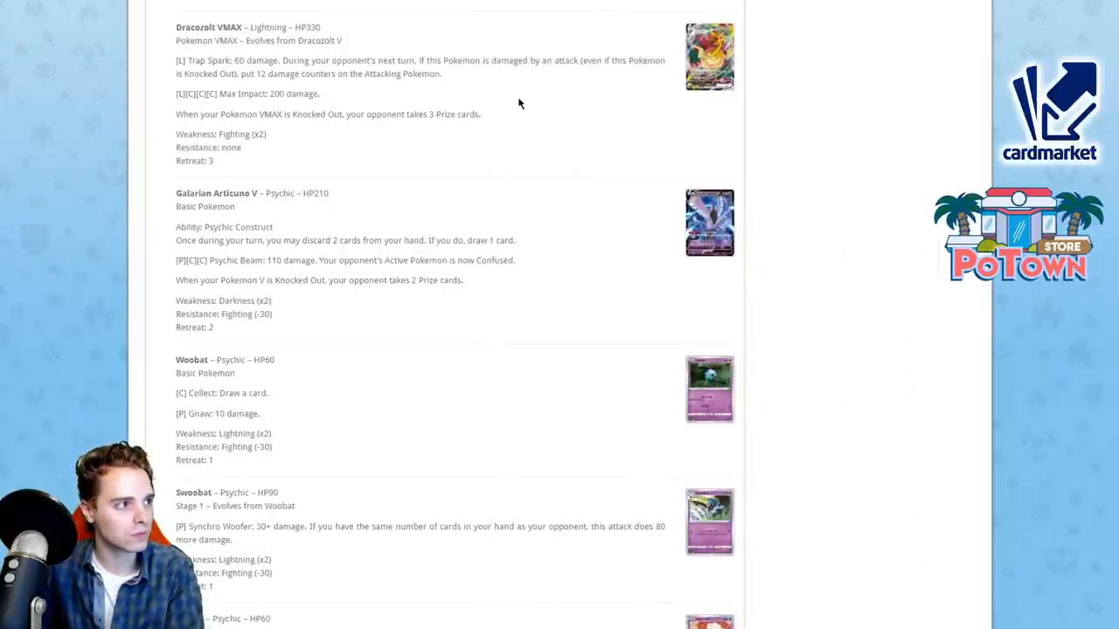
pyautogui.click(709, 56)
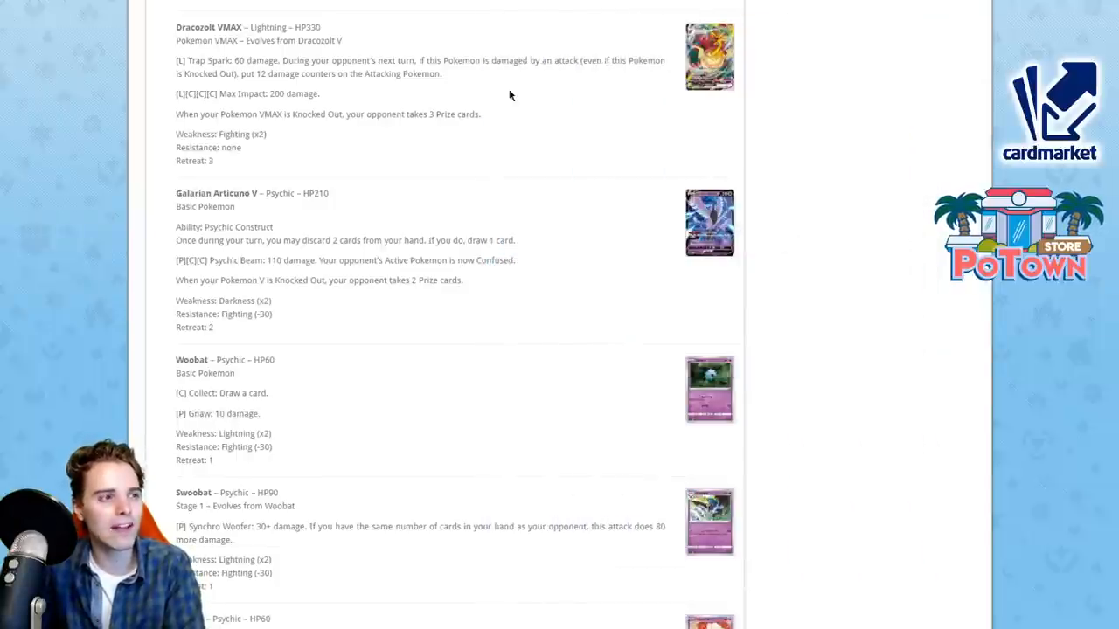
pyautogui.moveTo(513, 217)
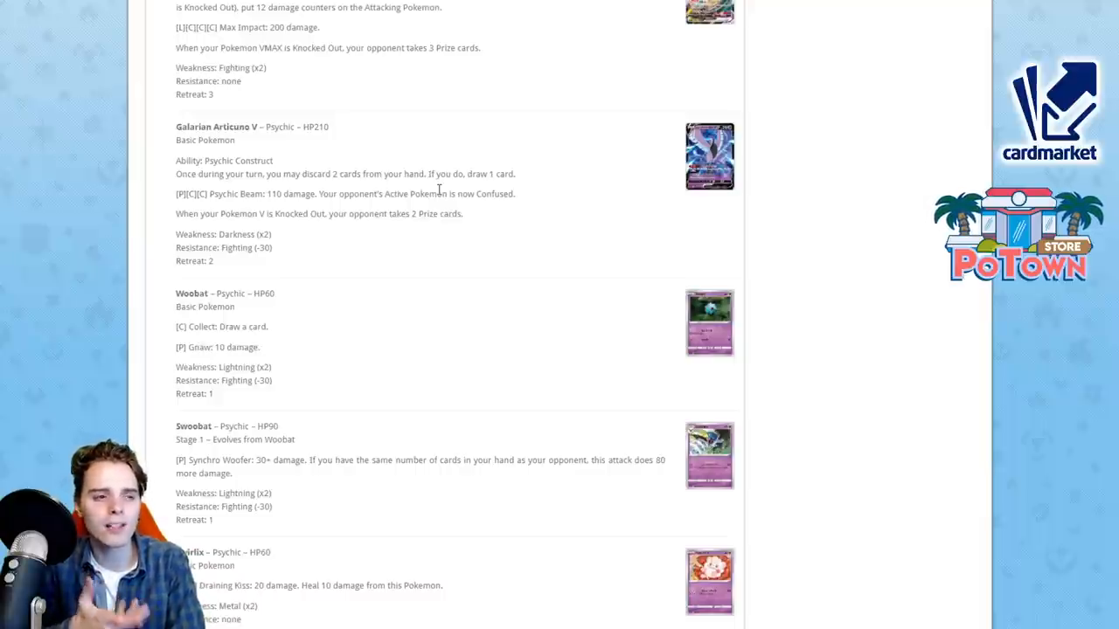
# Step: Scroll to the Swirlix–Hatterene entries and open the Japanese Slurpuff card full size
pyautogui.scroll(-3)
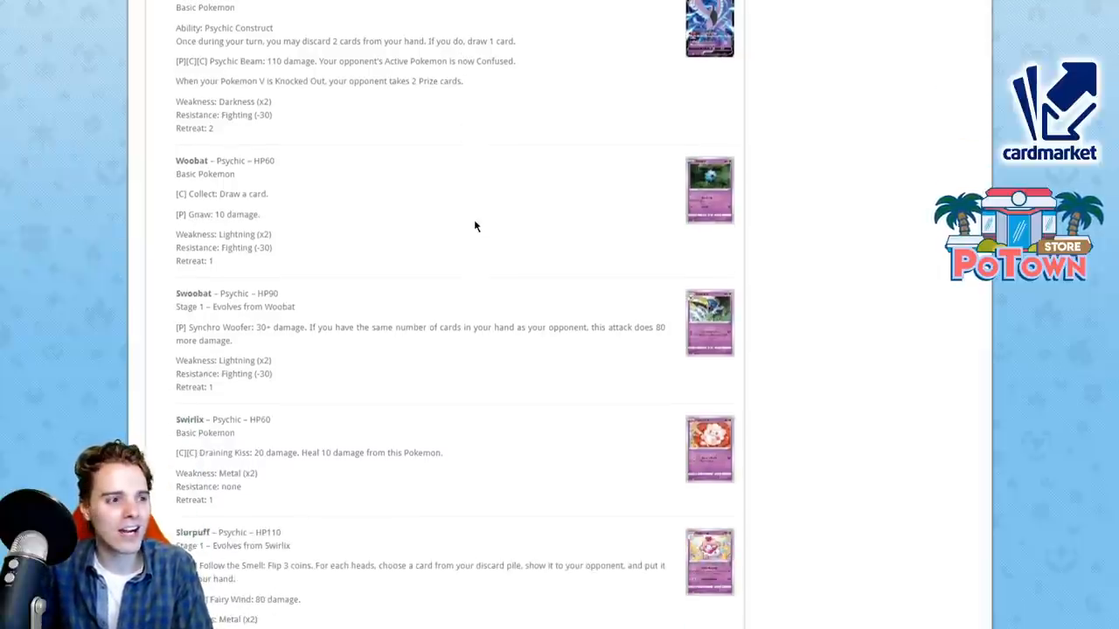
pyautogui.scroll(-3)
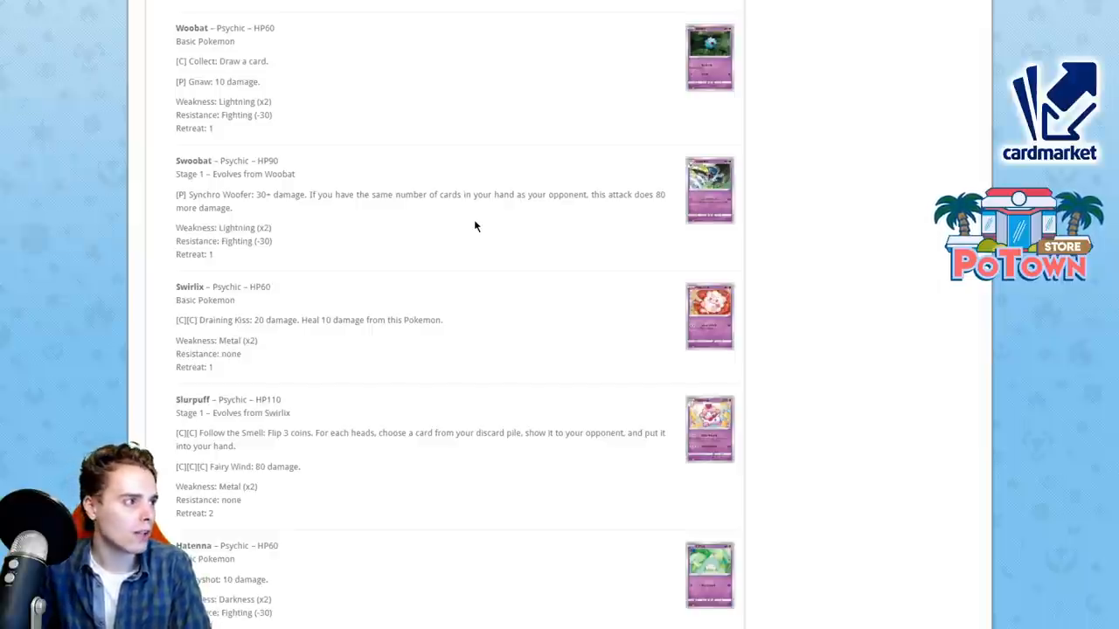
pyautogui.moveTo(472, 194)
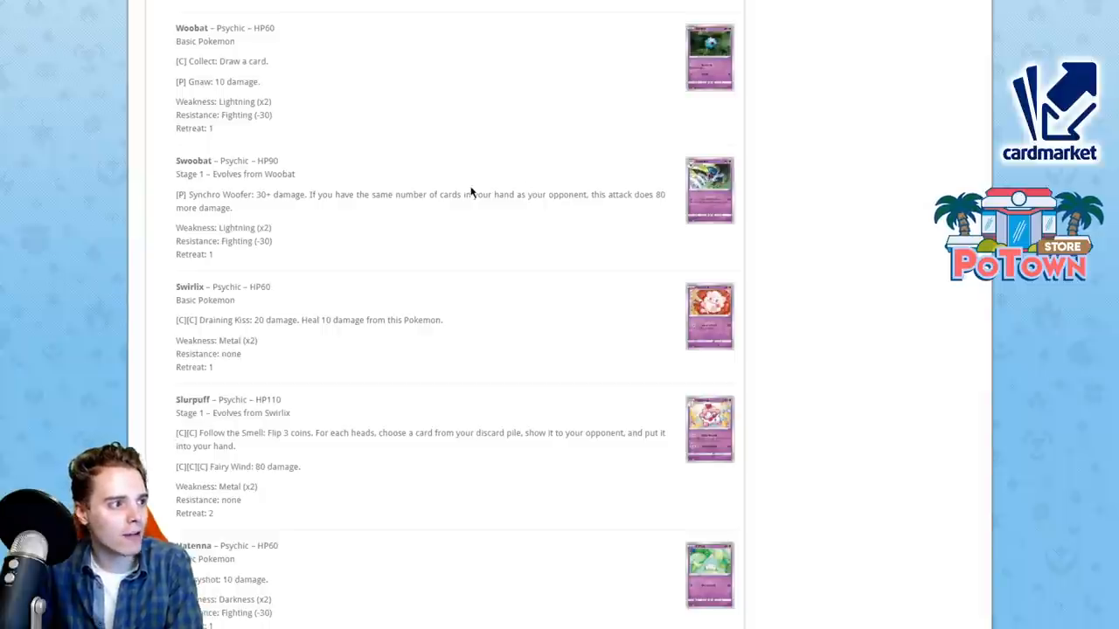
pyautogui.moveTo(564, 267)
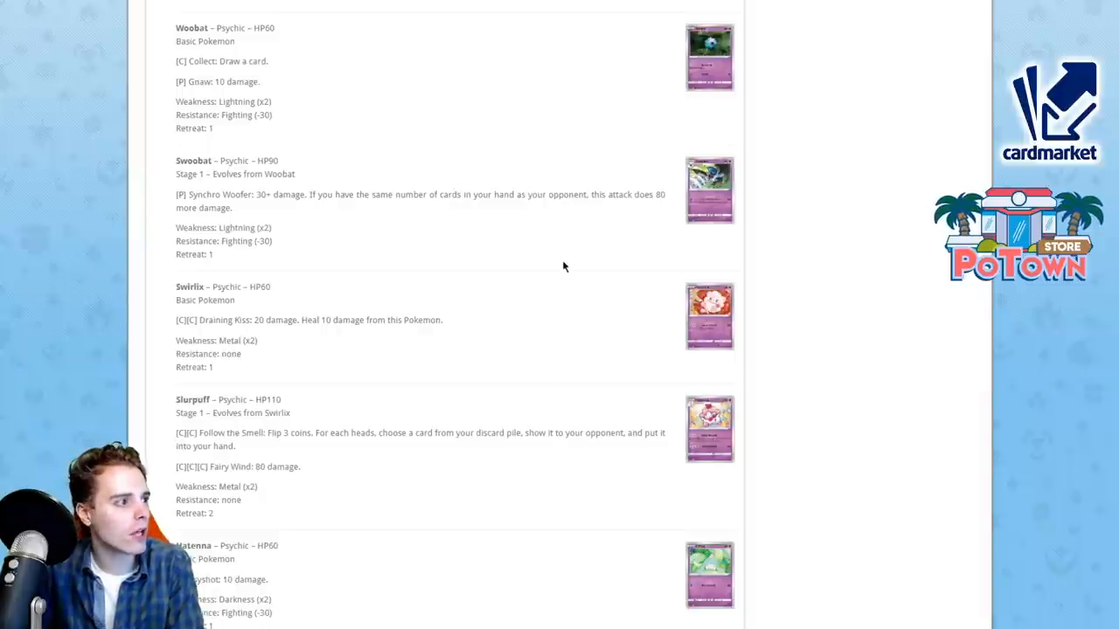
pyautogui.scroll(-3)
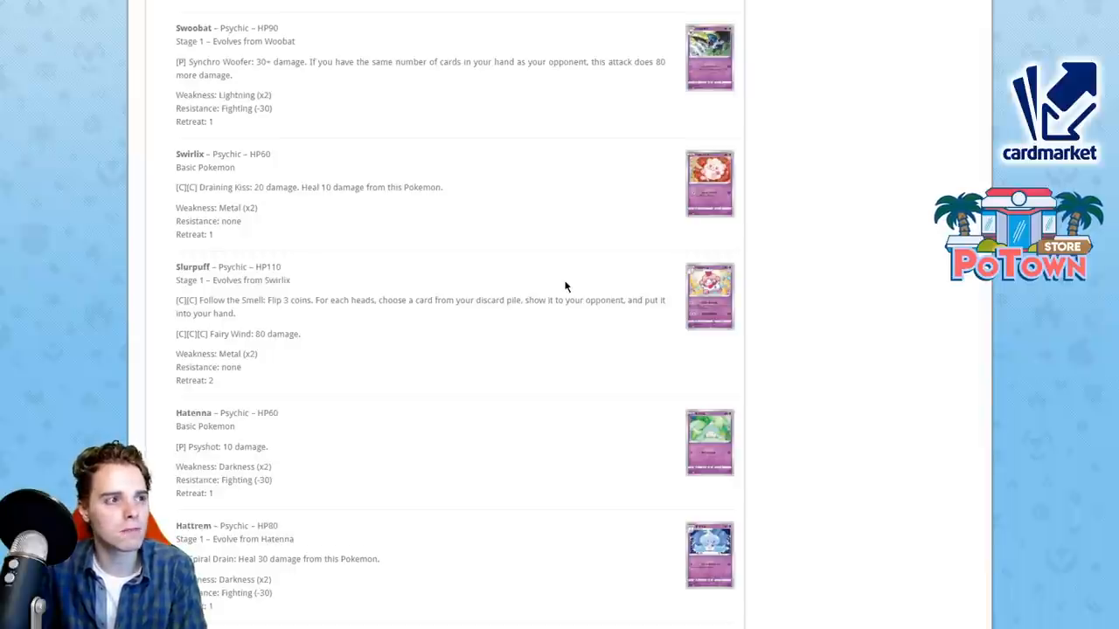
pyautogui.scroll(-3)
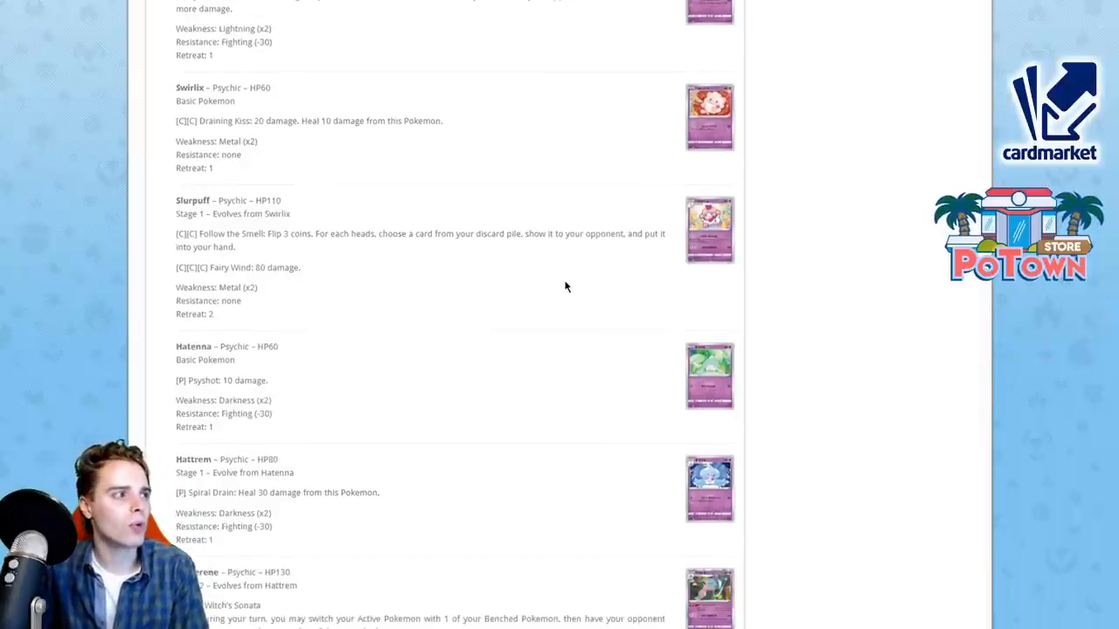
pyautogui.scroll(-3)
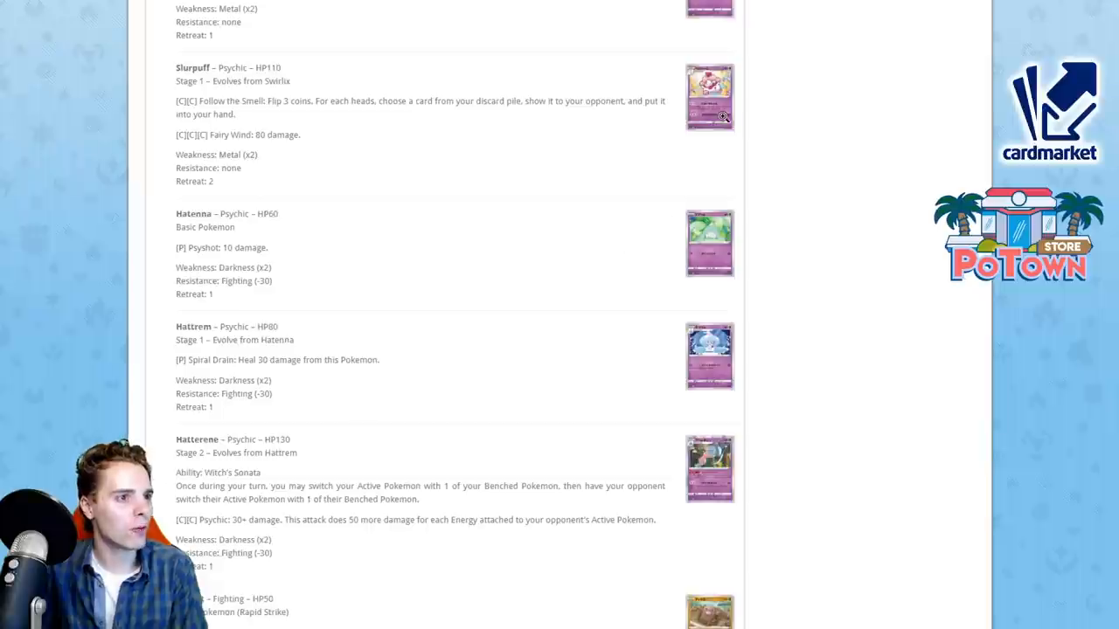
pyautogui.click(709, 96)
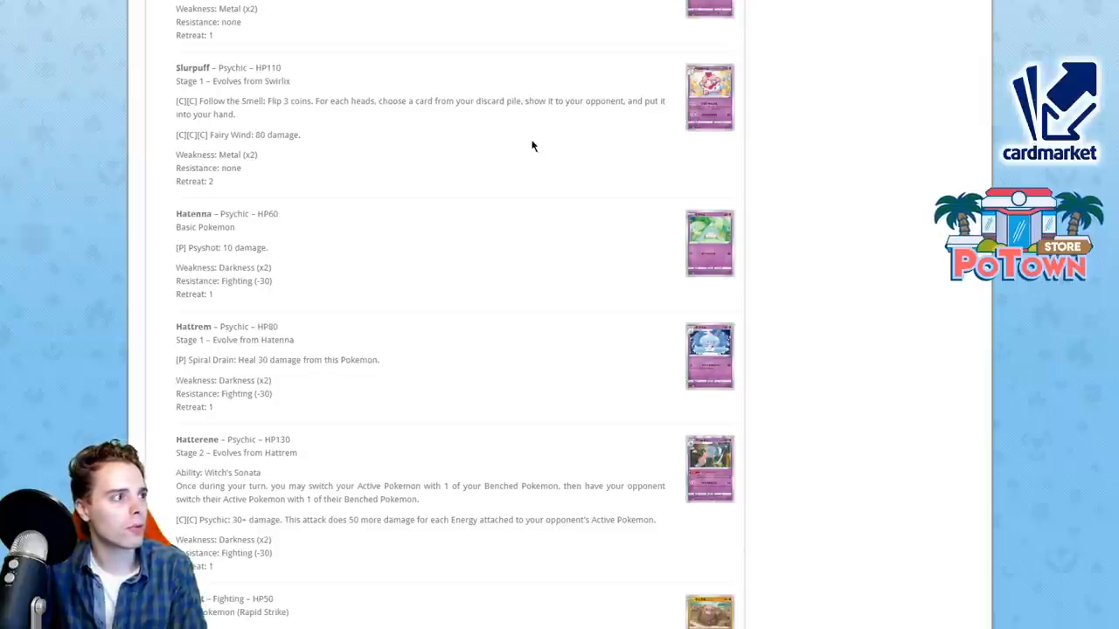
pyautogui.click(709, 96)
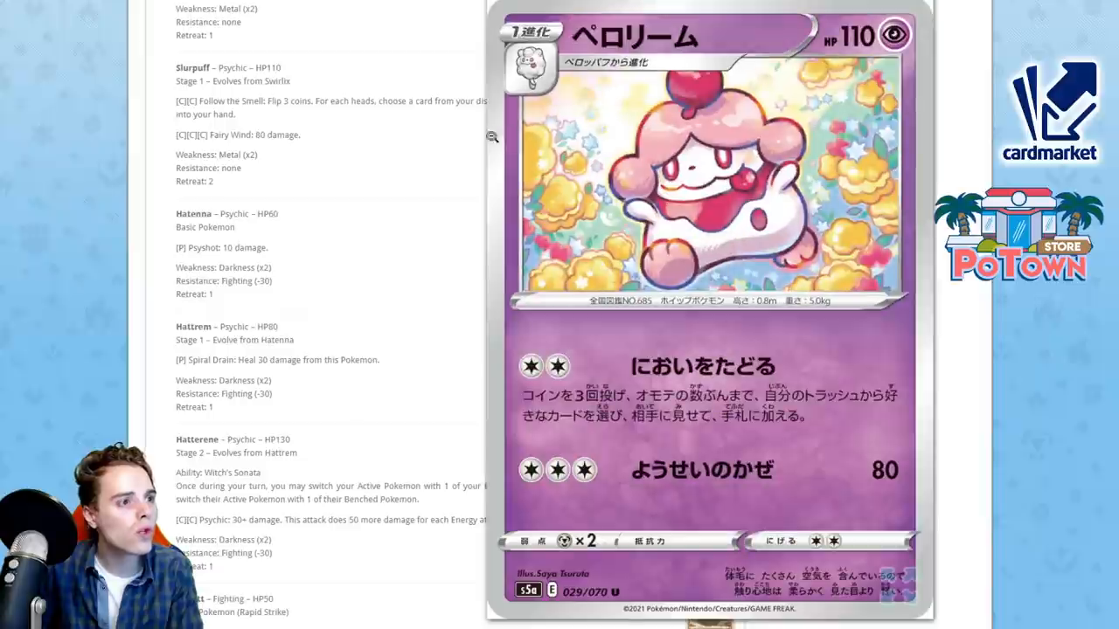
pyautogui.moveTo(394, 196)
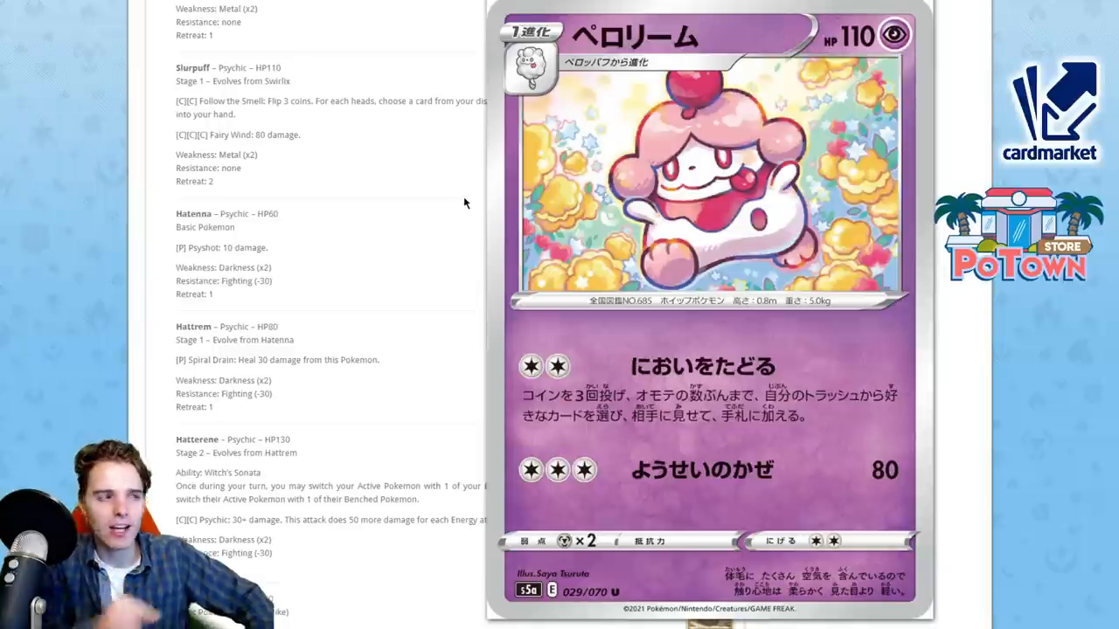
# Step: Close the Slurpuff enlargement and scroll to Hatterene, Diglett, Dugtrio and Galarian Farfetch'd
pyautogui.scroll(-3)
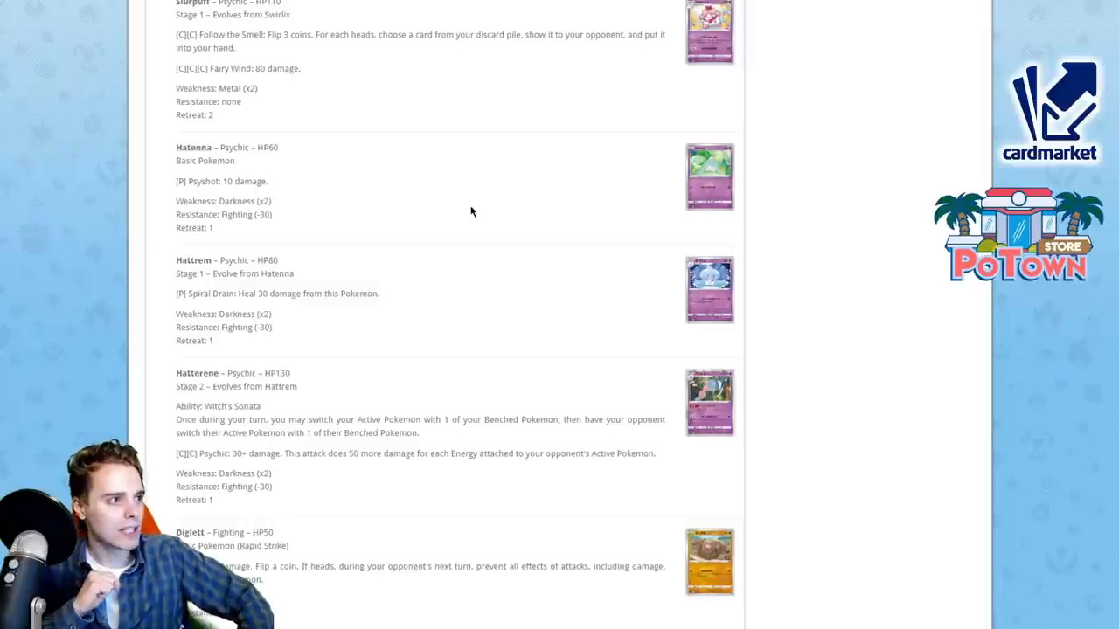
pyautogui.scroll(-3)
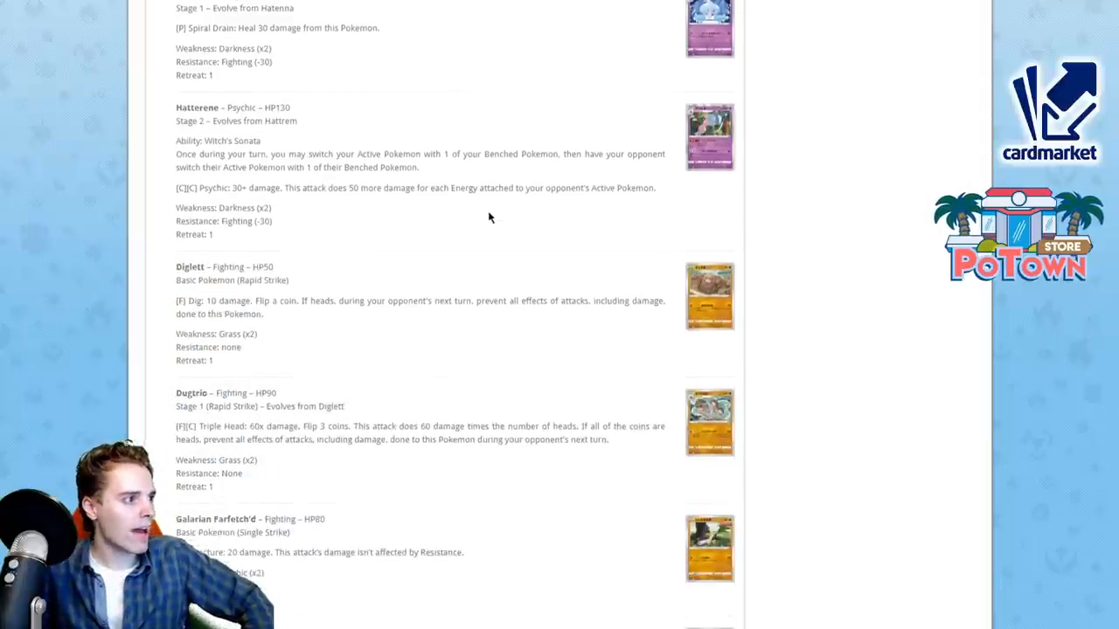
# Step: Enlarge the Japanese Hatterene card, then scroll down toward Galarian Sirfetch'd
pyautogui.click(709, 136)
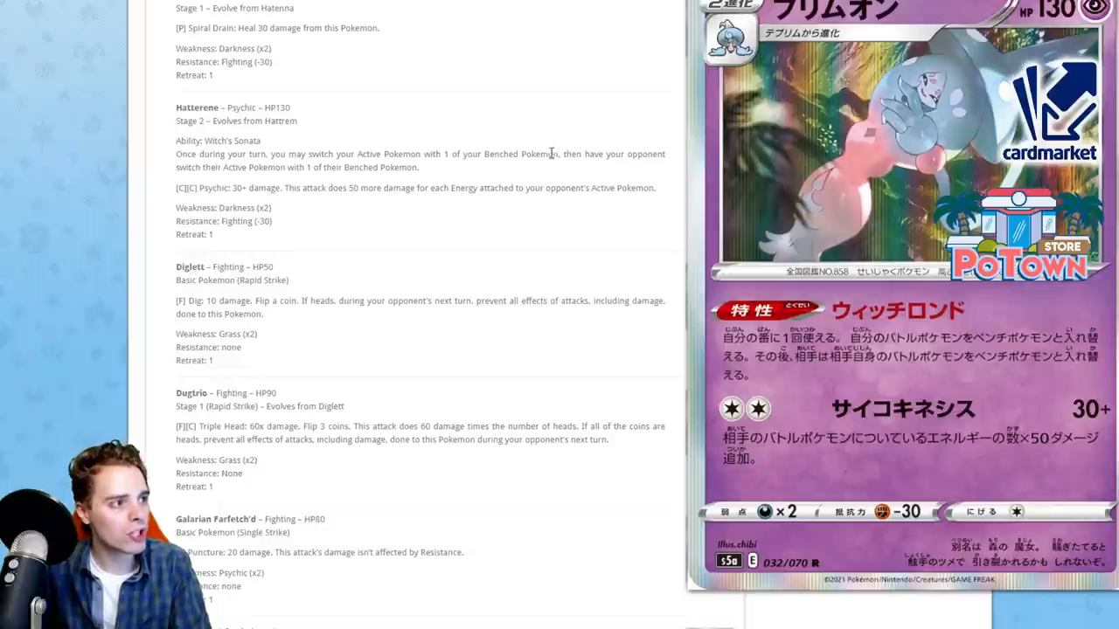
pyautogui.moveTo(555, 166)
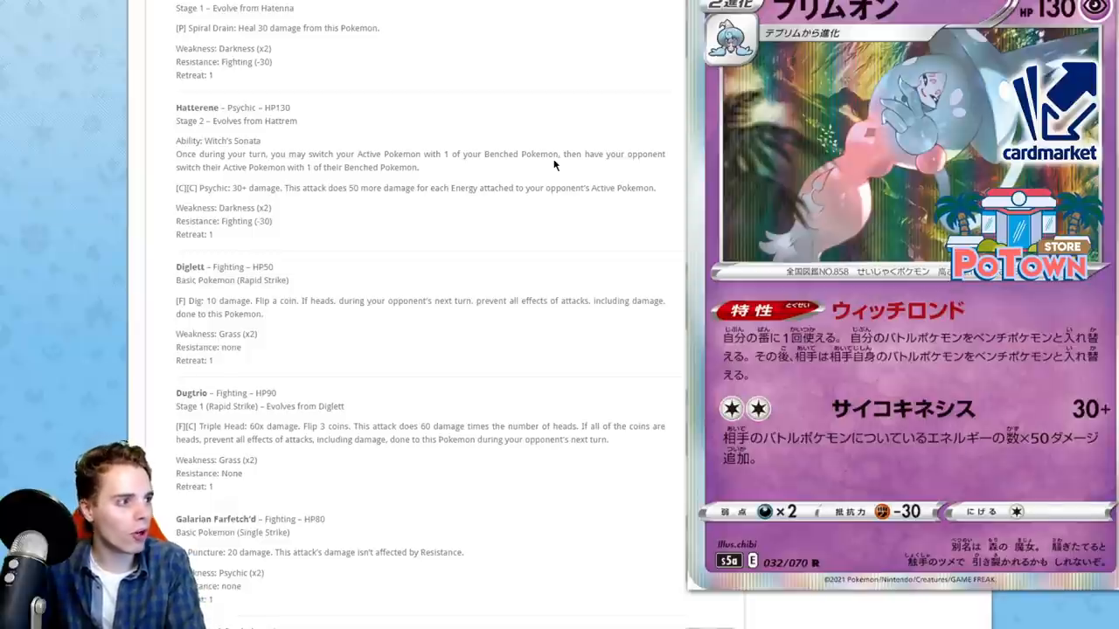
pyautogui.scroll(-3)
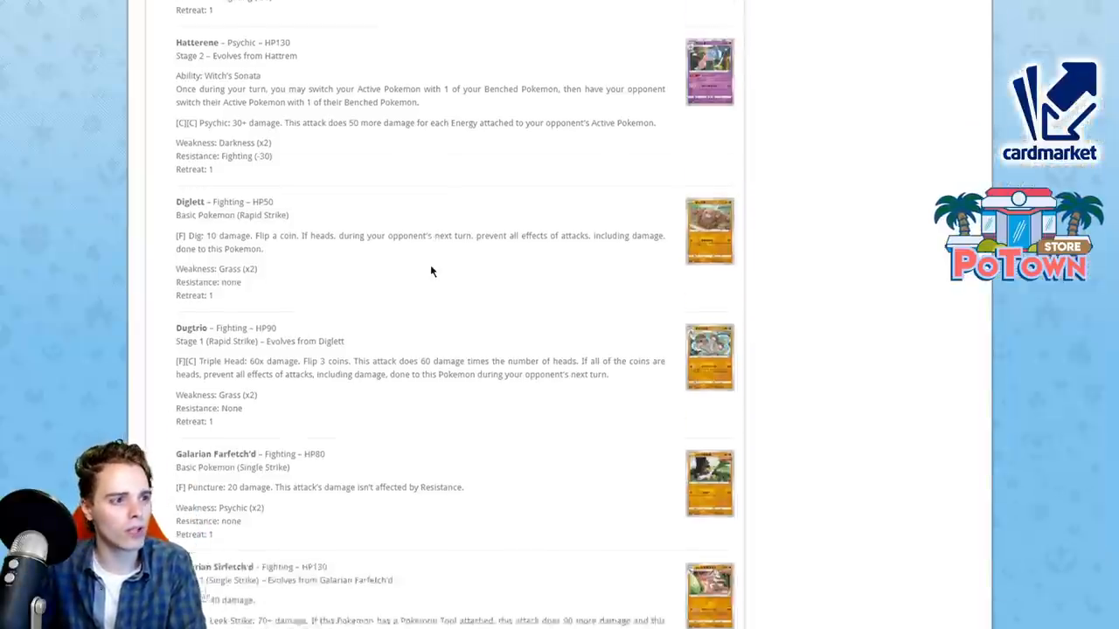
# Step: View the Japanese Dugtrio card at full size and scroll on to Galarian Zapdos V
pyautogui.scroll(-3)
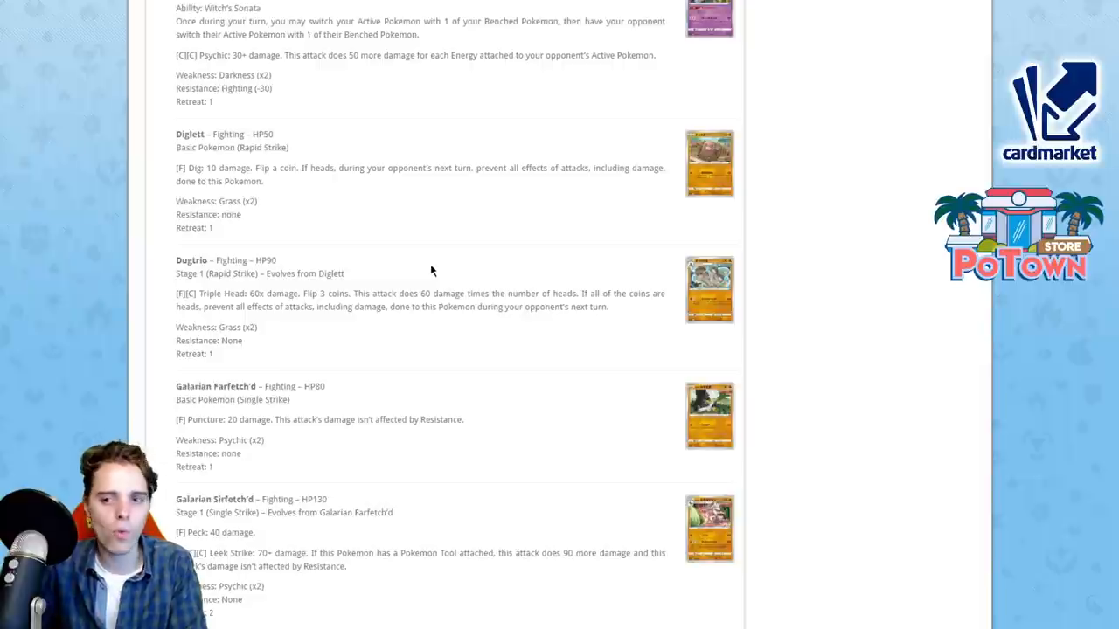
pyautogui.scroll(-3)
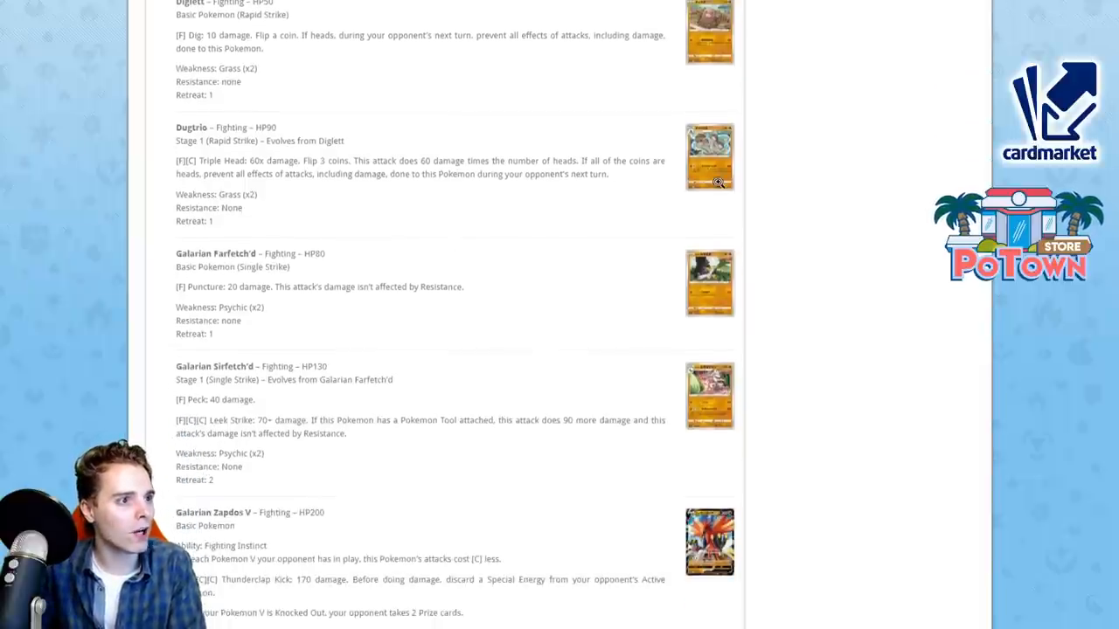
pyautogui.click(709, 156)
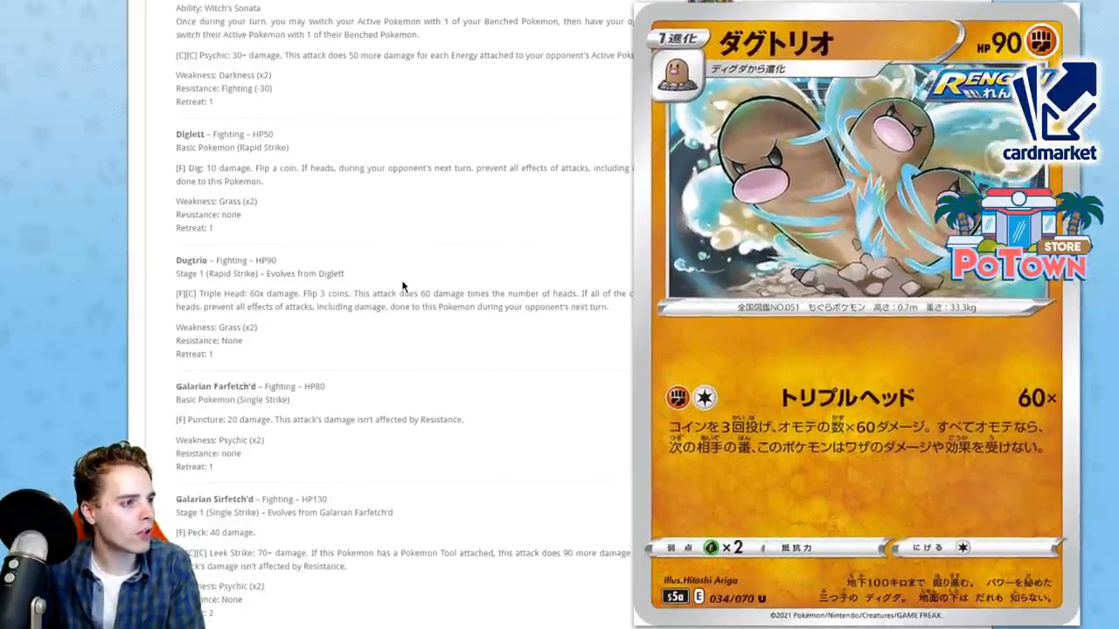
pyautogui.scroll(-3)
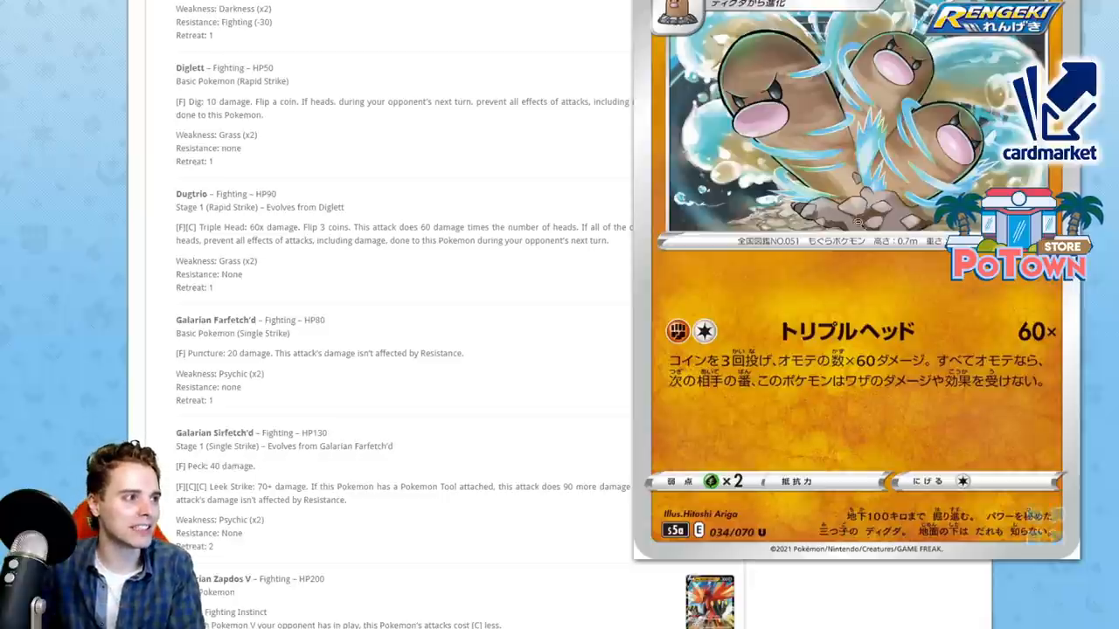
pyautogui.scroll(-3)
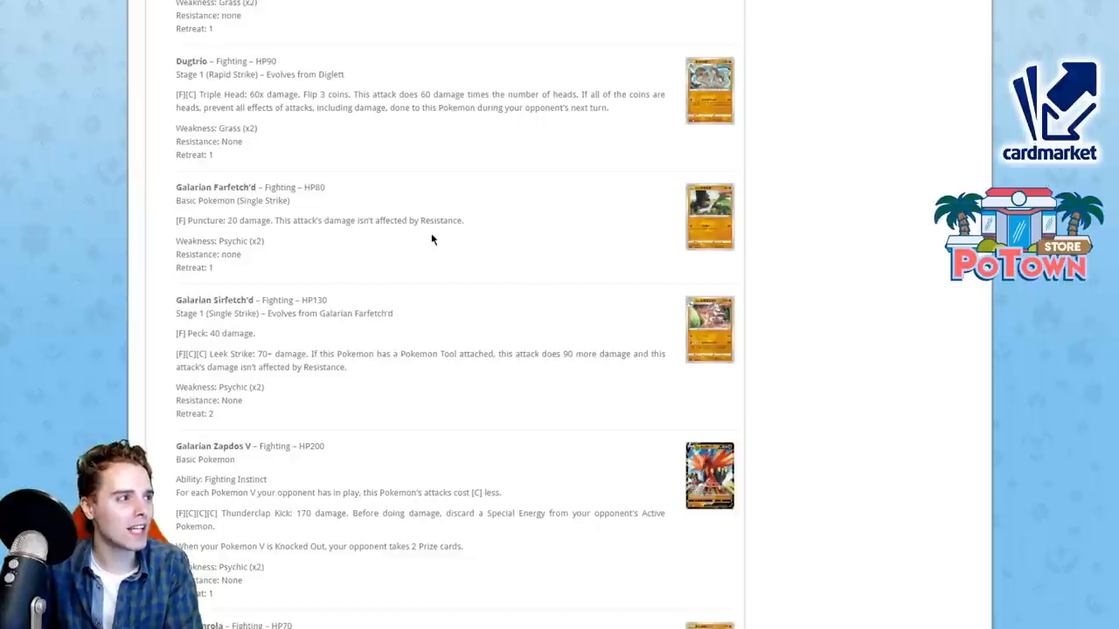
# Step: Scroll to Galarian Sirfetch'd and view its Japanese card at full size
pyautogui.scroll(-3)
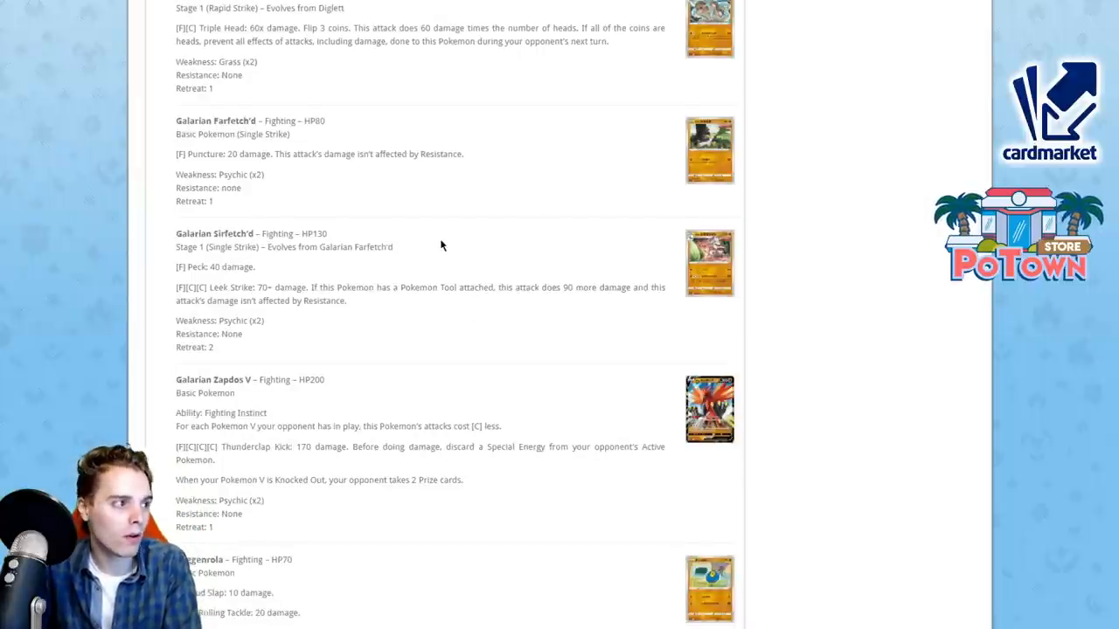
pyautogui.scroll(-3)
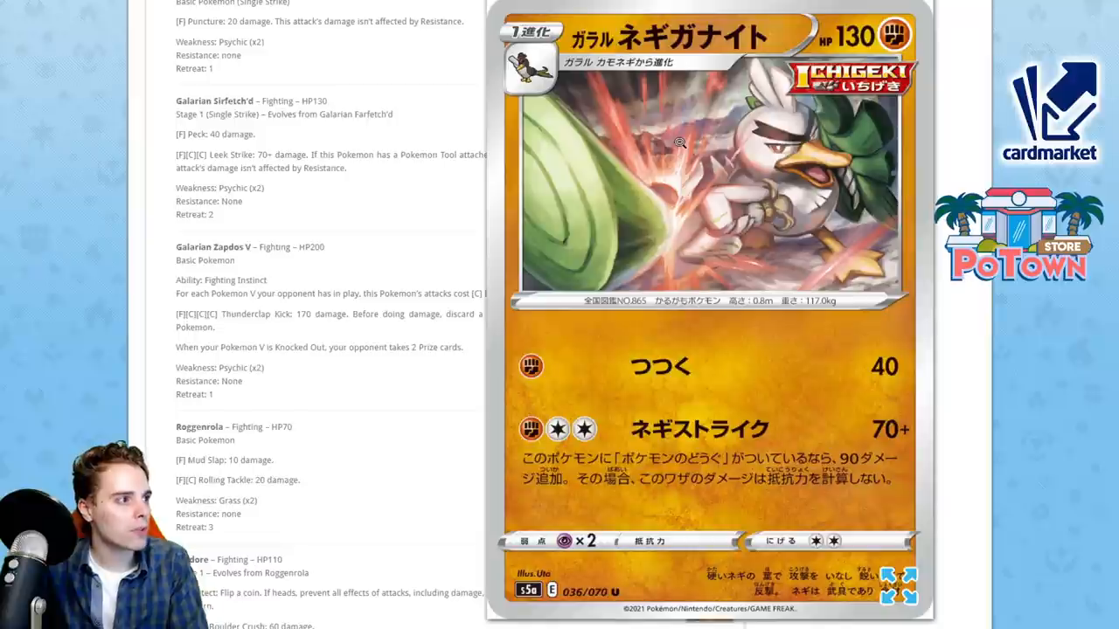
pyautogui.moveTo(702, 147)
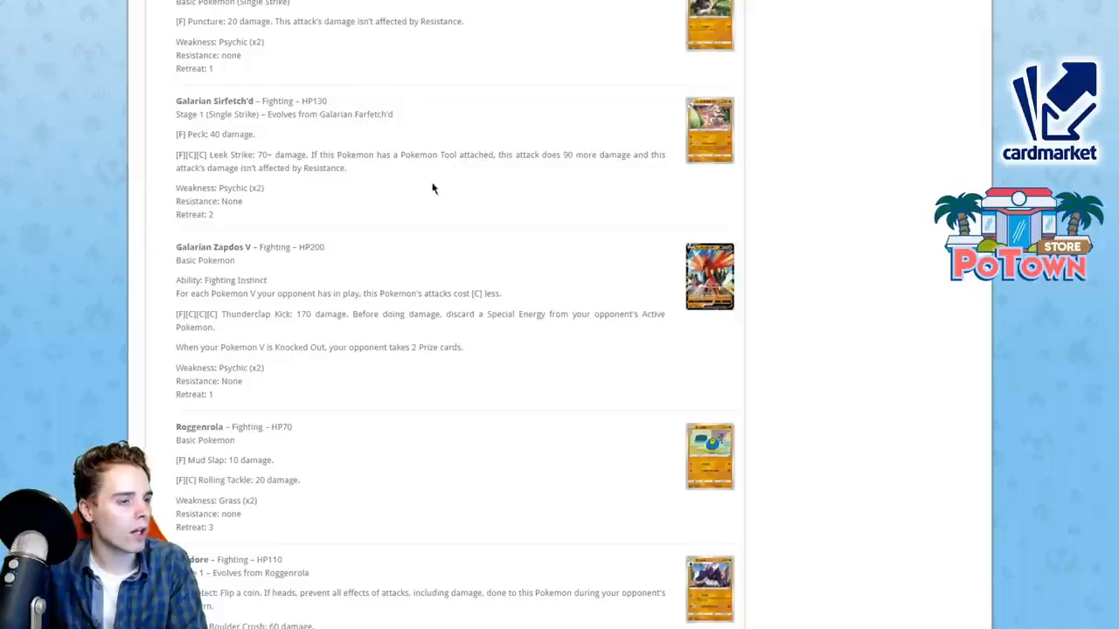
pyautogui.click(709, 129)
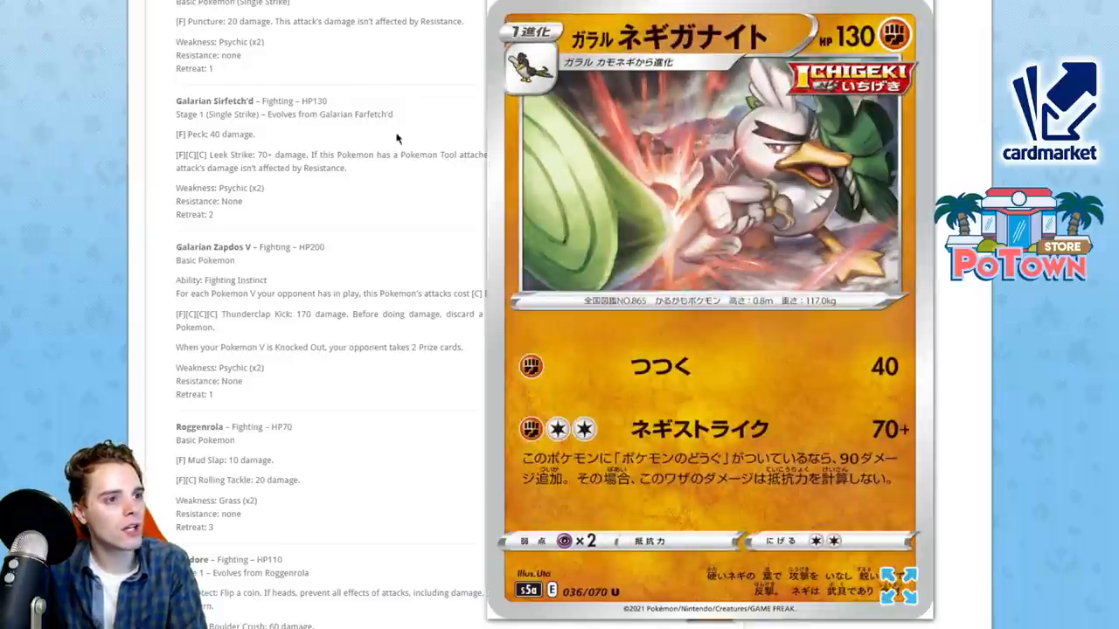
pyautogui.moveTo(355, 135)
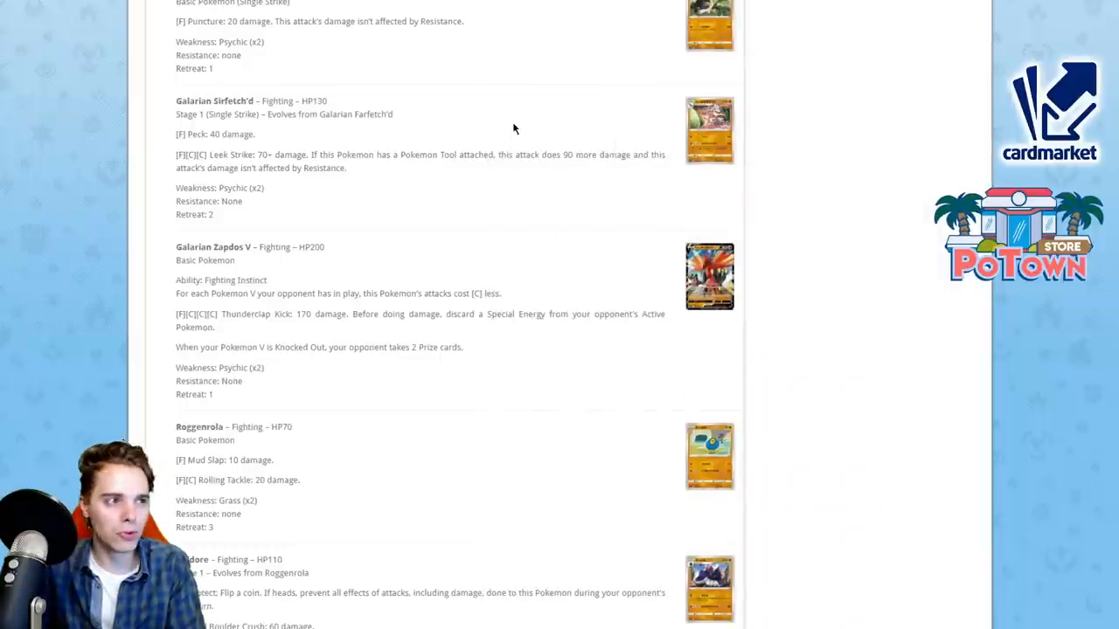
# Step: Scroll past Roggenrola and Boldore down to Gigalith and Galarian Yamask
pyautogui.scroll(-3)
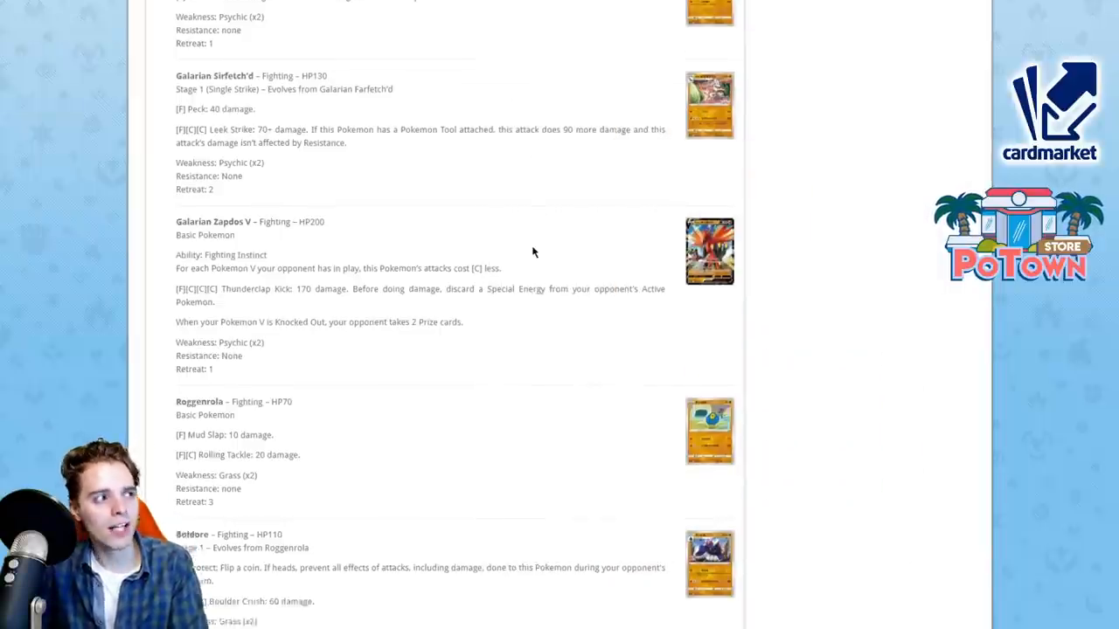
pyautogui.scroll(-3)
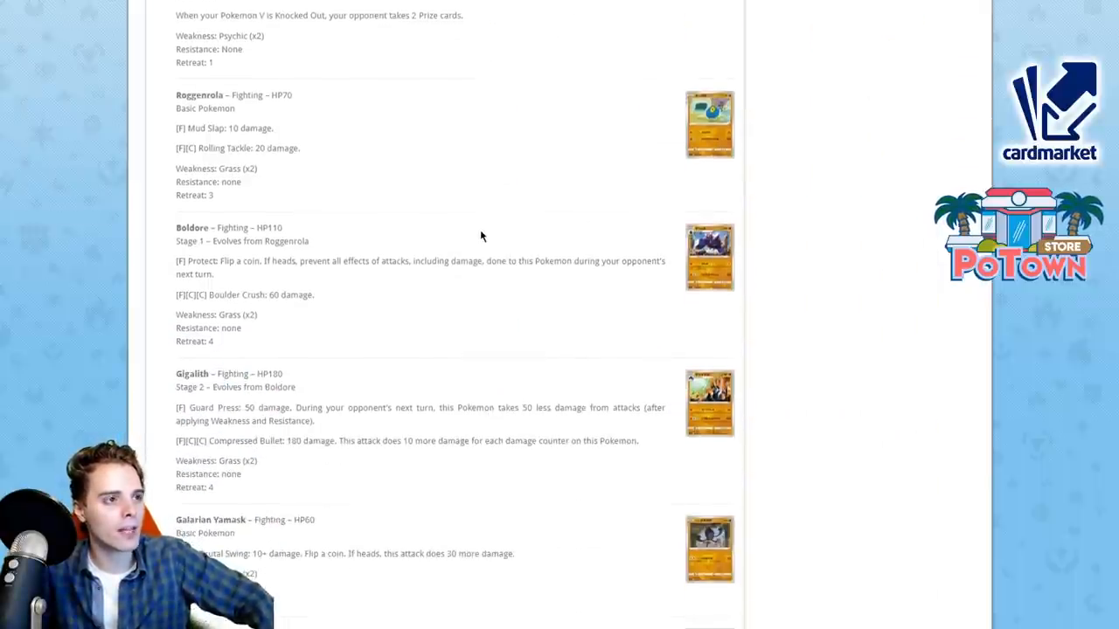
pyautogui.scroll(-3)
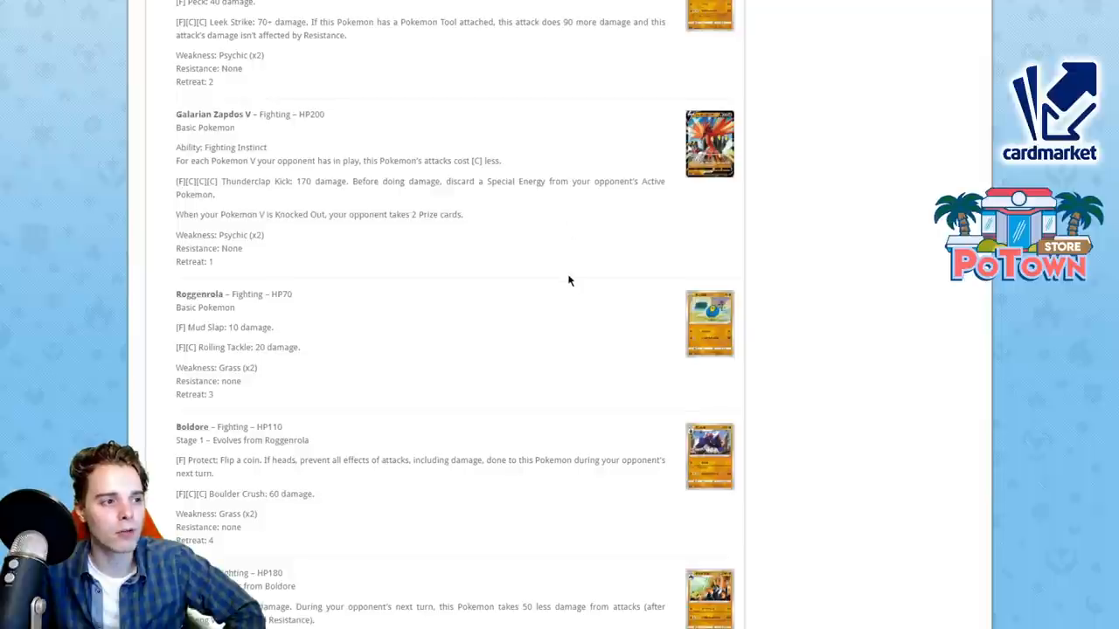
pyautogui.scroll(-3)
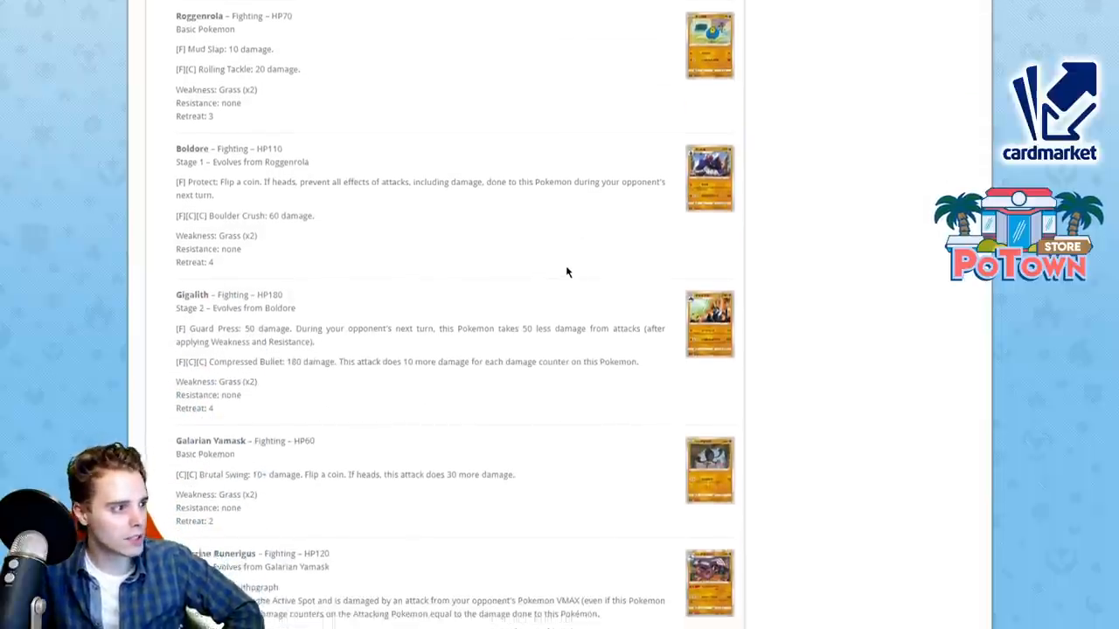
# Step: Scroll past Gigalith to the Galarian Runerigus, Passimian and Kubfu entries
pyautogui.scroll(-3)
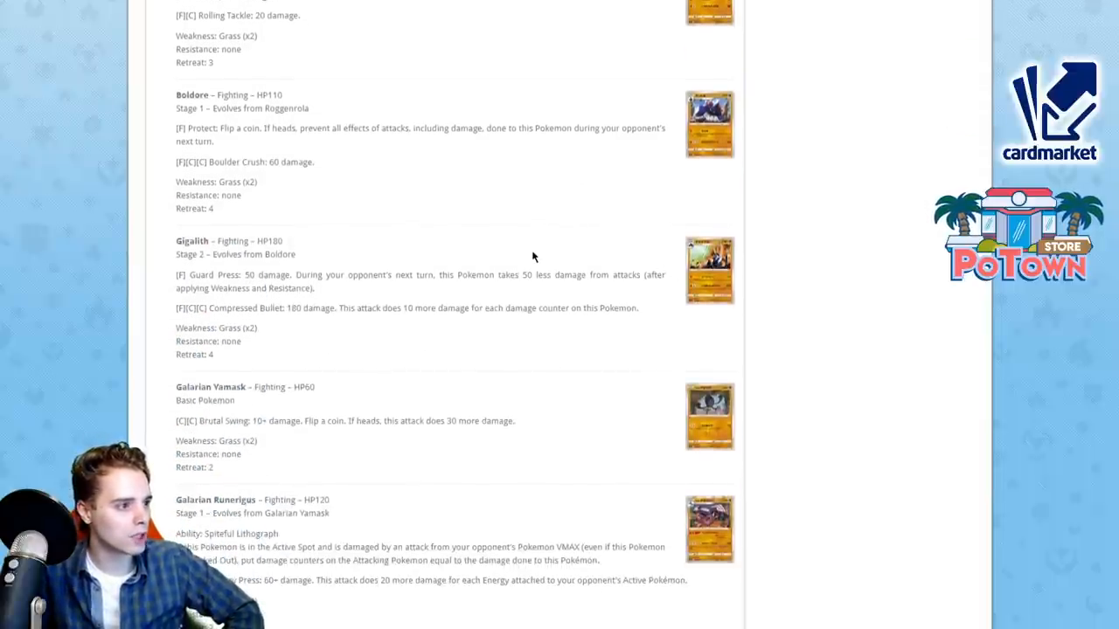
pyautogui.scroll(-3)
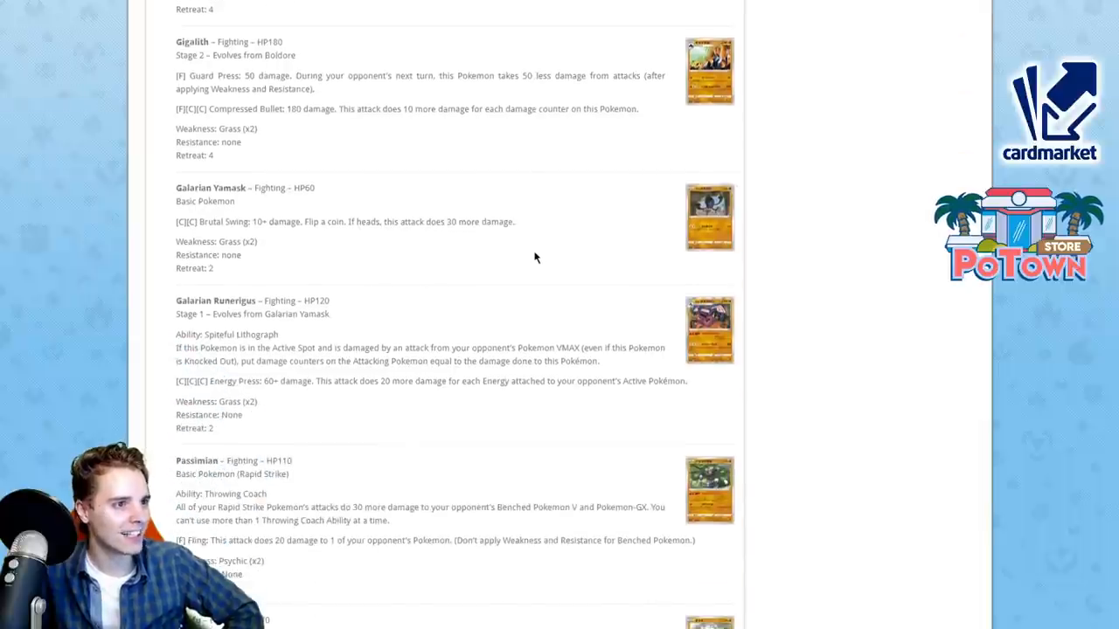
pyautogui.scroll(-3)
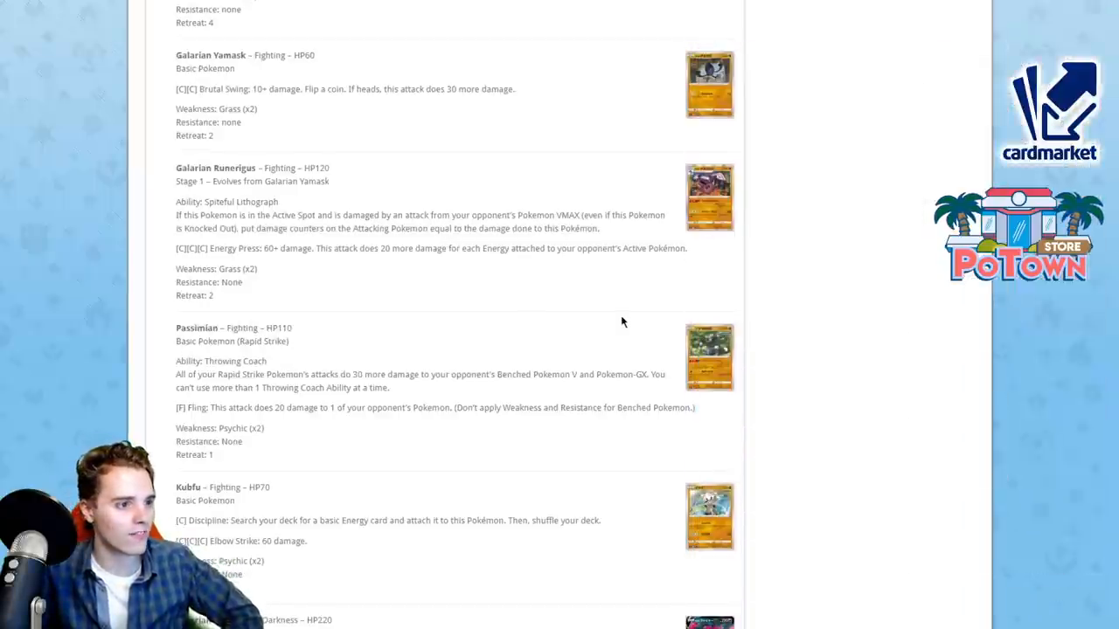
# Step: Enlarge the Japanese Passimian card, then move on to Galarian Moltres V and Slowking V
pyautogui.click(709, 357)
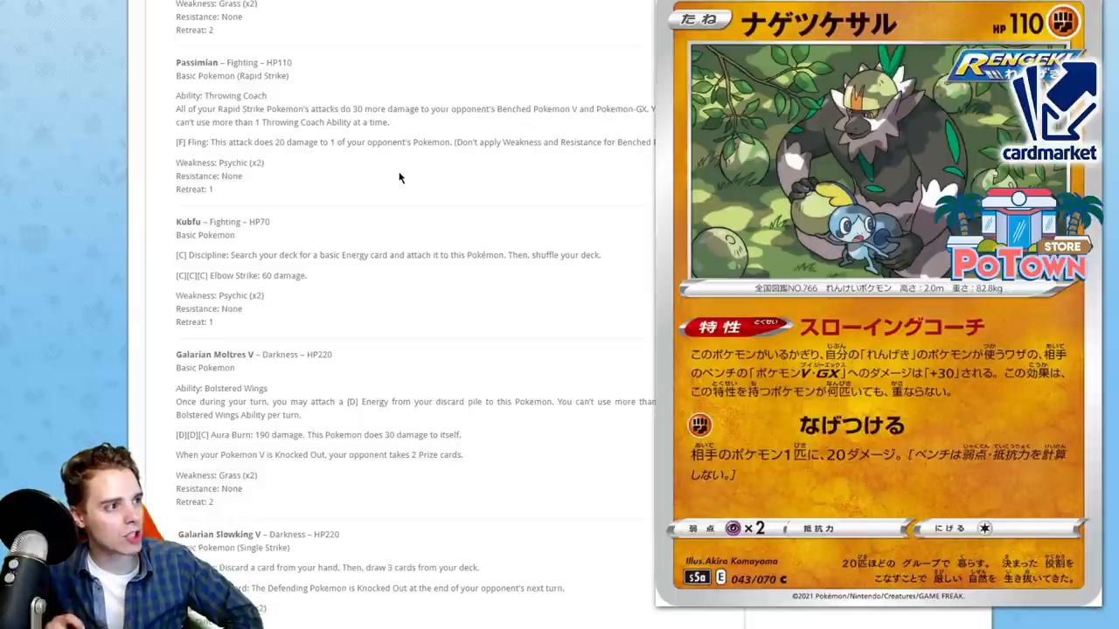
pyautogui.moveTo(451, 175)
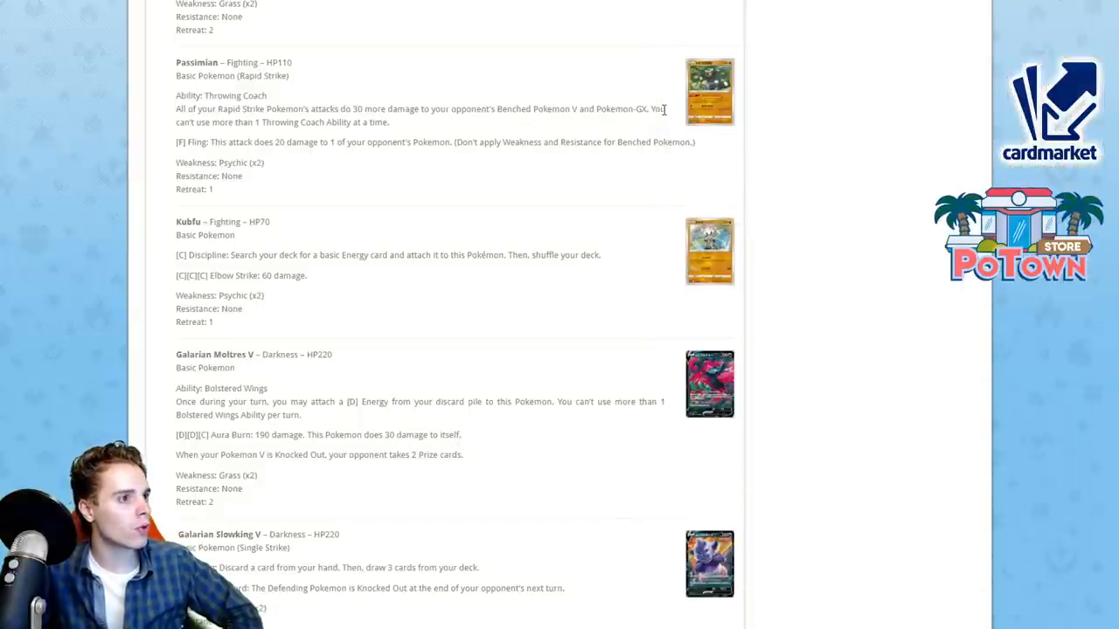
pyautogui.click(709, 91)
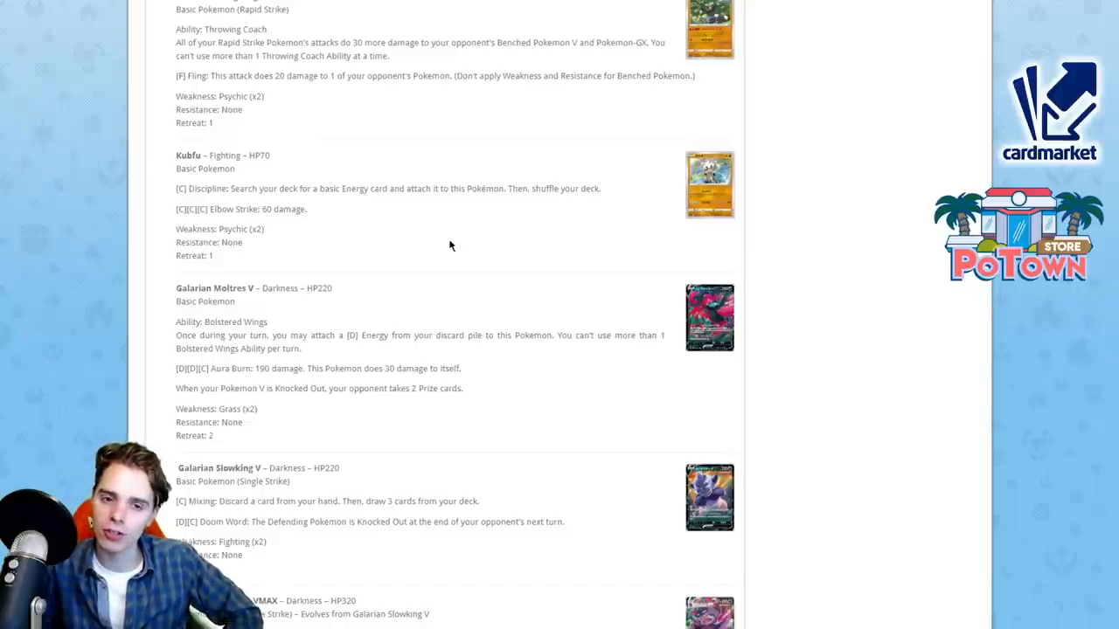
pyautogui.scroll(-3)
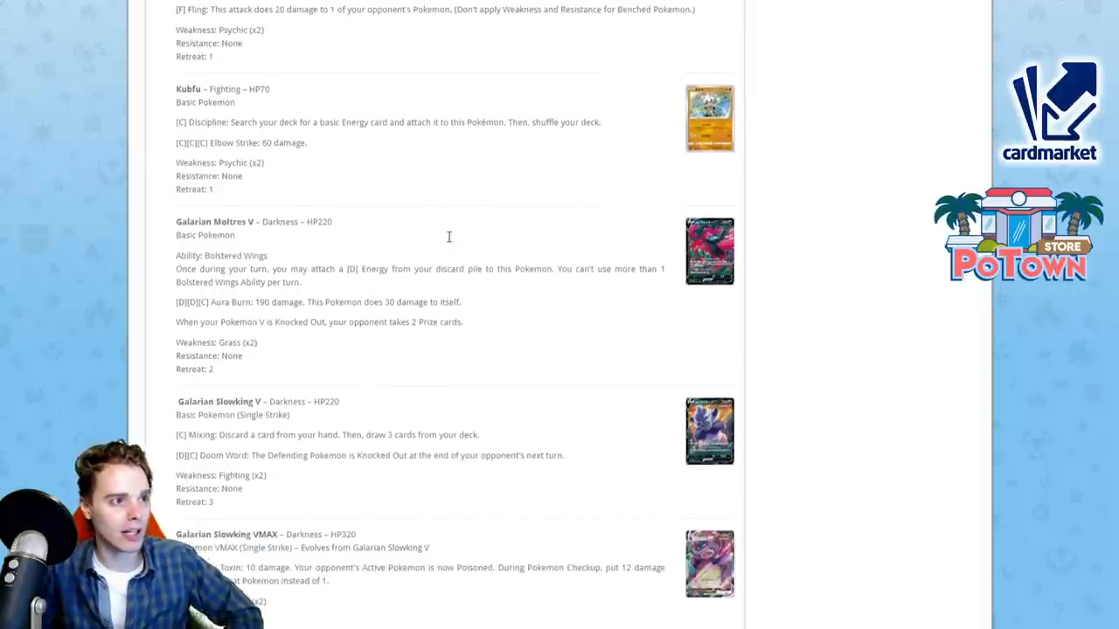
pyautogui.click(709, 118)
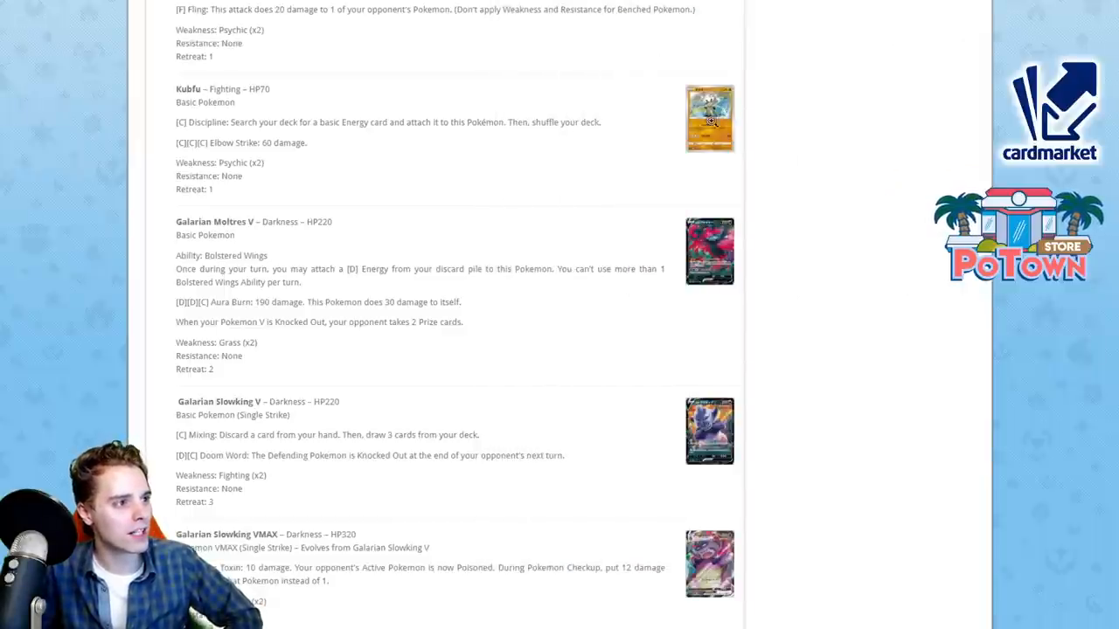
pyautogui.click(709, 117)
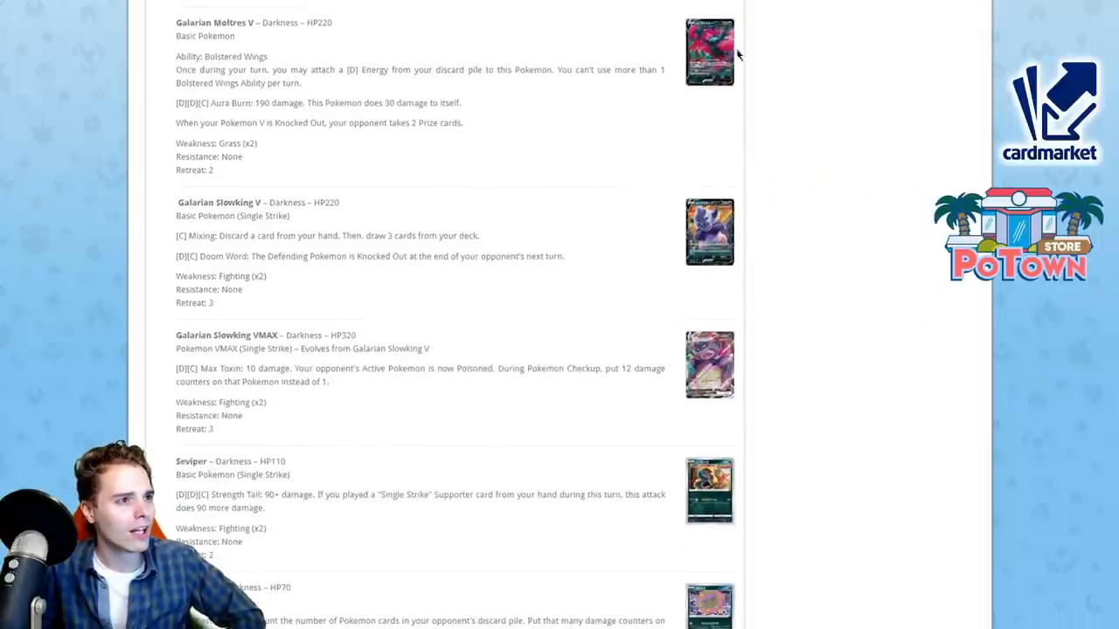
pyautogui.click(709, 51)
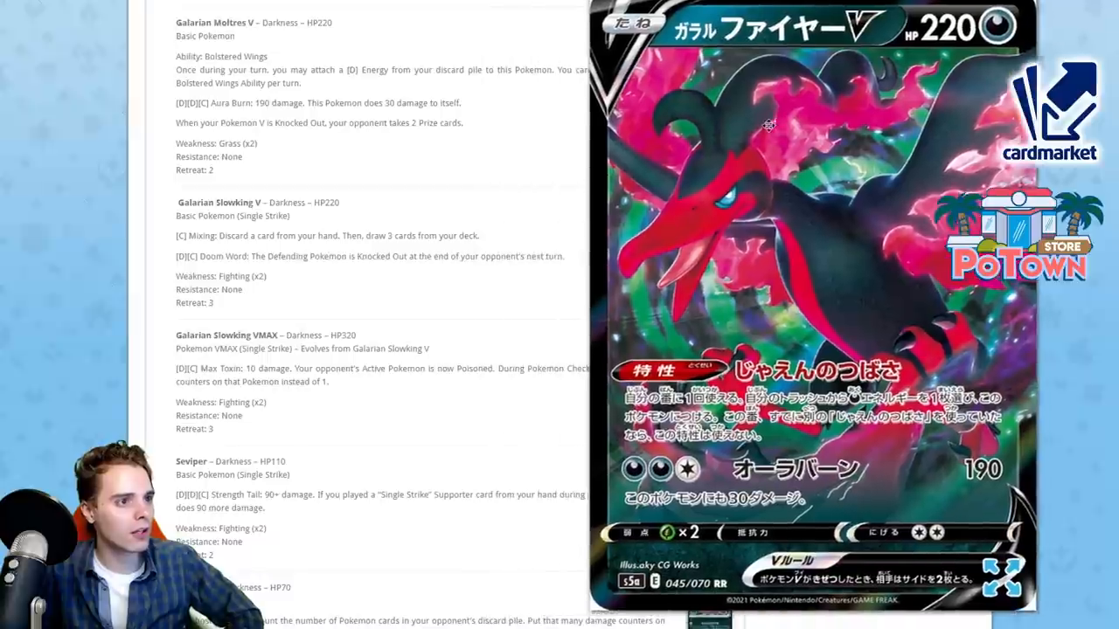
pyautogui.scroll(-3)
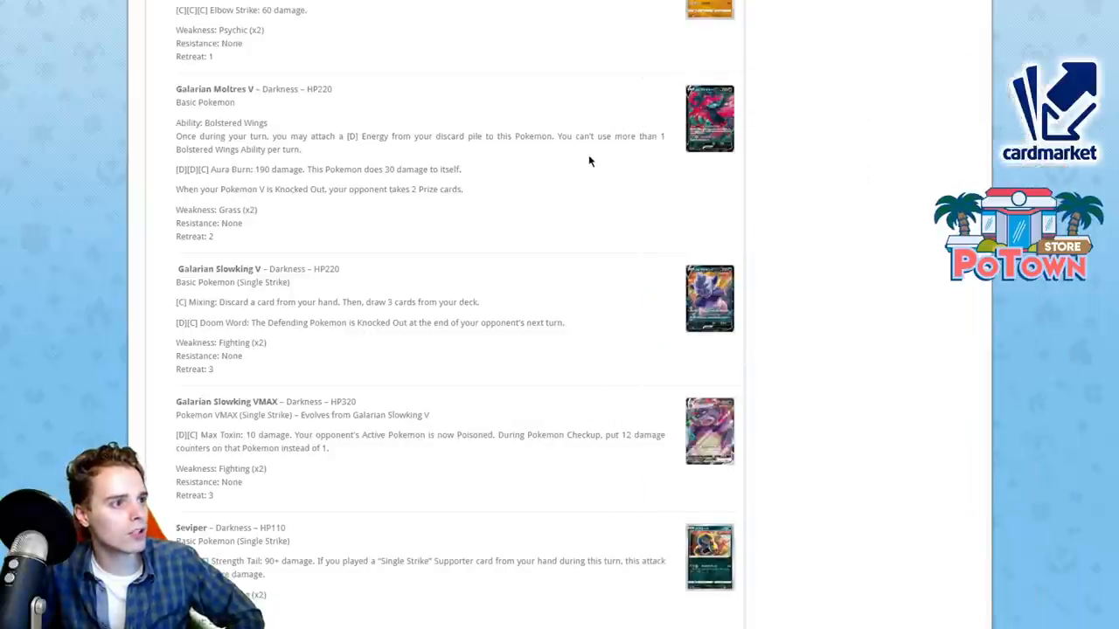
pyautogui.moveTo(648, 135)
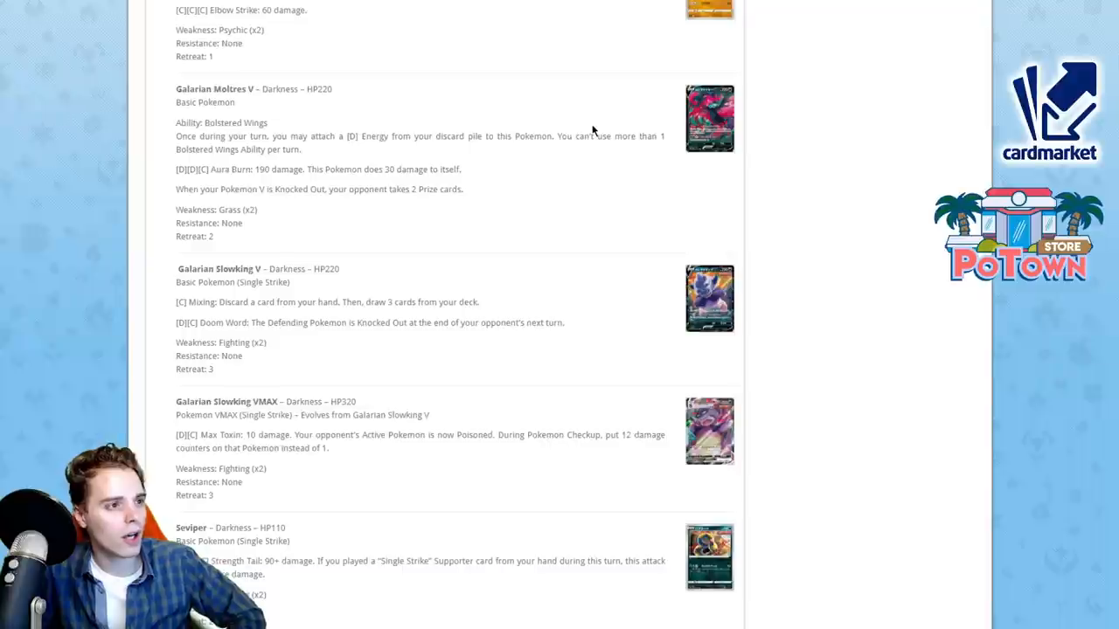
pyautogui.click(709, 118)
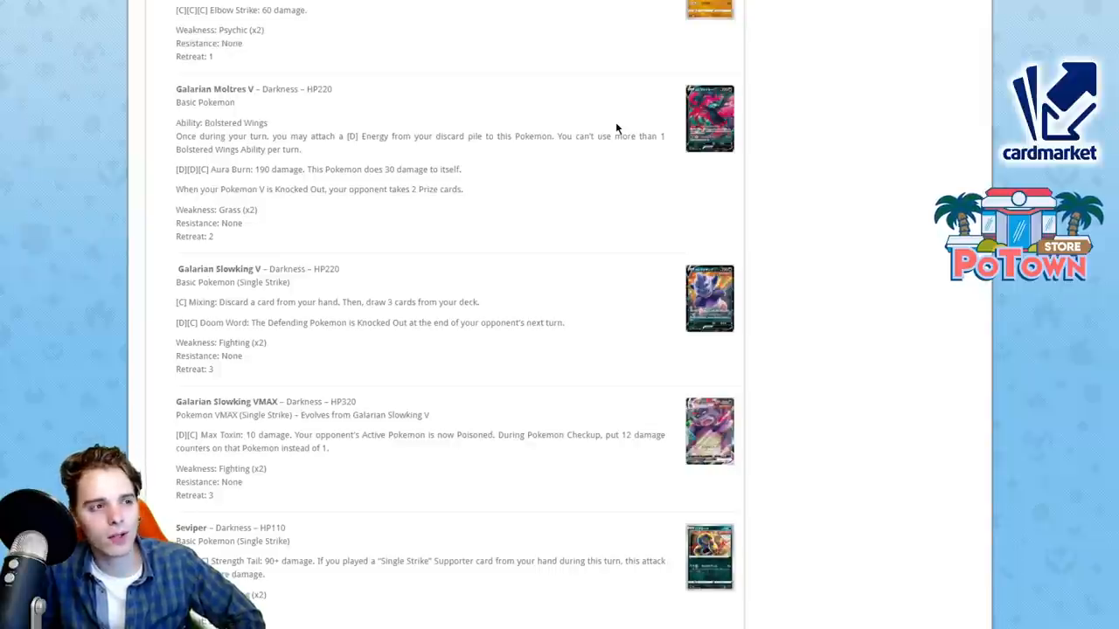
pyautogui.scroll(-3)
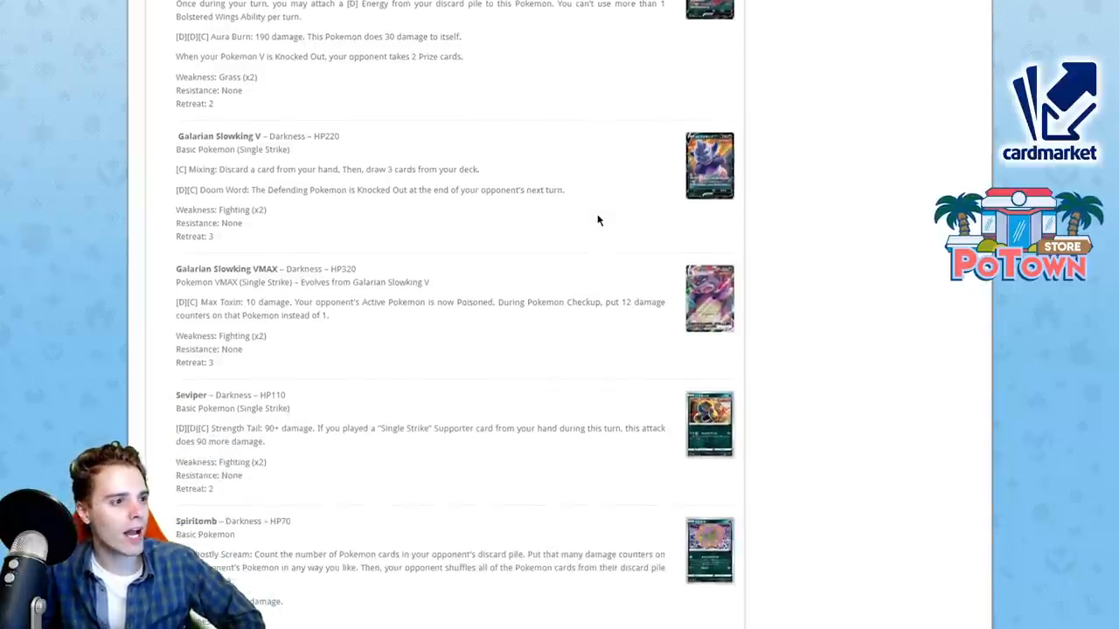
pyautogui.click(709, 165)
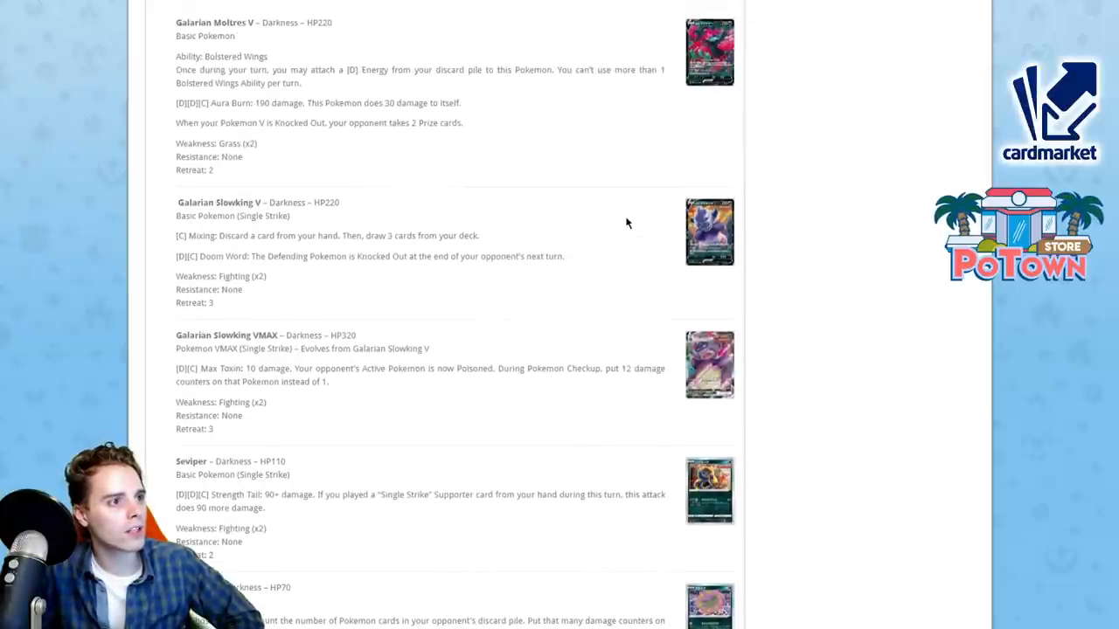
pyautogui.scroll(-3)
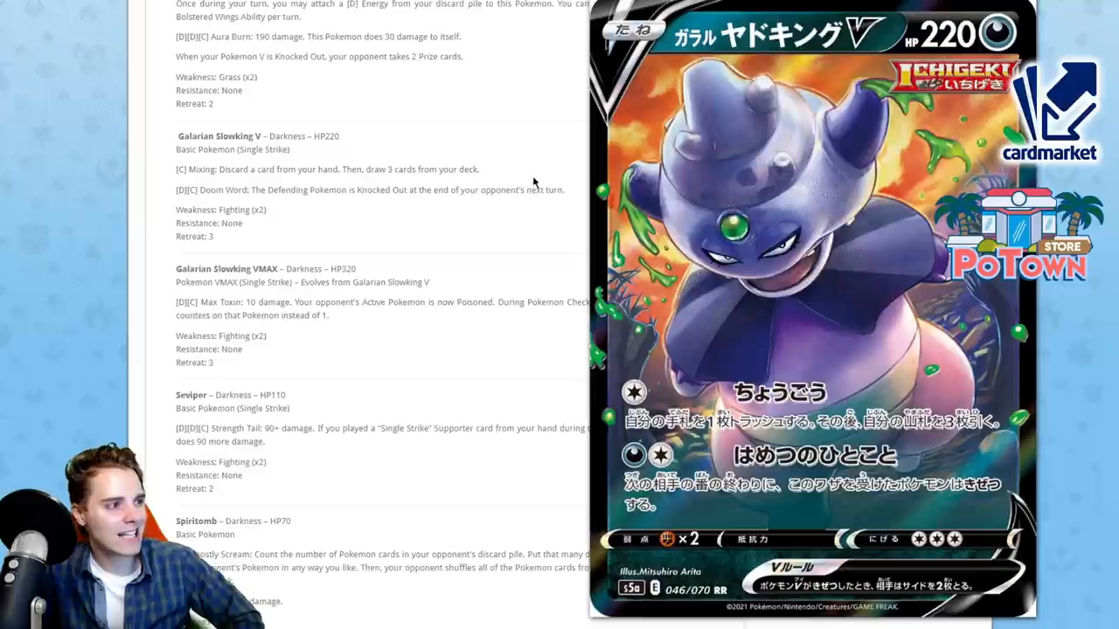
pyautogui.moveTo(588, 188)
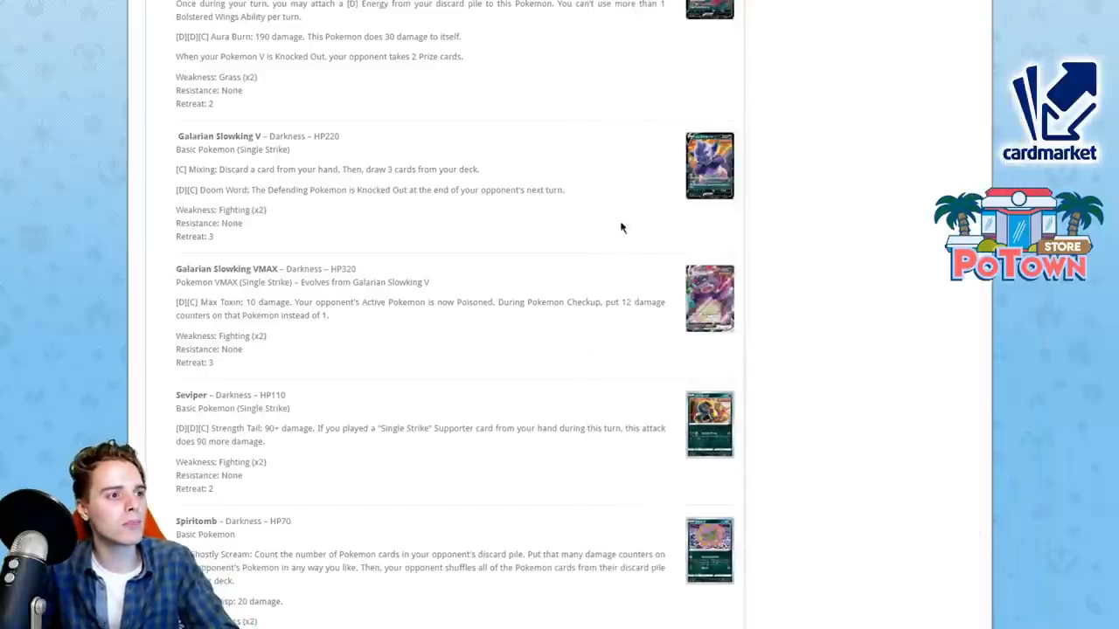
pyautogui.scroll(-3)
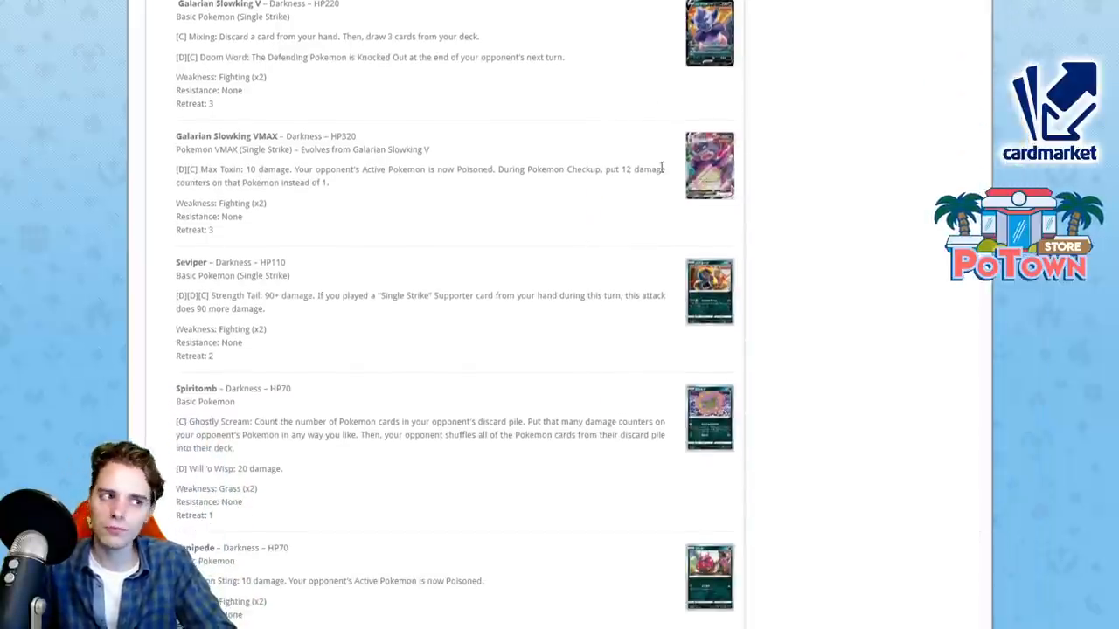
pyautogui.click(709, 166)
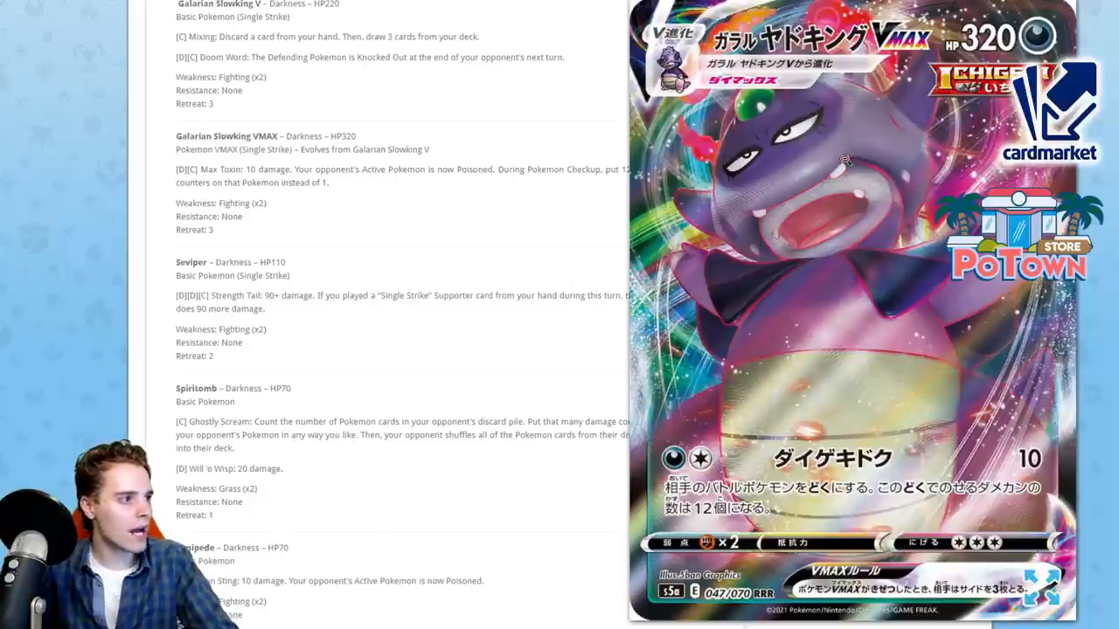
pyautogui.moveTo(621, 205)
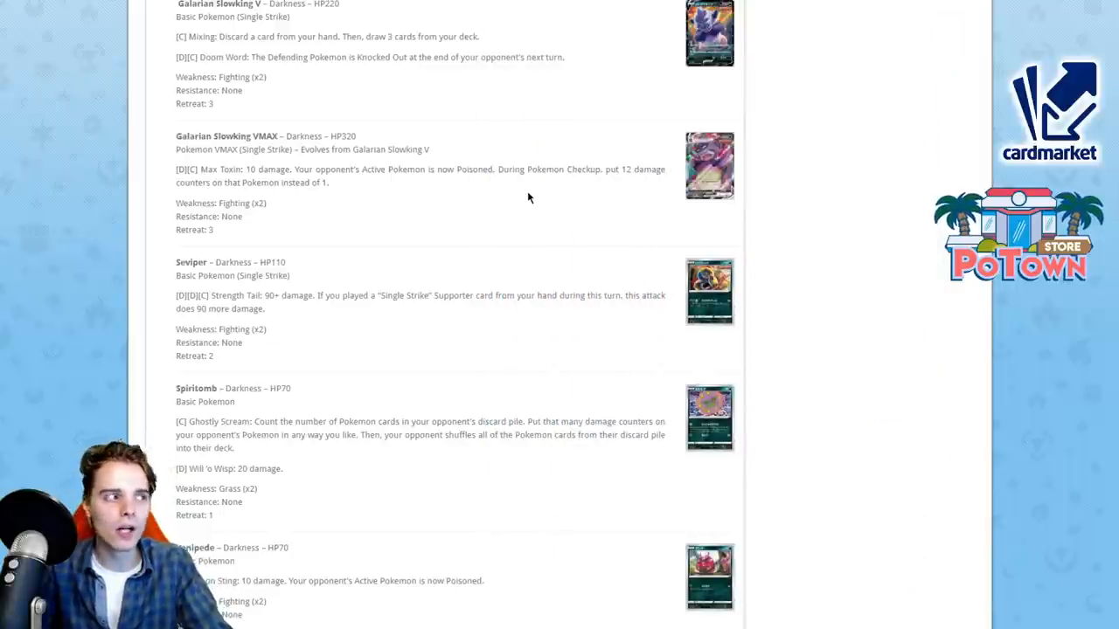
pyautogui.scroll(-3)
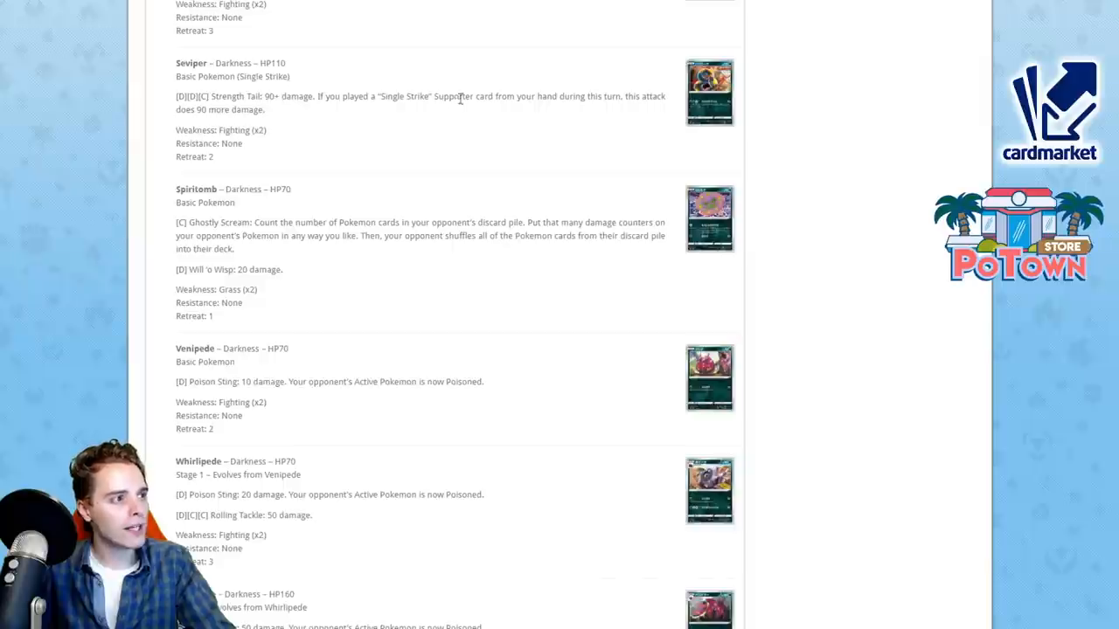
pyautogui.moveTo(651, 105)
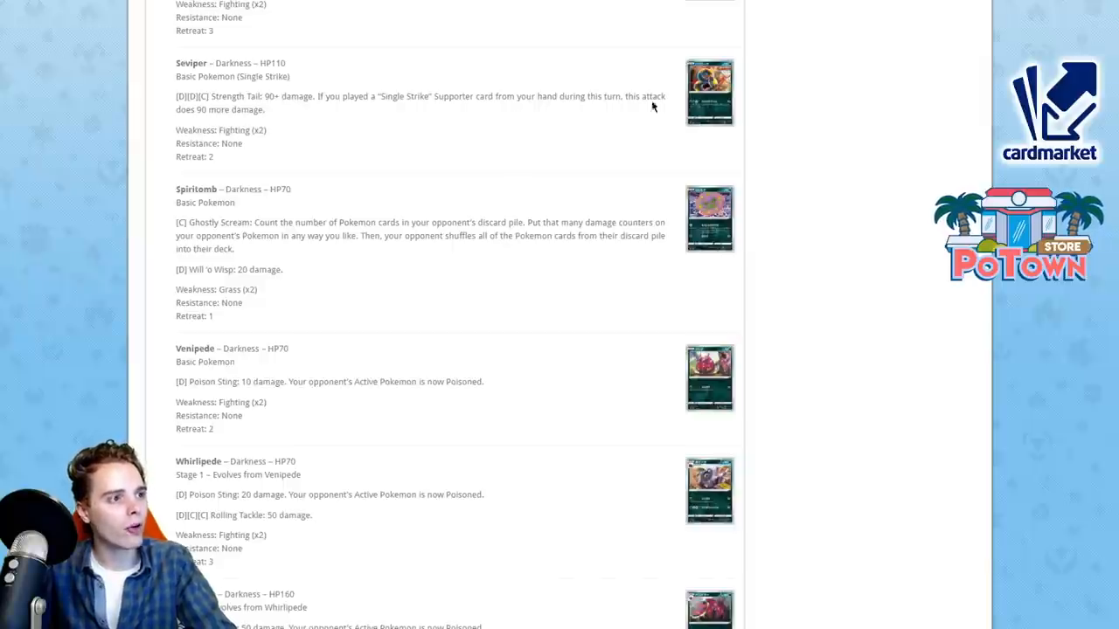
pyautogui.click(709, 91)
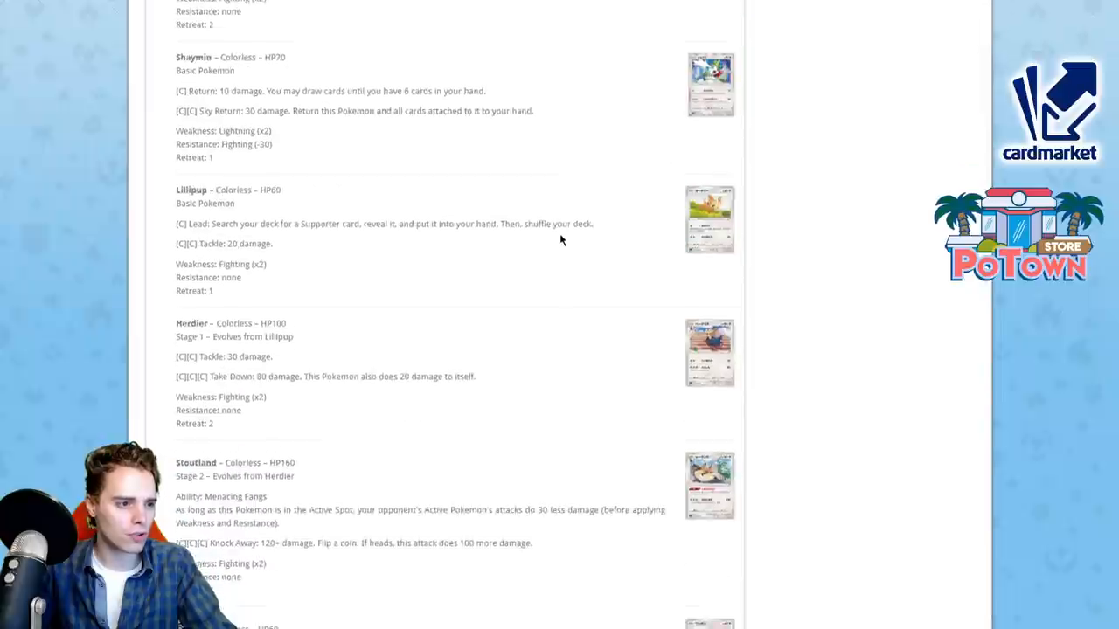
pyautogui.scroll(-3)
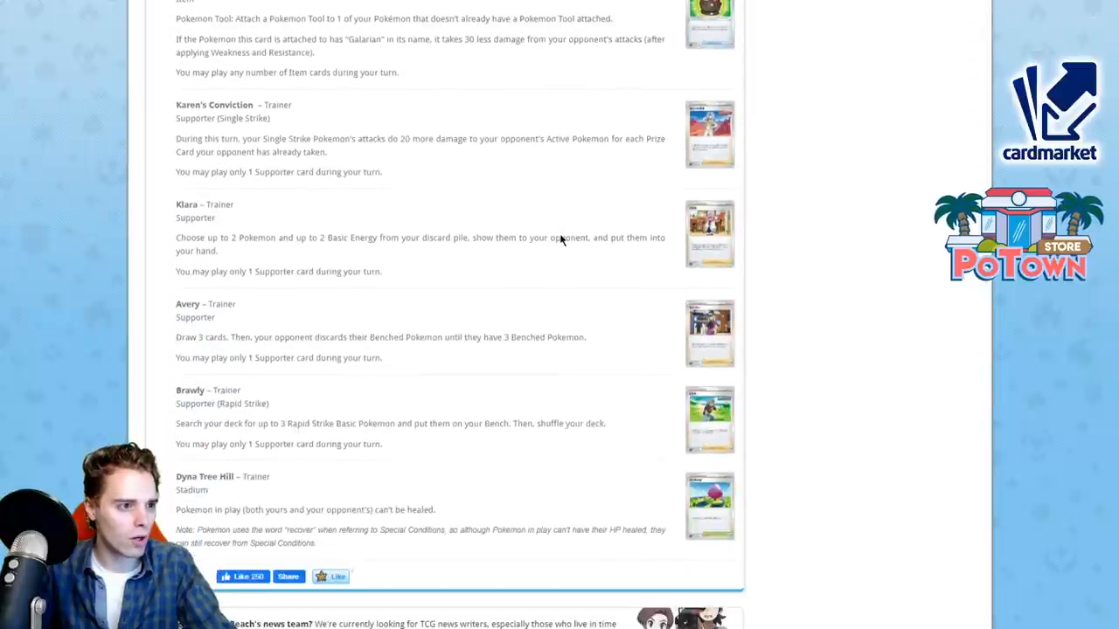
pyautogui.scroll(-3)
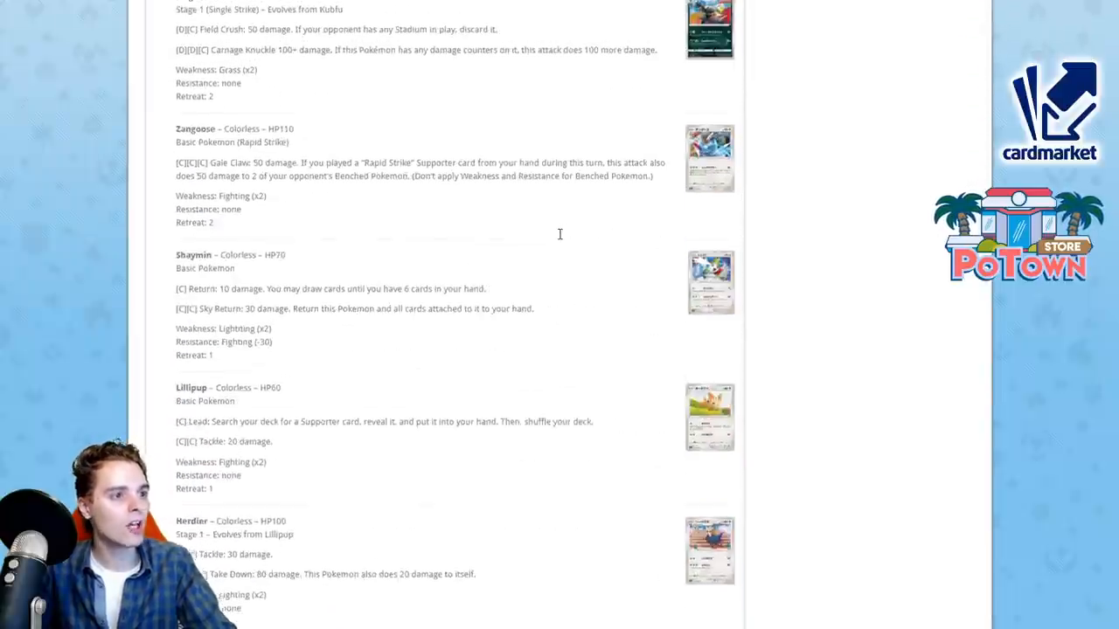
pyautogui.scroll(-3)
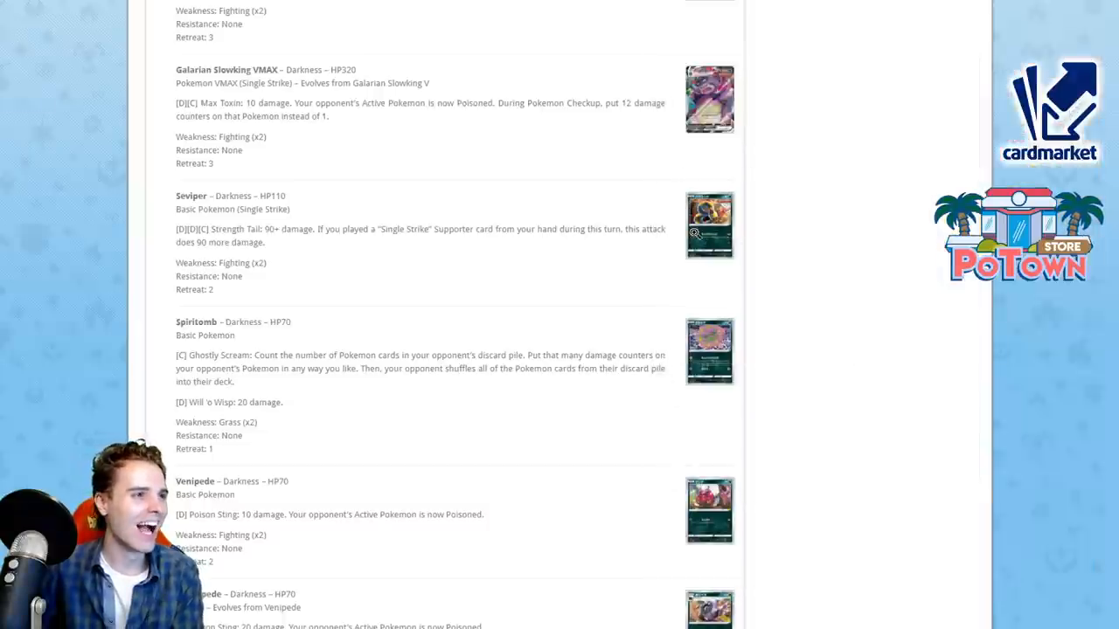
# Step: Scroll past Spiritomb, Venipede, Scolipede, Scraggy and Scrafty to Single Strike Urshifu
pyautogui.scroll(-3)
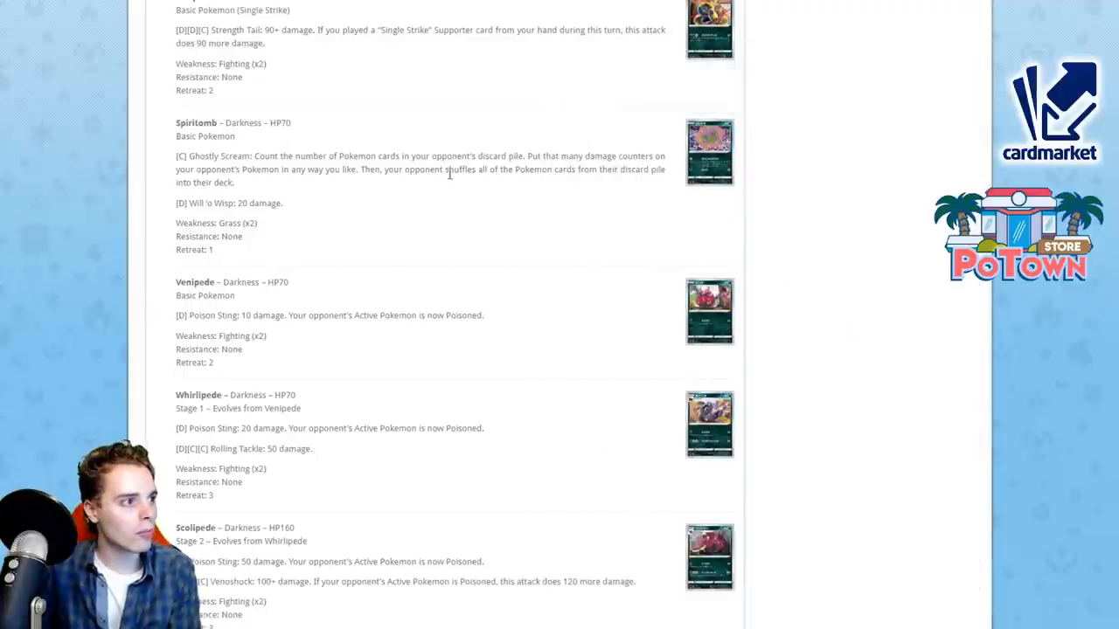
pyautogui.moveTo(420, 228)
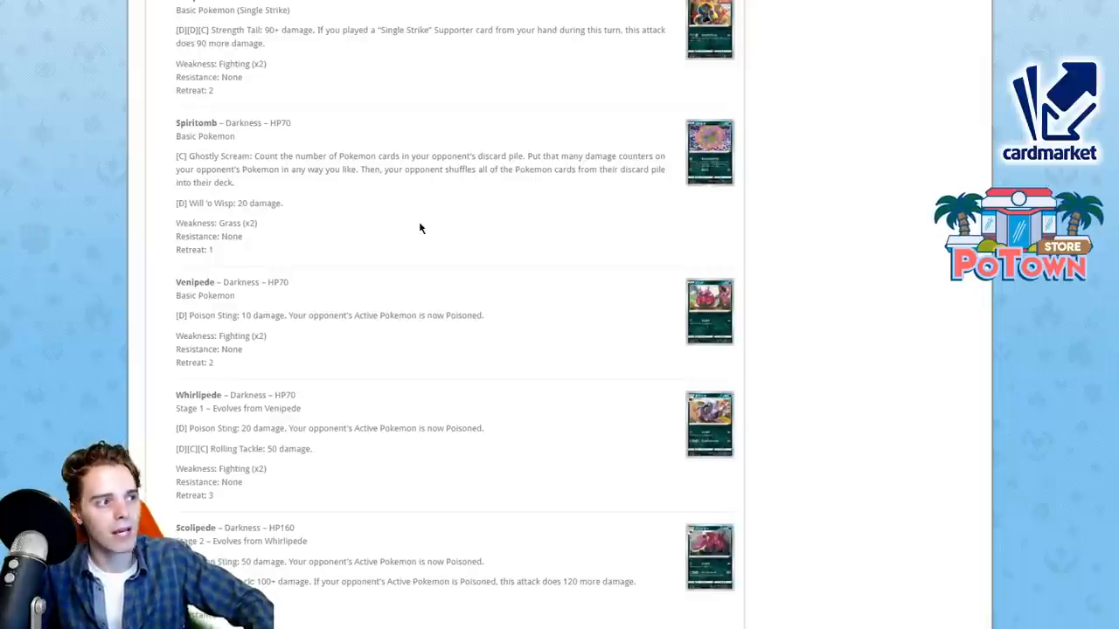
pyautogui.scroll(-3)
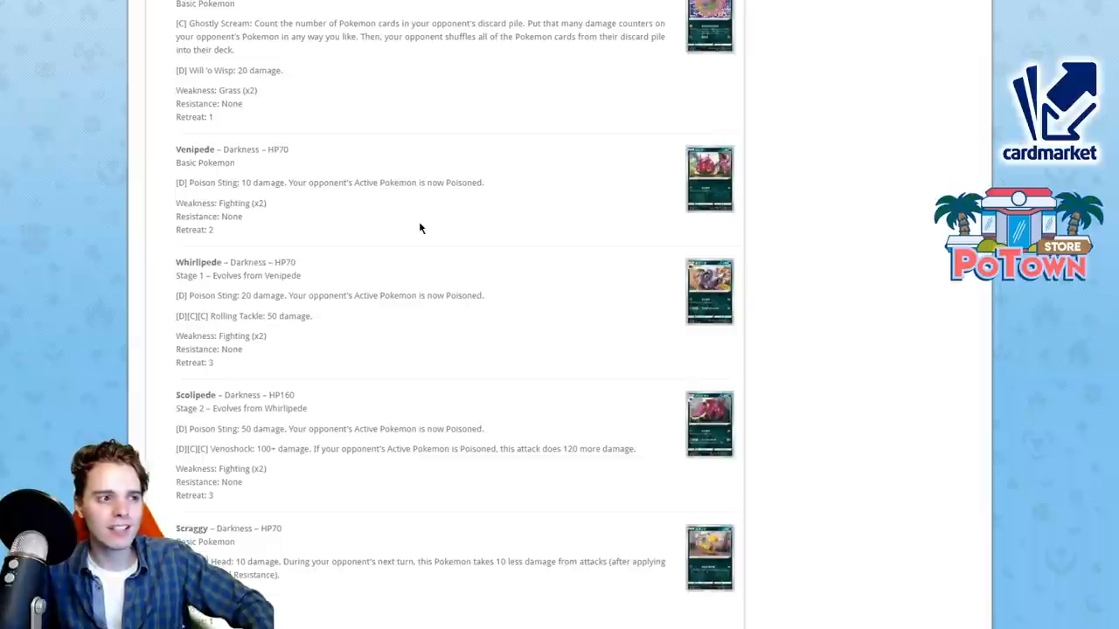
pyautogui.scroll(-3)
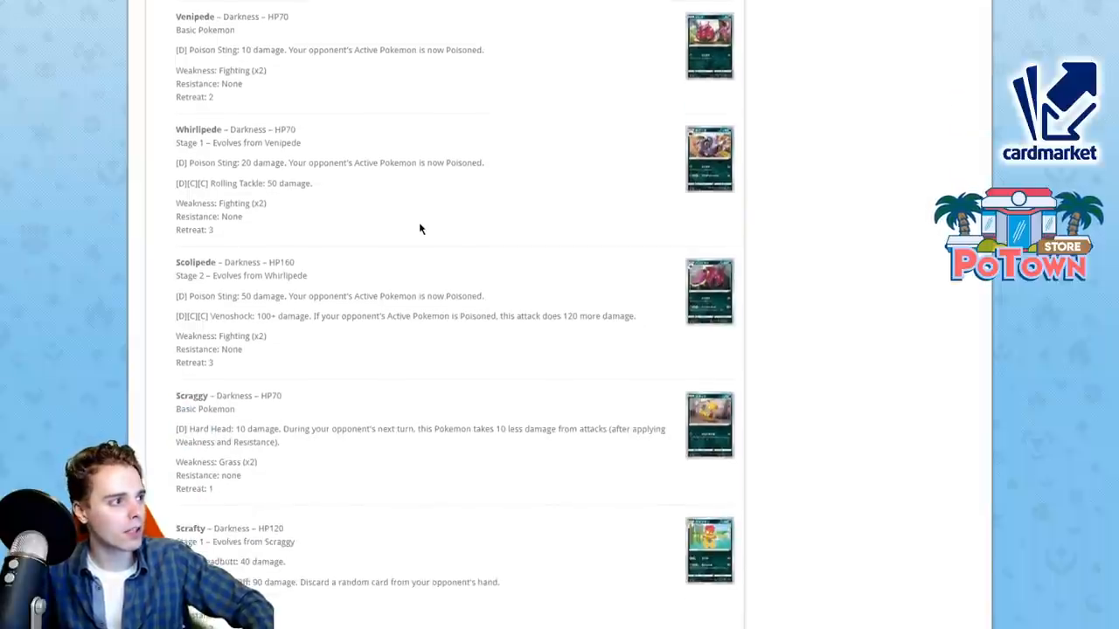
pyautogui.scroll(-3)
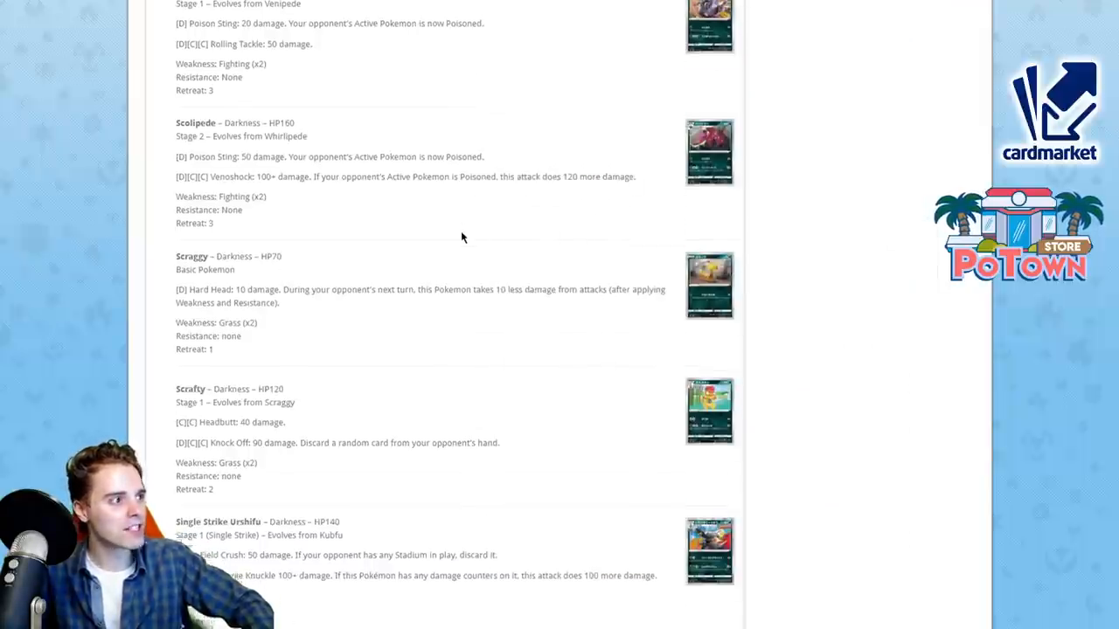
pyautogui.scroll(-3)
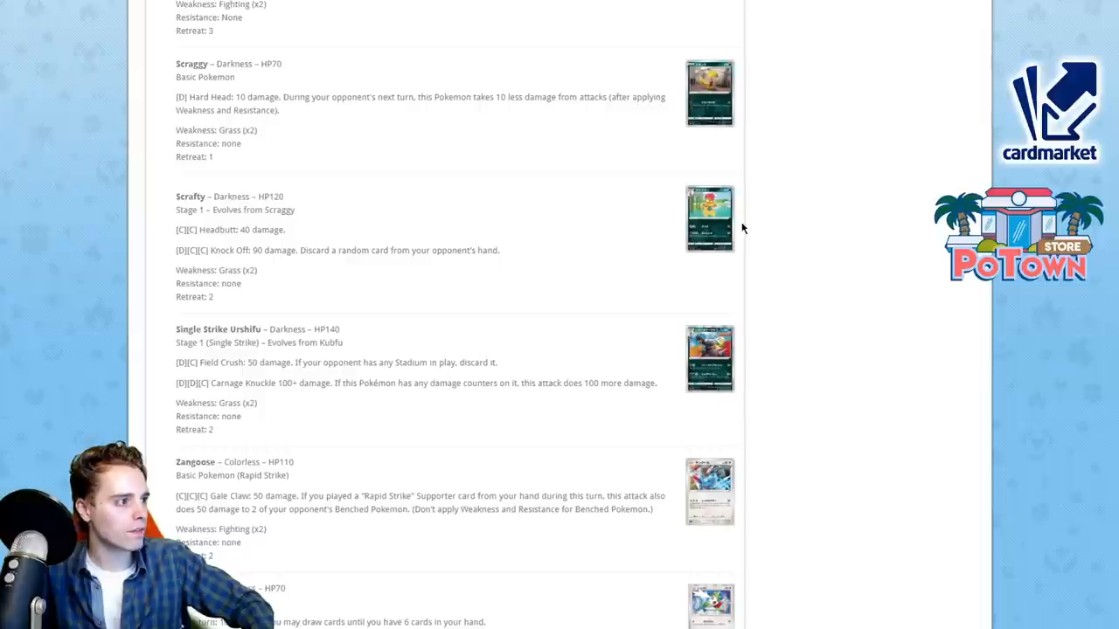
pyautogui.scroll(-3)
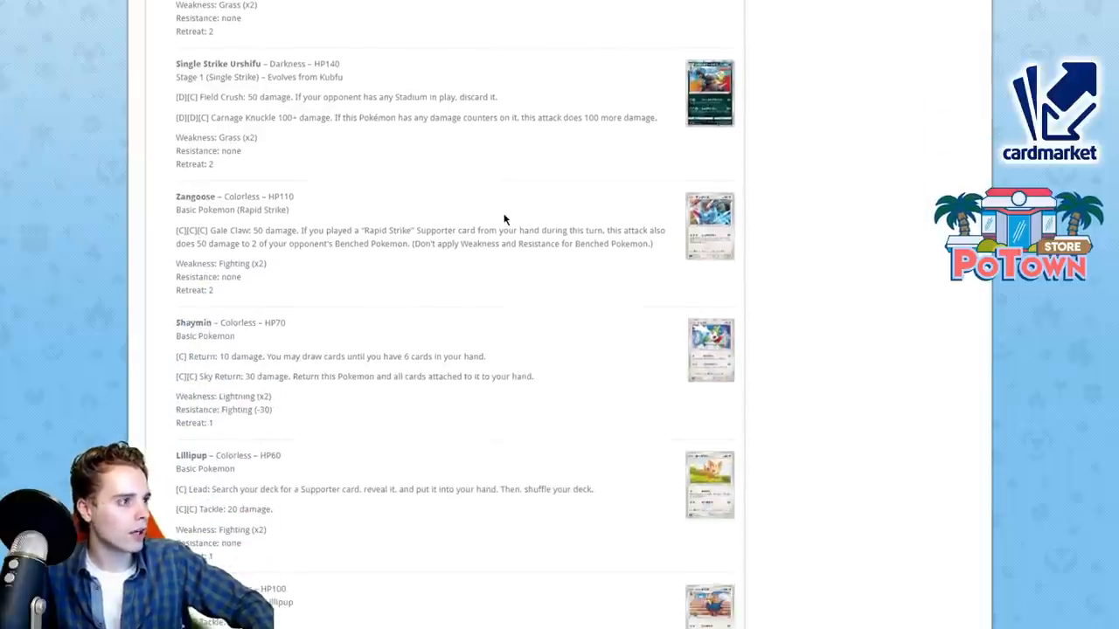
# Step: Enlarge the Single Strike Urshifu card, then scroll down to Herdier and Stoutland
pyautogui.click(709, 92)
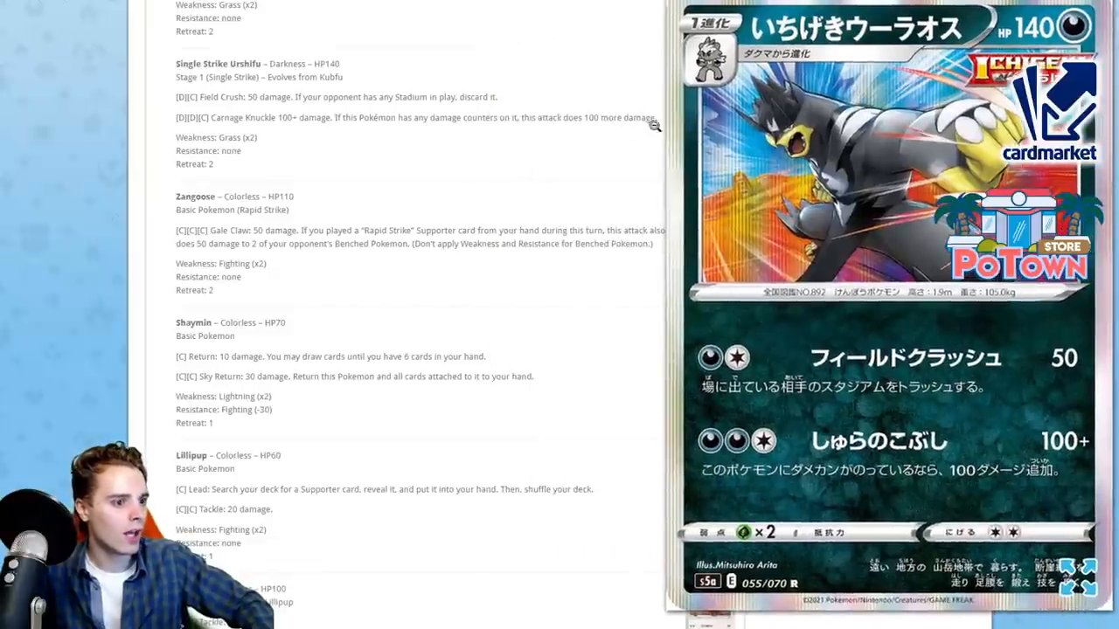
pyautogui.moveTo(514, 134)
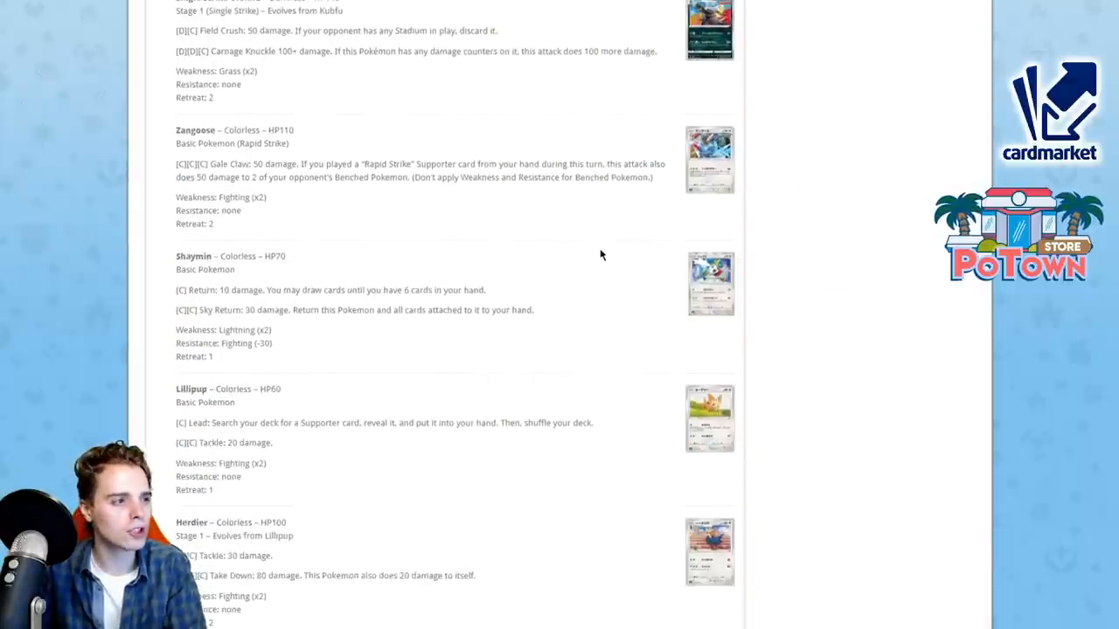
pyautogui.scroll(-3)
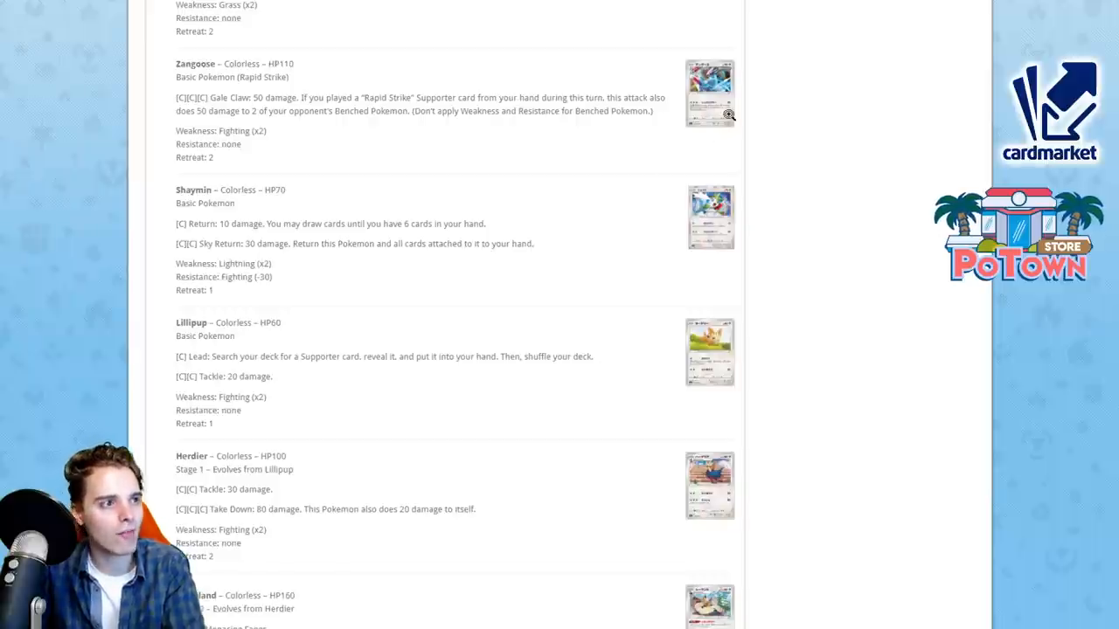
# Step: Enlarge the Zangoose card, then scroll down past Stoutland to Rufflet
pyautogui.click(709, 92)
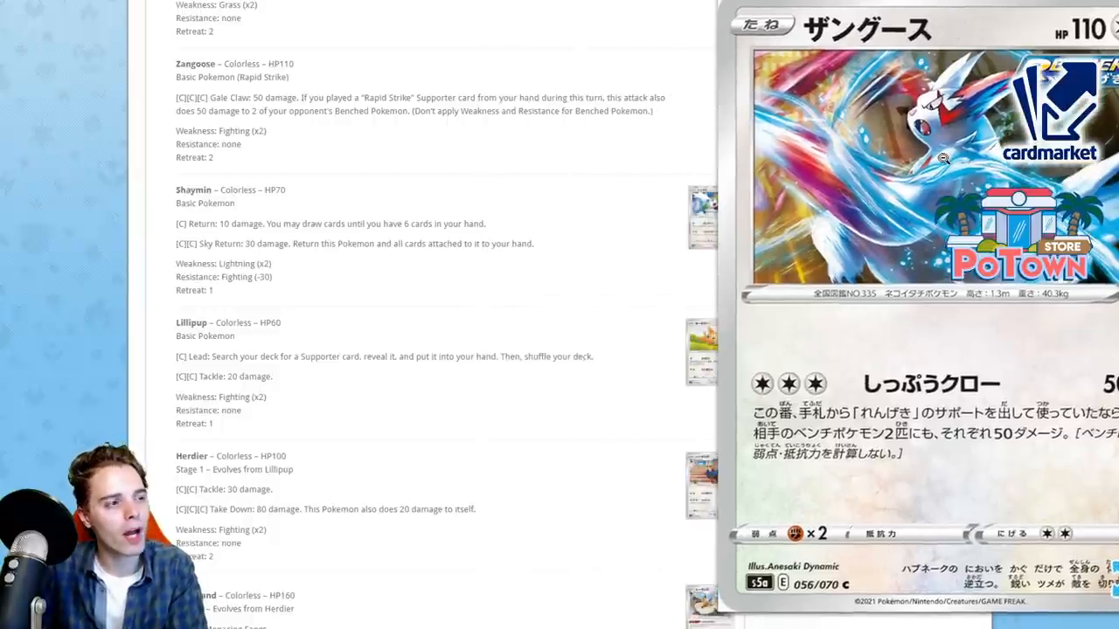
pyautogui.moveTo(524, 255)
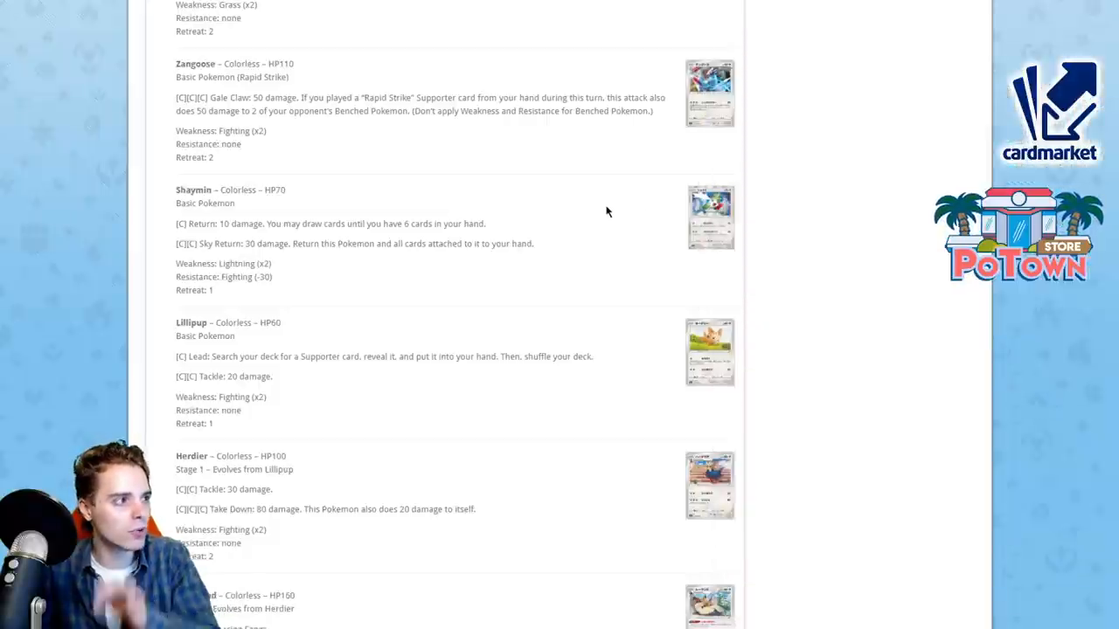
pyautogui.moveTo(604, 214)
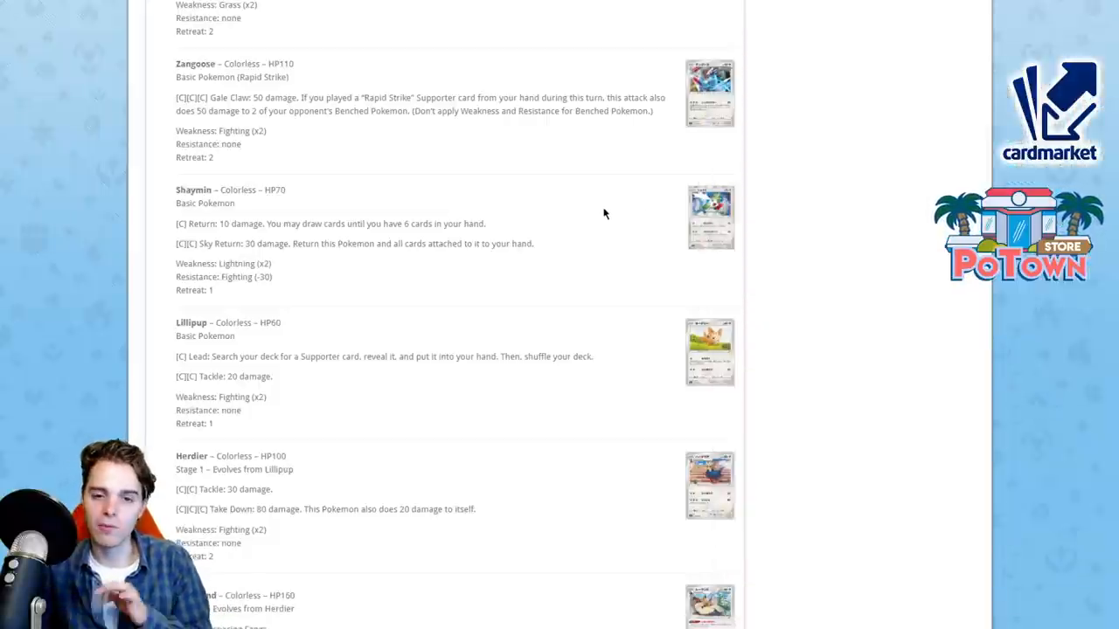
pyautogui.scroll(-3)
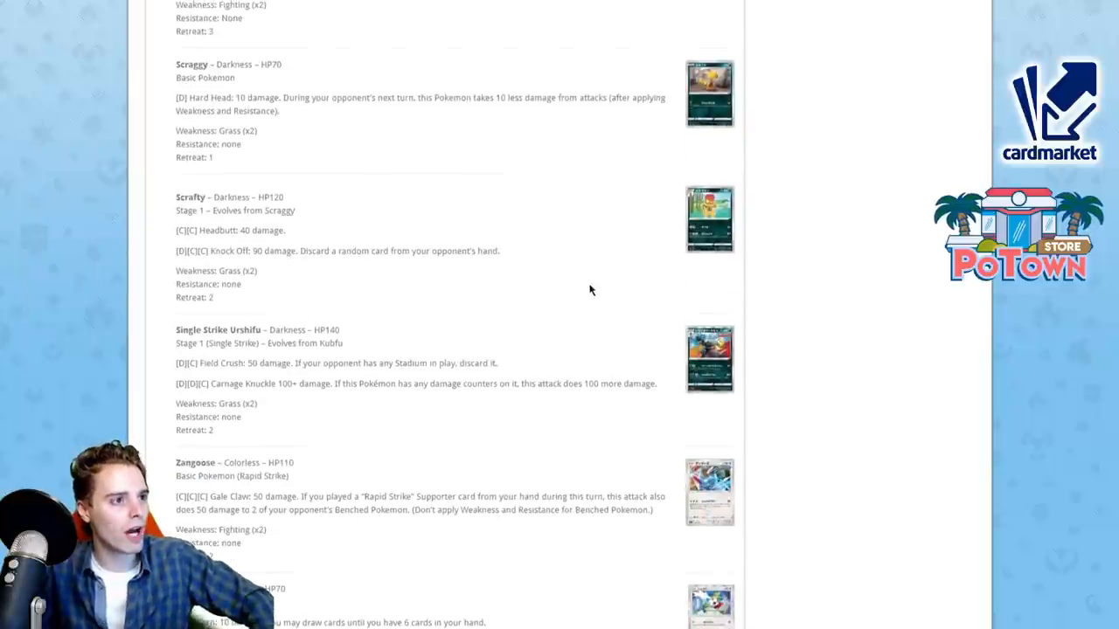
pyautogui.scroll(-3)
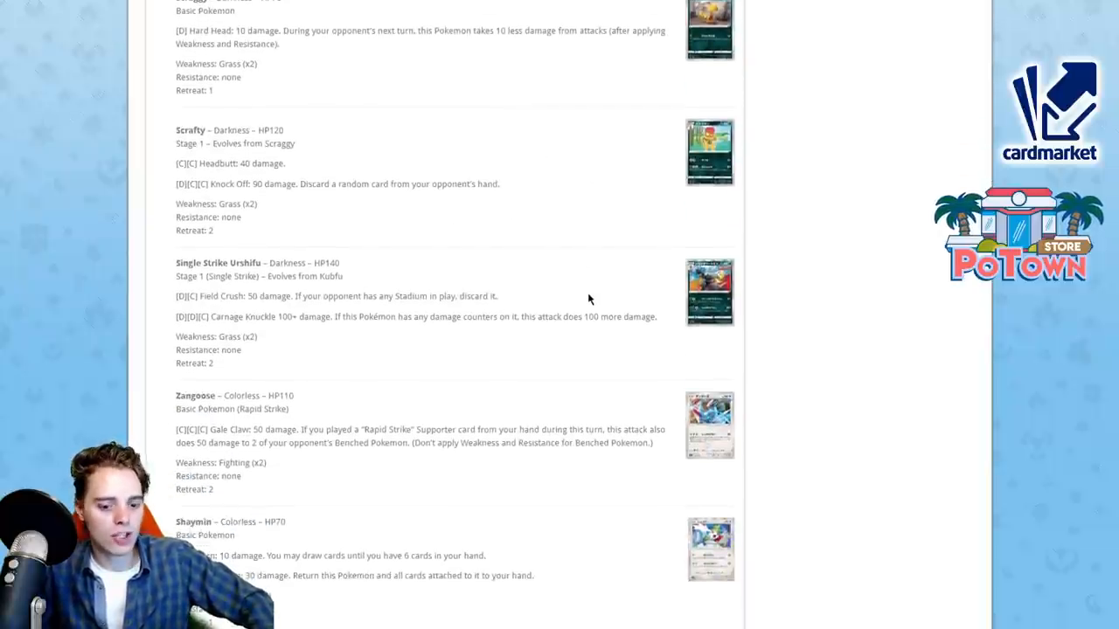
pyautogui.scroll(-3)
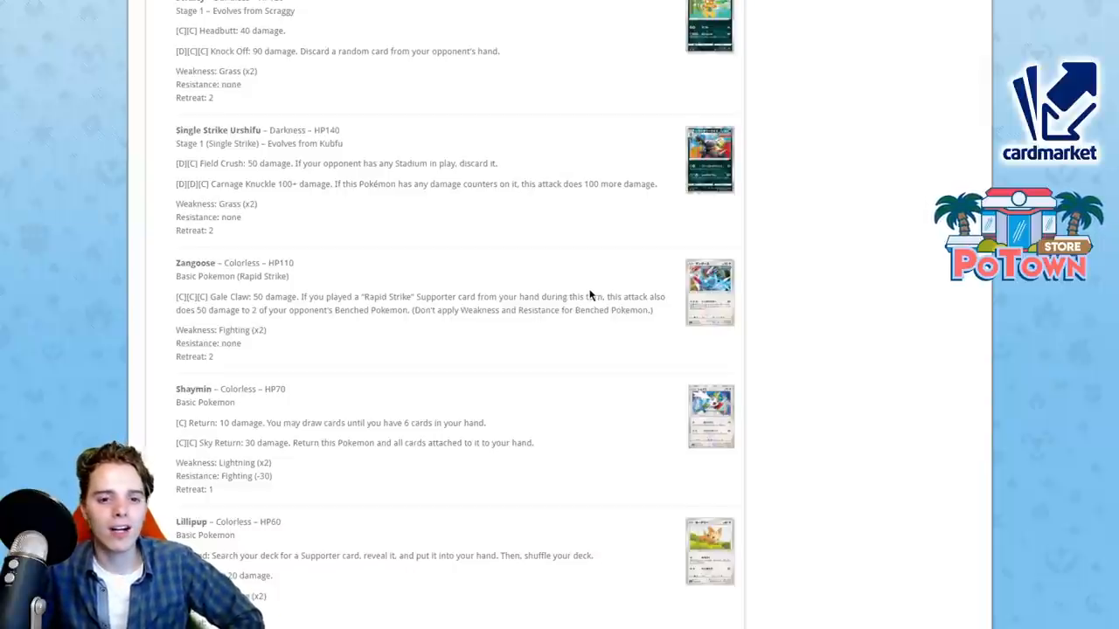
pyautogui.scroll(-3)
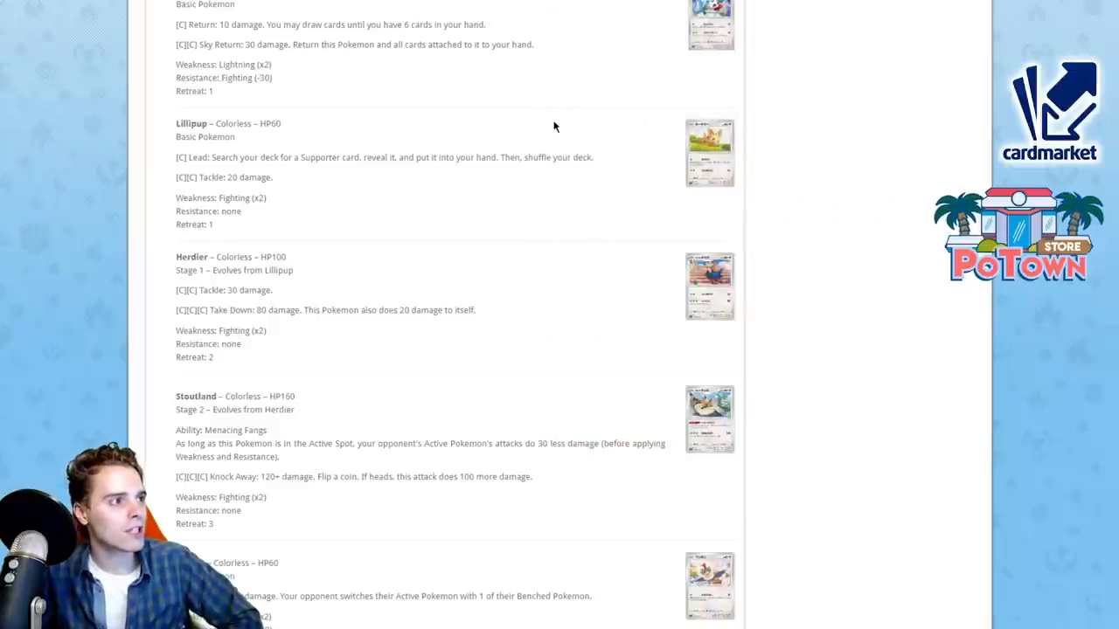
pyautogui.moveTo(301, 24)
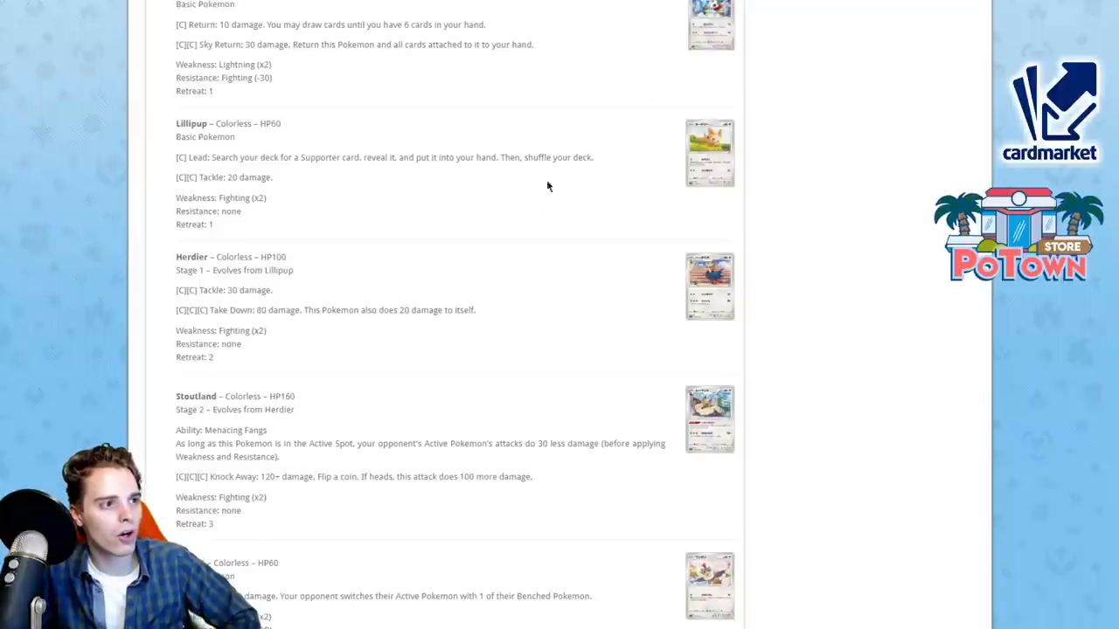
pyautogui.scroll(-3)
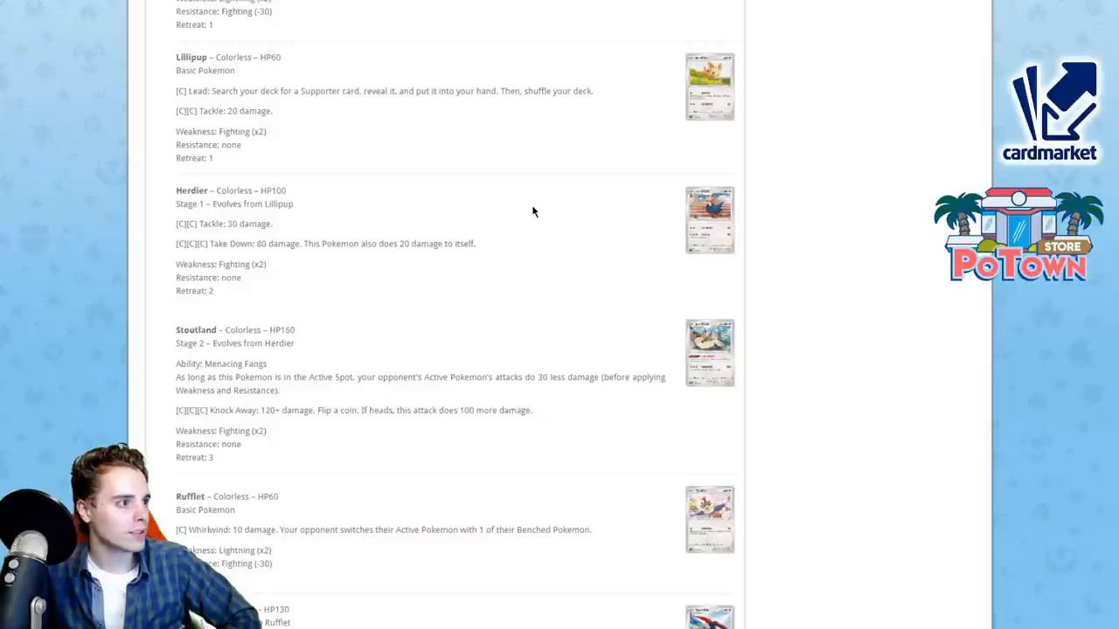
# Step: Enlarge the Stoutland card, then scroll to the Trainers and enlarge Welcoming Lantern
pyautogui.scroll(-3)
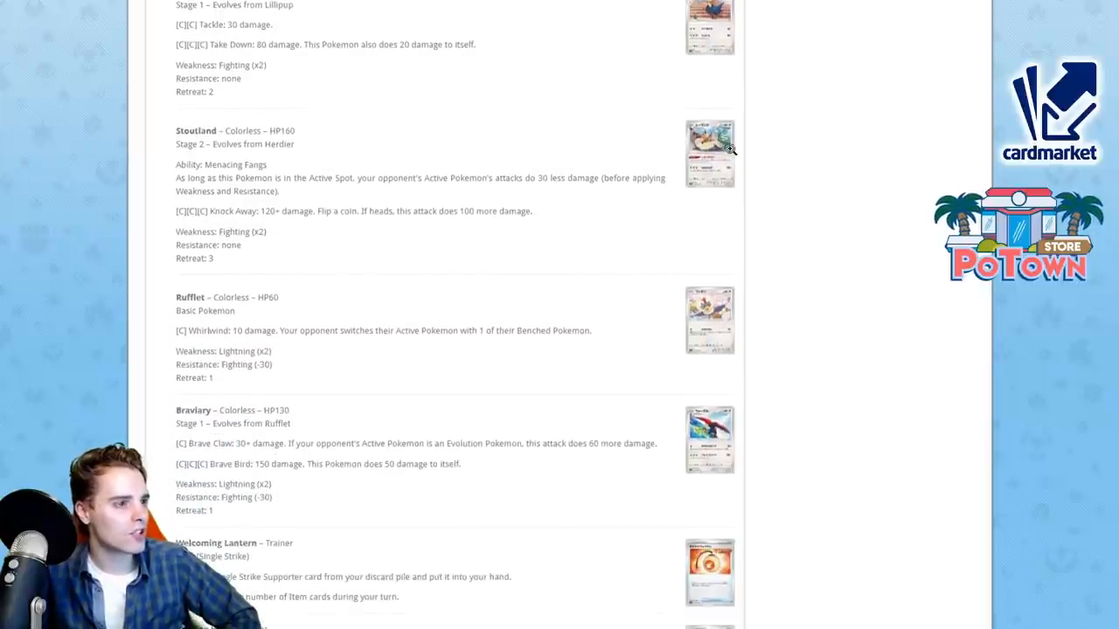
pyautogui.click(709, 153)
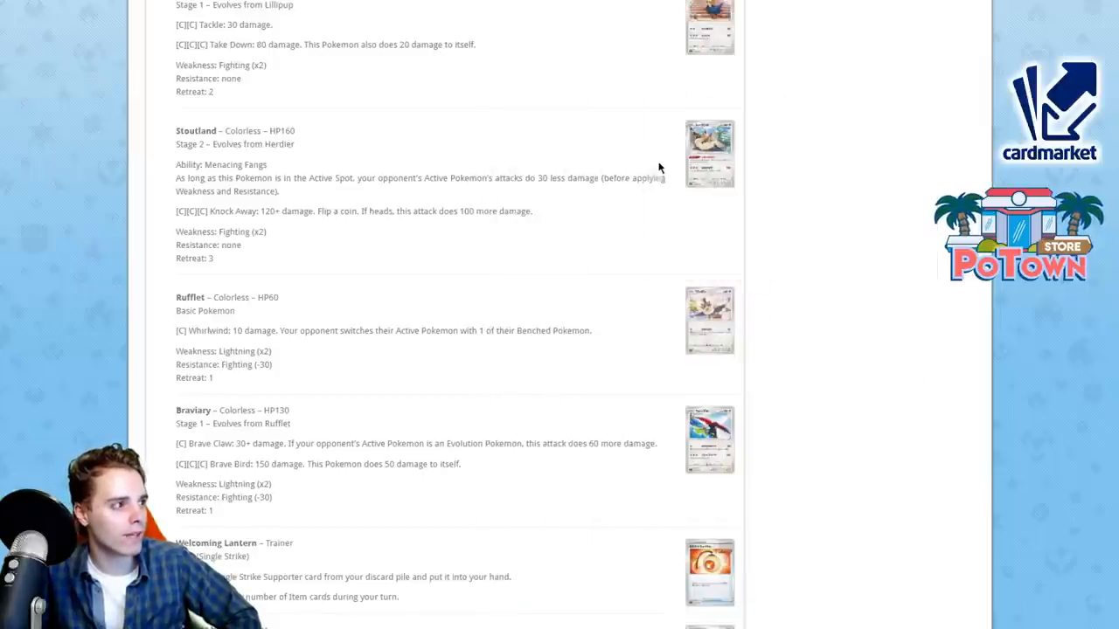
pyautogui.scroll(-3)
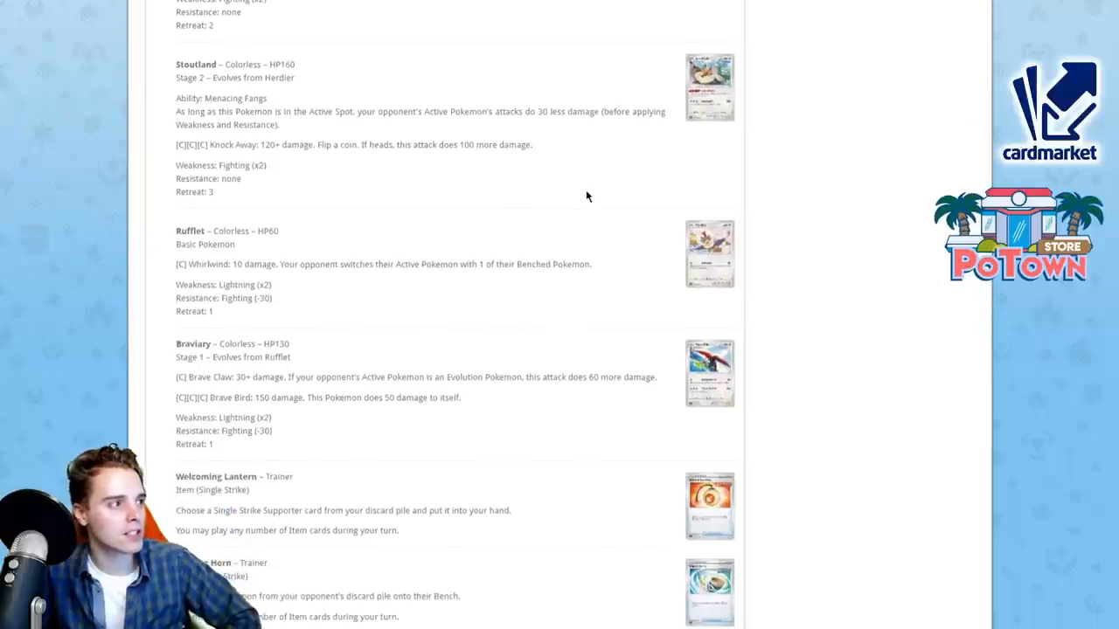
pyautogui.scroll(-3)
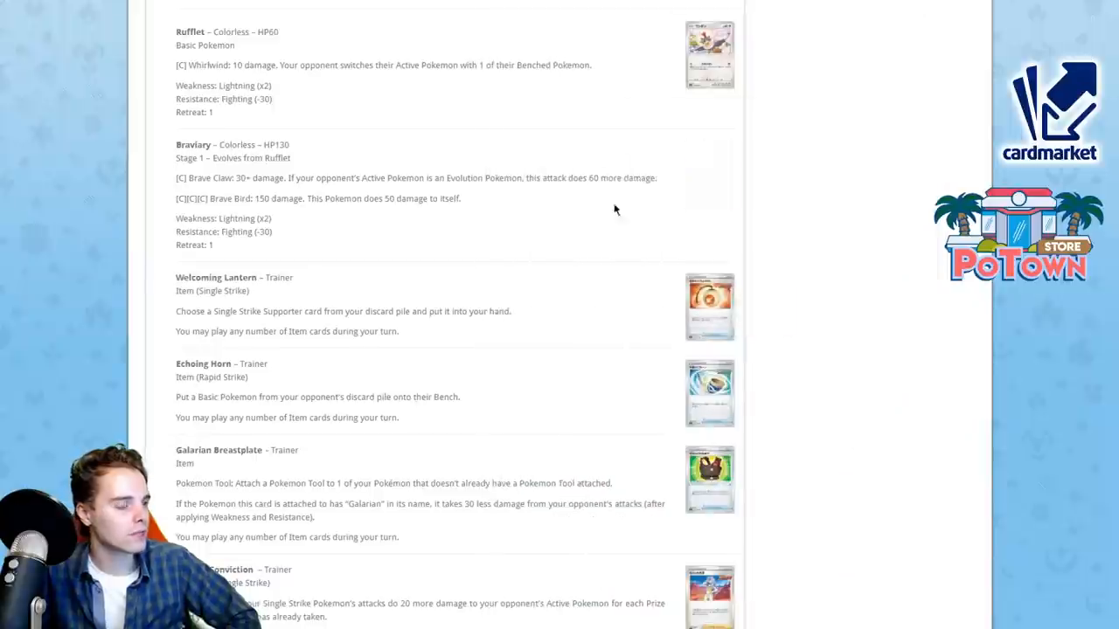
pyautogui.scroll(-3)
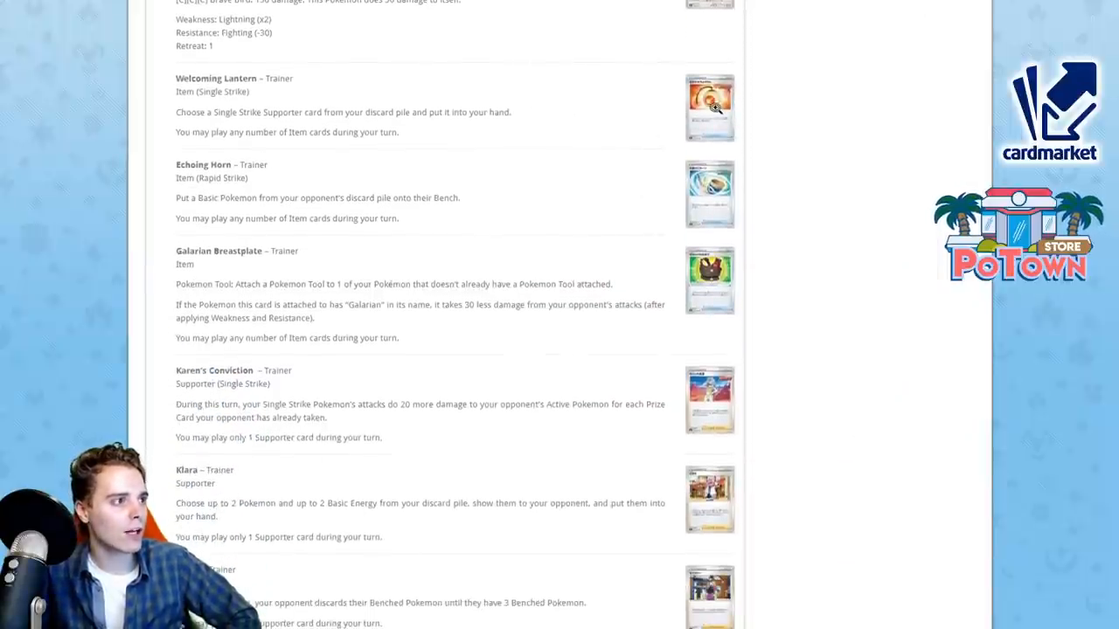
pyautogui.click(709, 106)
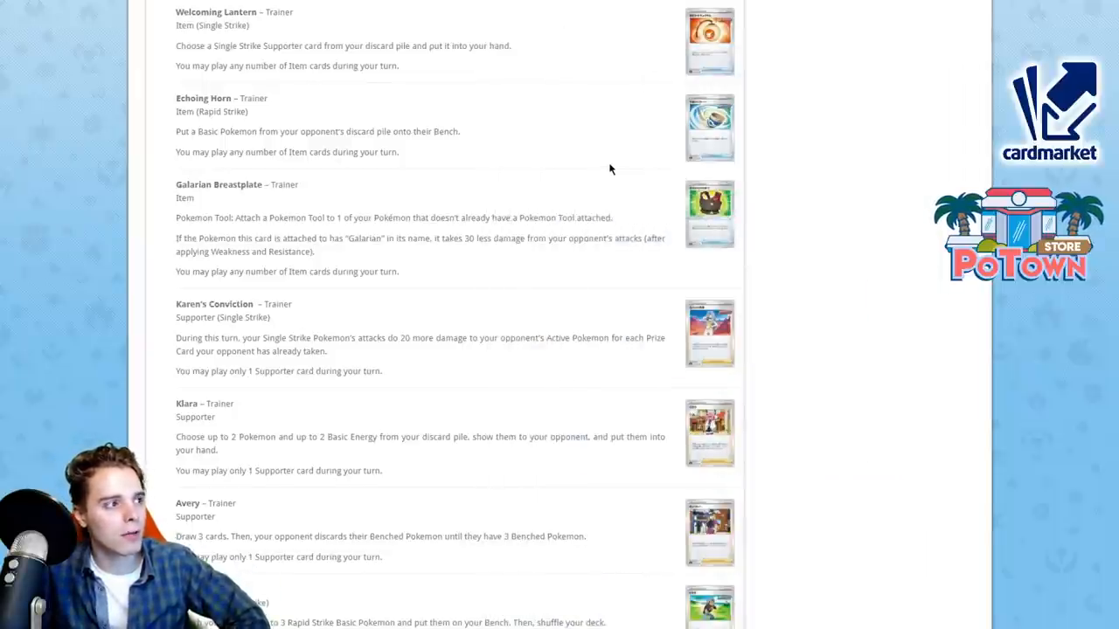
pyautogui.moveTo(713, 223)
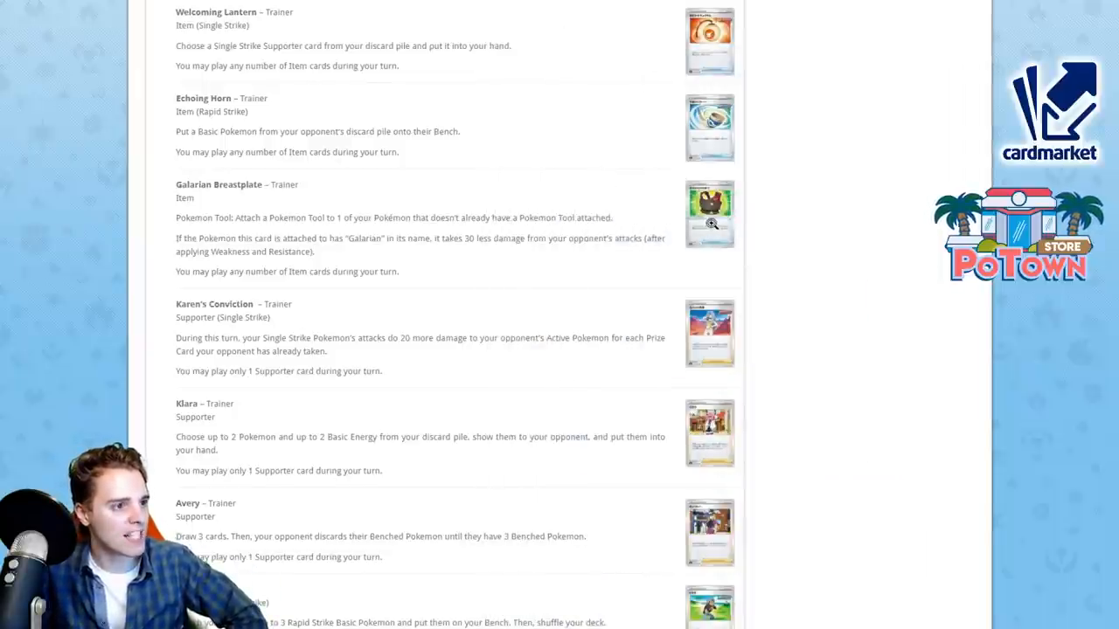
# Step: Enlarge the Galarian Breastplate card, then scroll further and open another card image
pyautogui.click(709, 213)
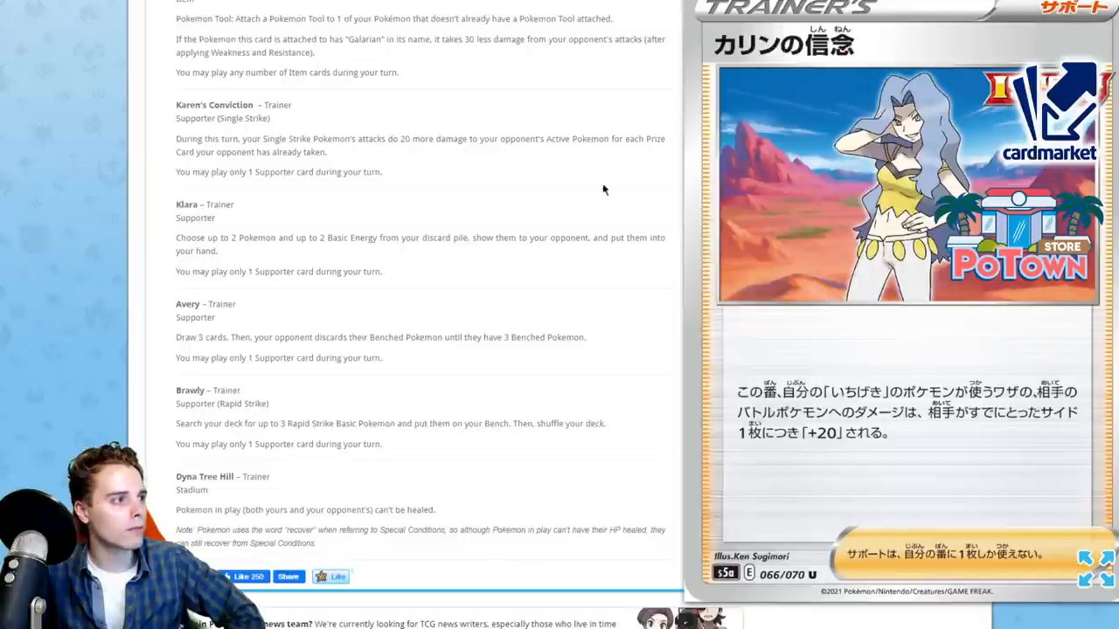
pyautogui.moveTo(413, 251)
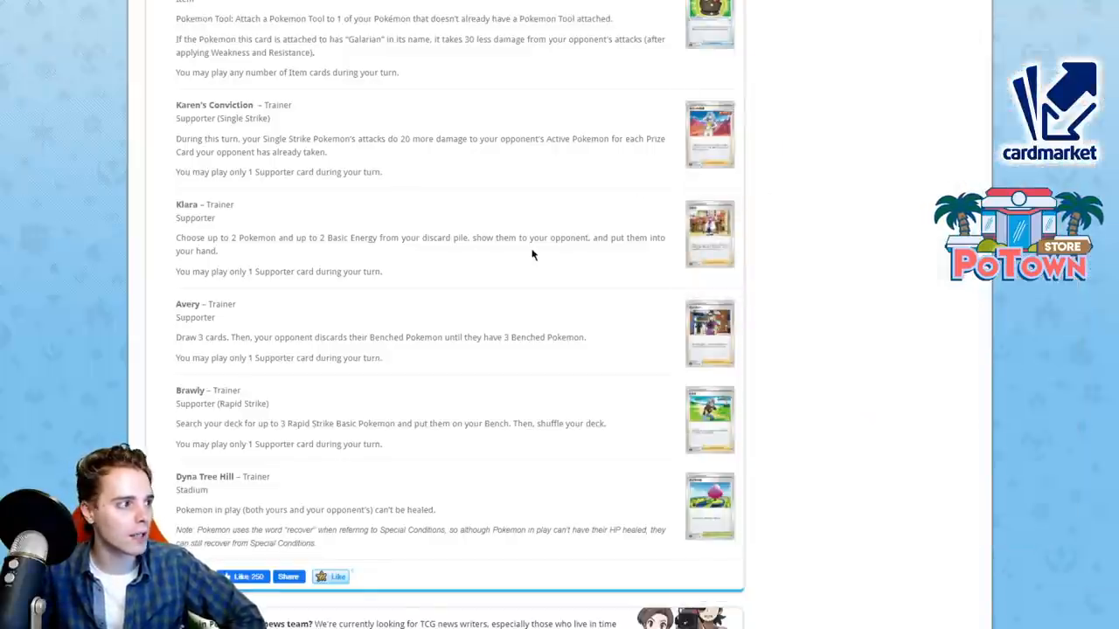
pyautogui.scroll(-3)
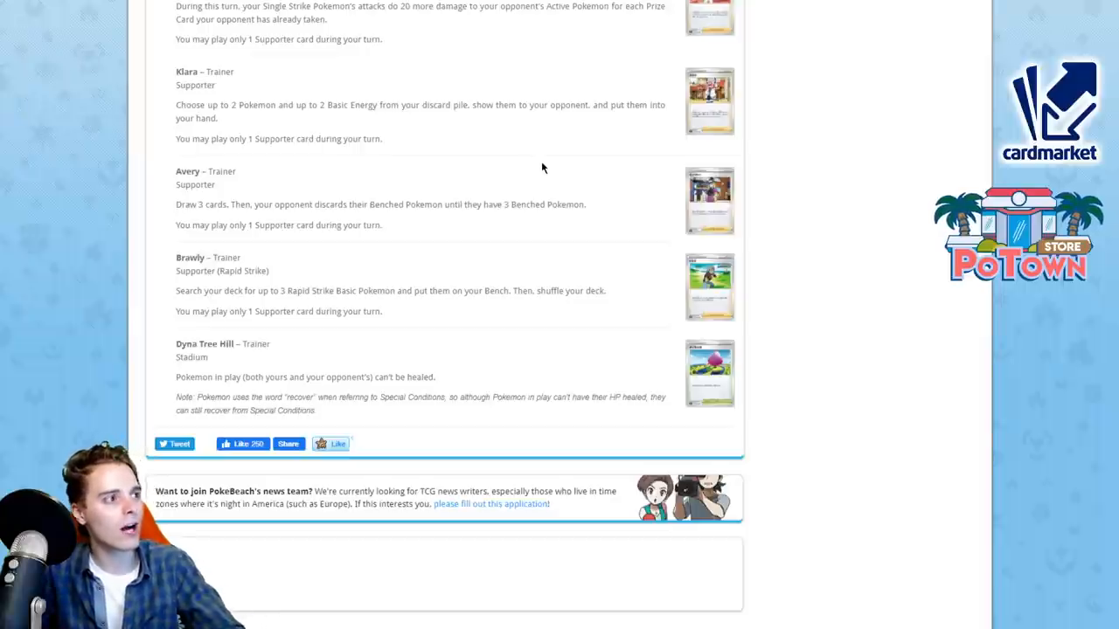
pyautogui.click(709, 100)
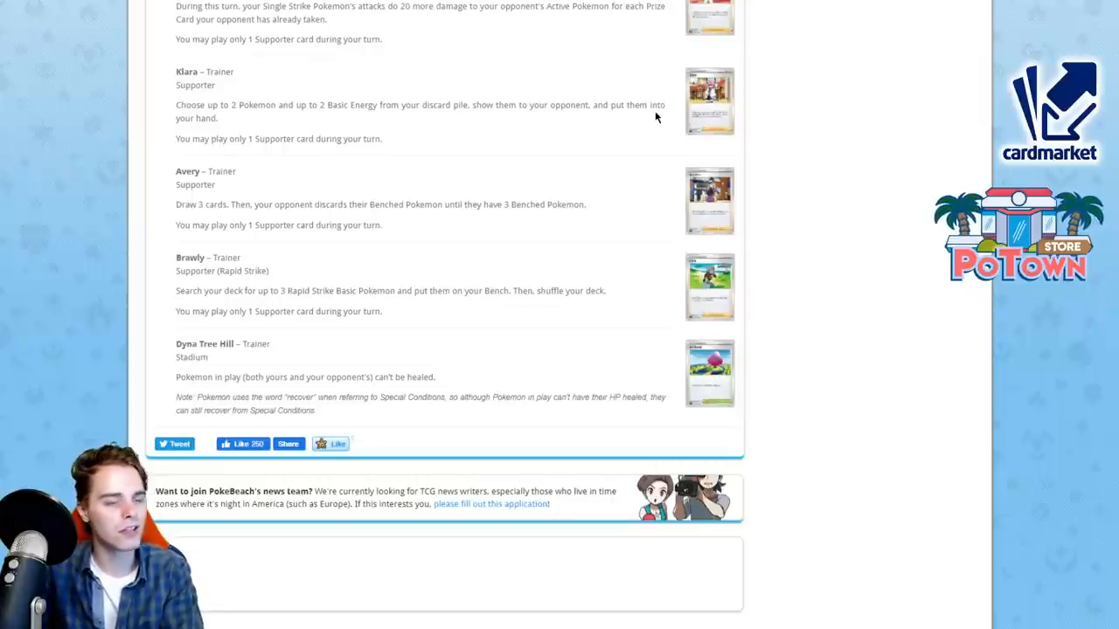
pyautogui.moveTo(627, 126)
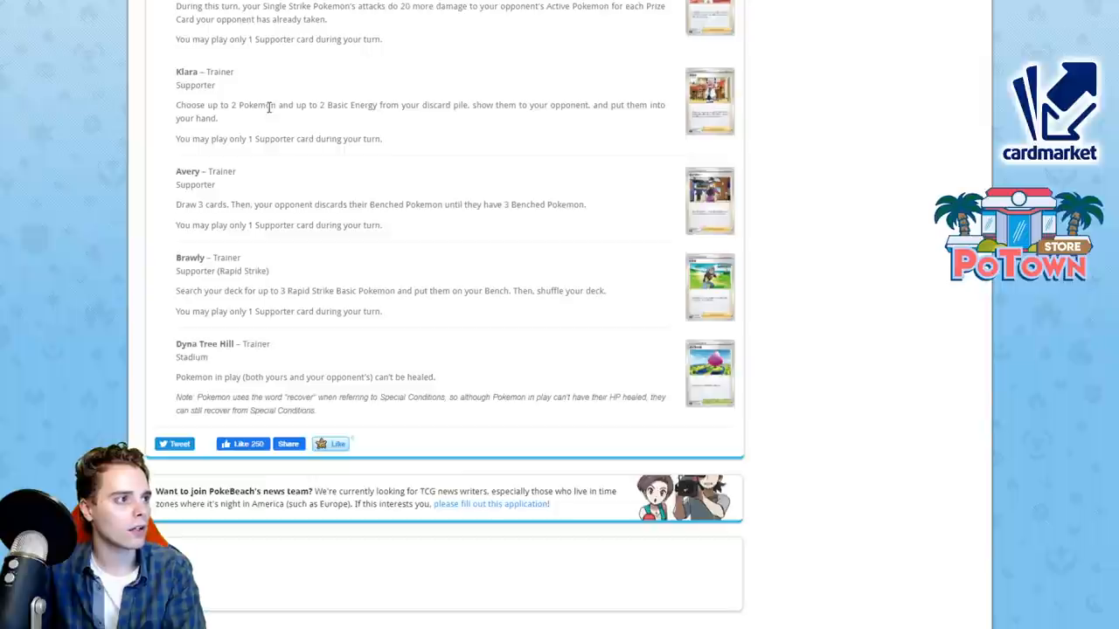
pyautogui.moveTo(502, 201)
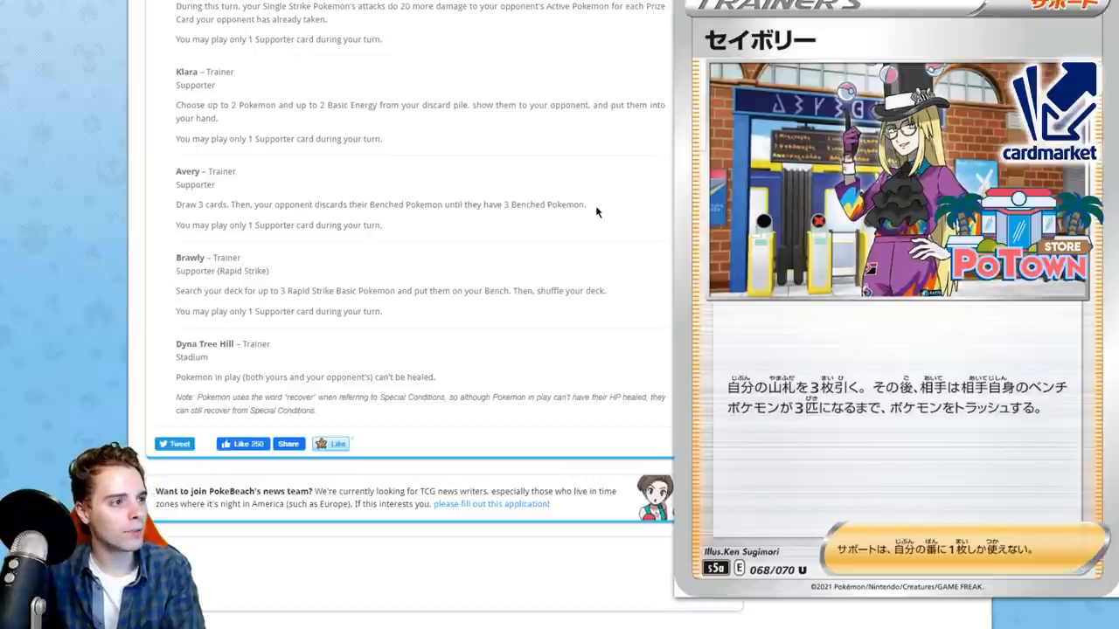
pyautogui.moveTo(582, 203)
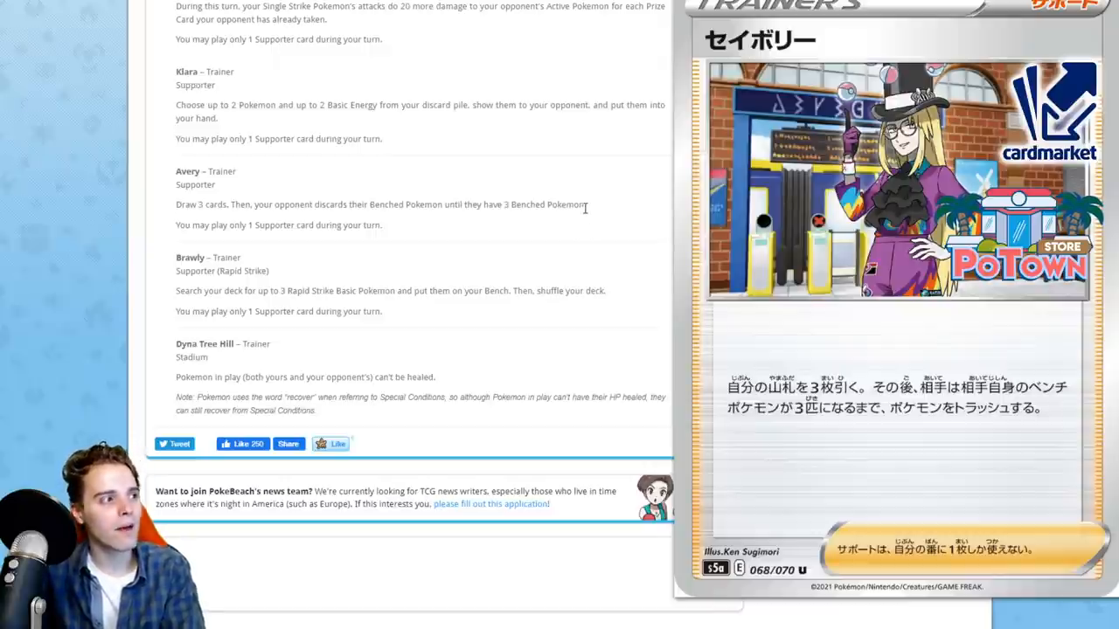
pyautogui.moveTo(602, 211)
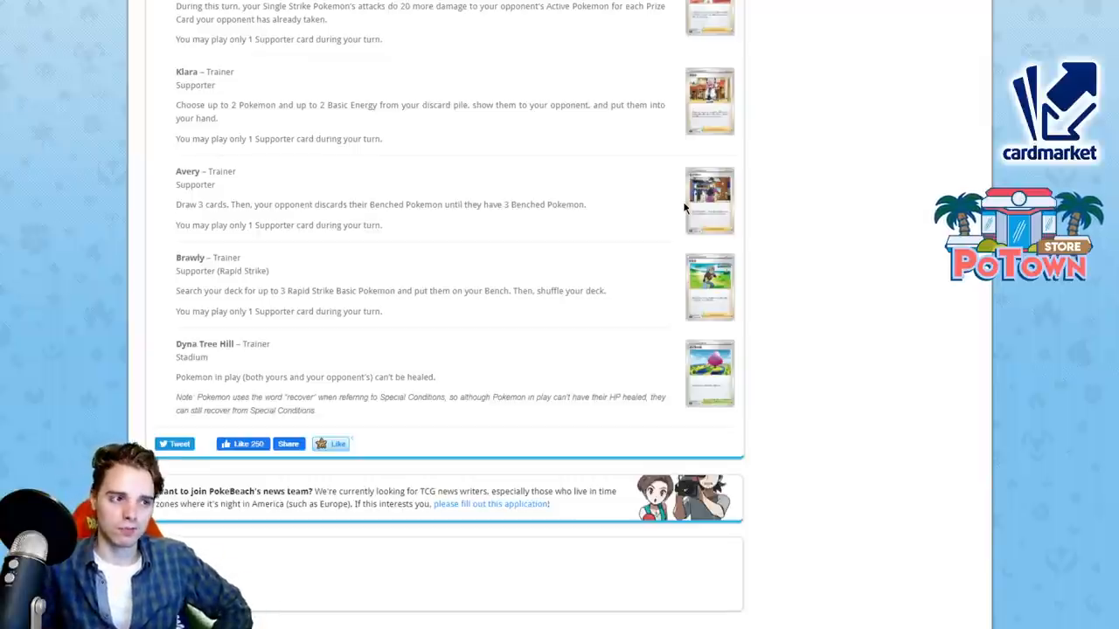
# Step: Enlarge the Brawly and Avery card images among the article's final Trainer entries
pyautogui.click(709, 200)
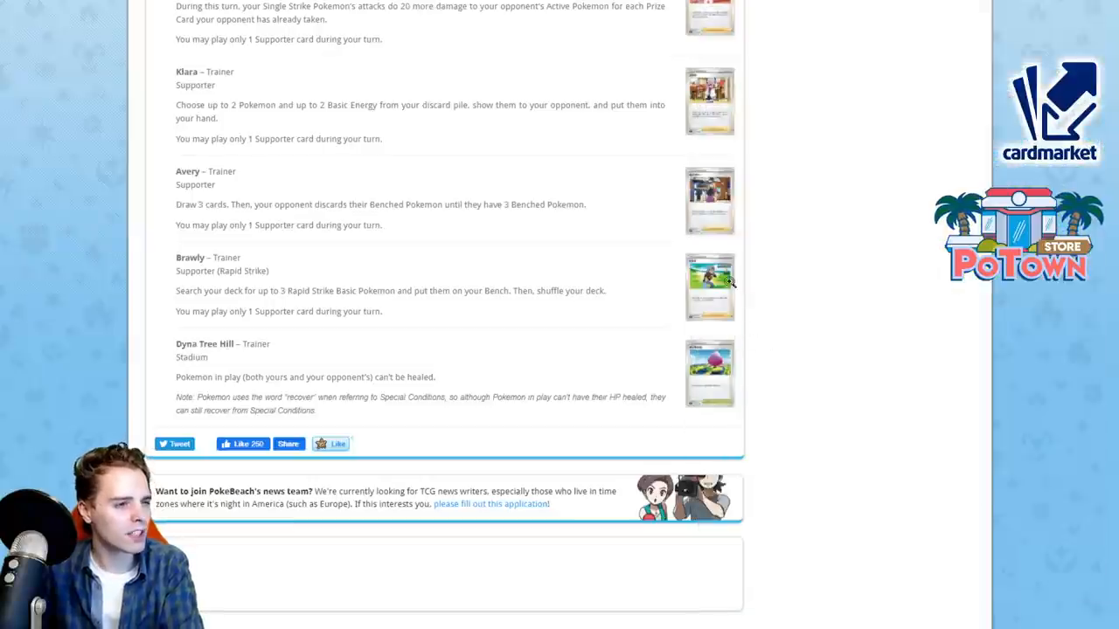
pyautogui.click(709, 287)
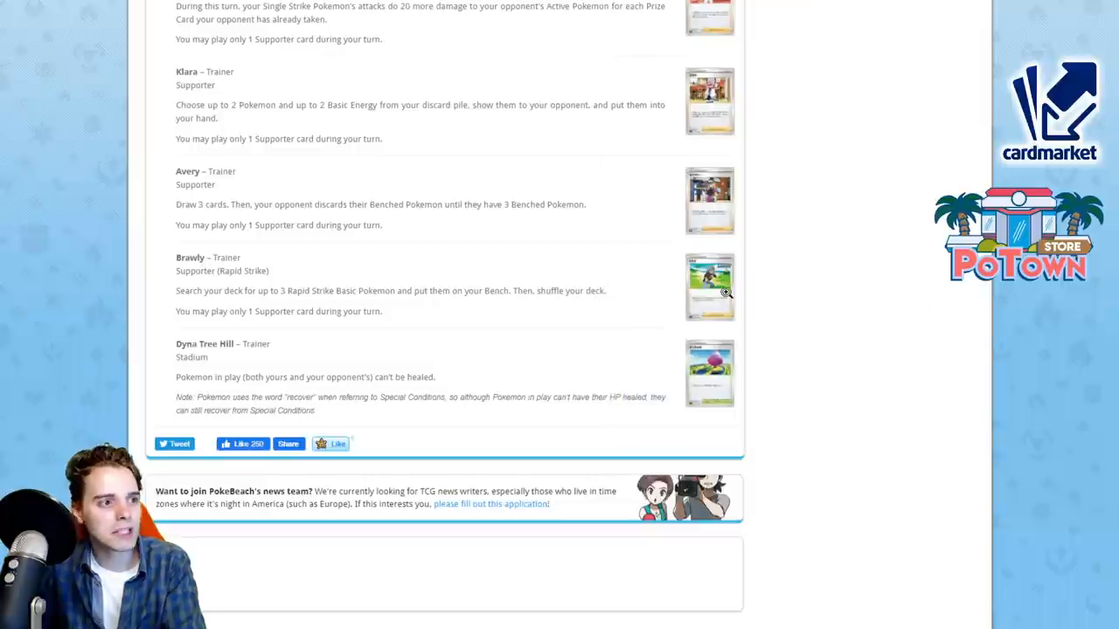
pyautogui.moveTo(642, 374)
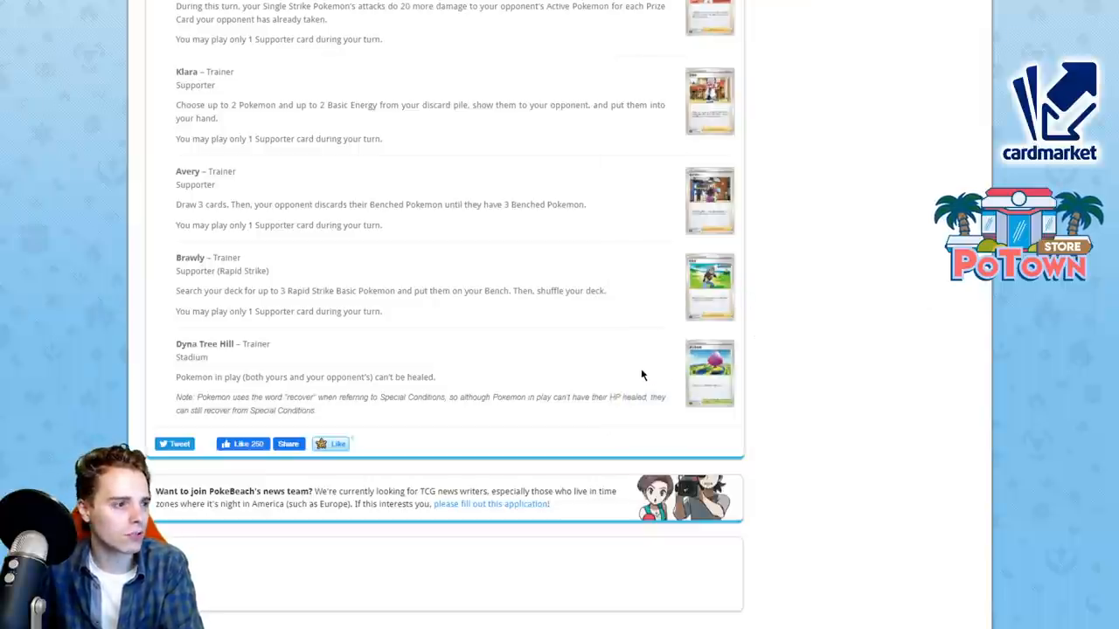
pyautogui.click(709, 373)
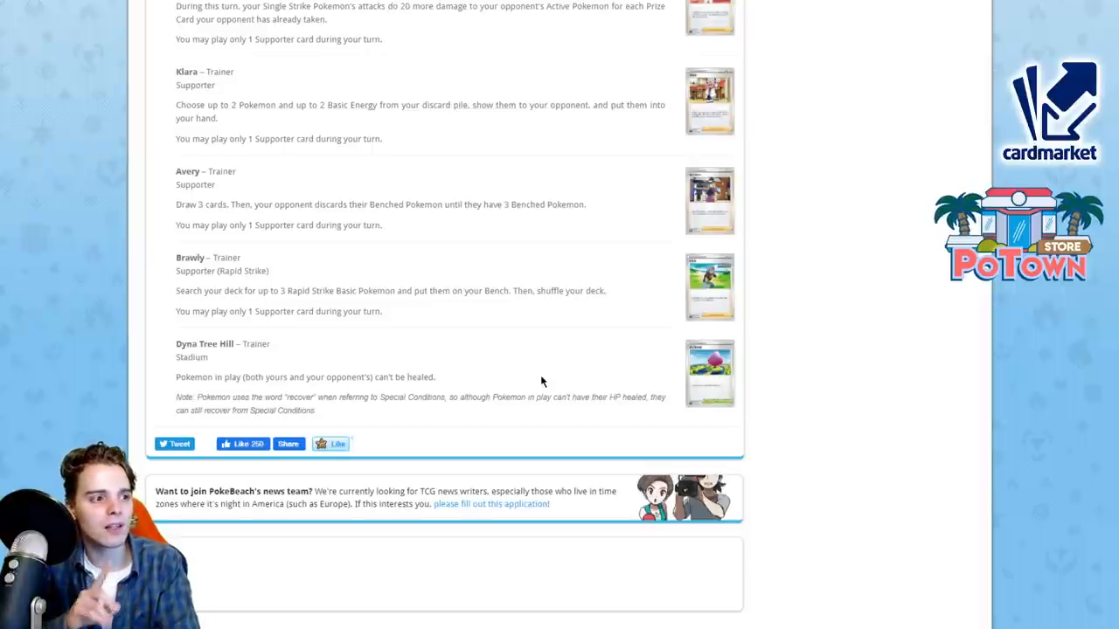
pyautogui.moveTo(513, 244)
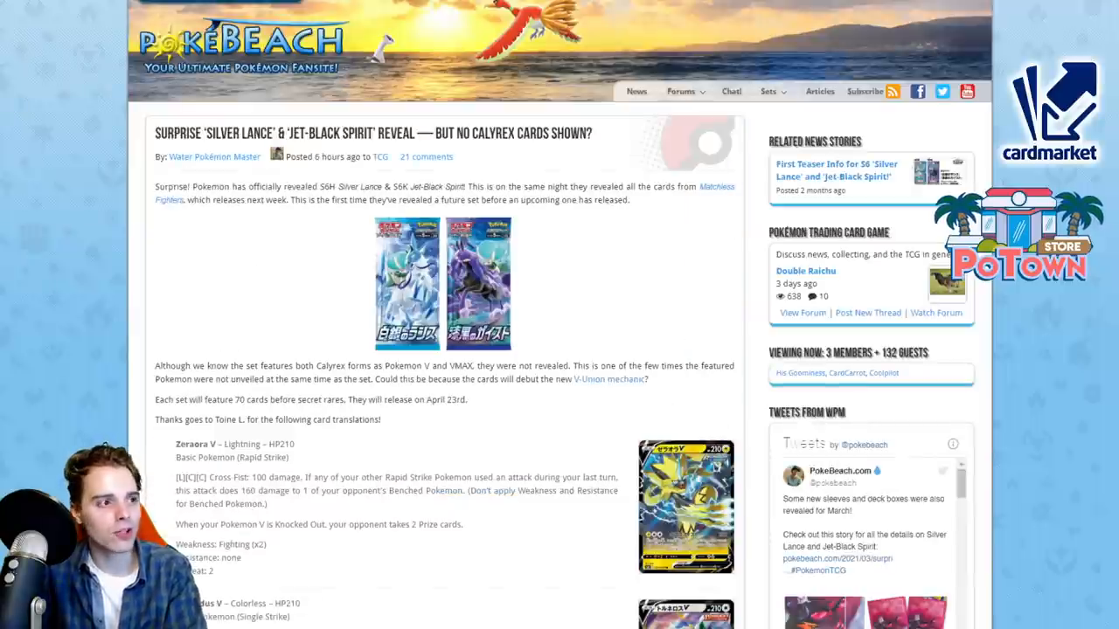
# Step: Enlarge the Silver Lance booster pack art, then scroll to the Zeraora V translation
pyautogui.scroll(-3)
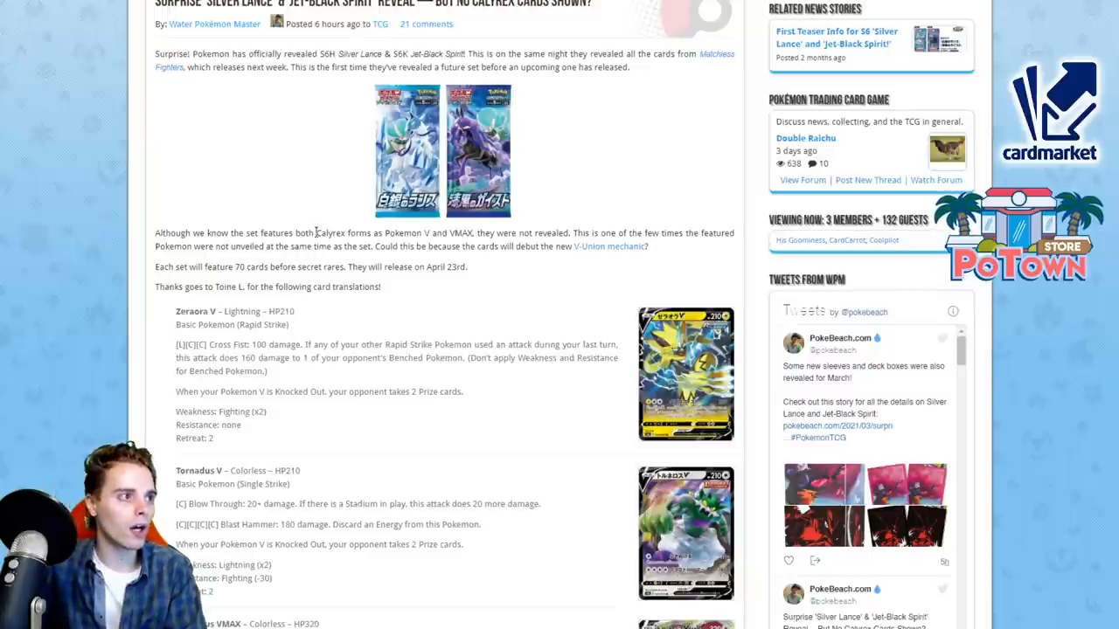
pyautogui.click(406, 151)
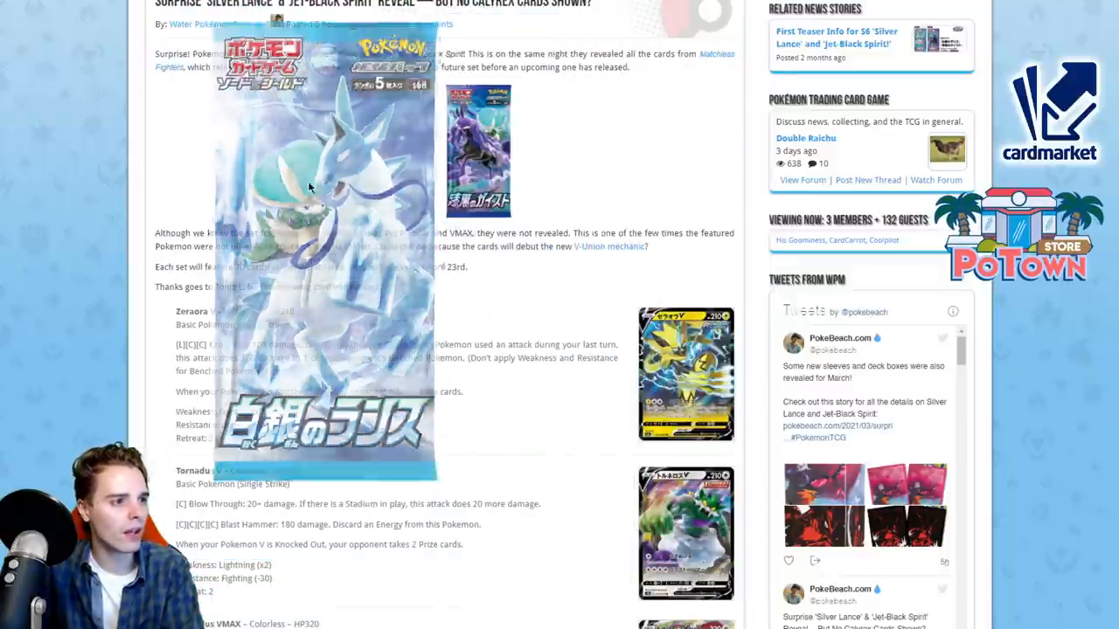
pyautogui.scroll(-3)
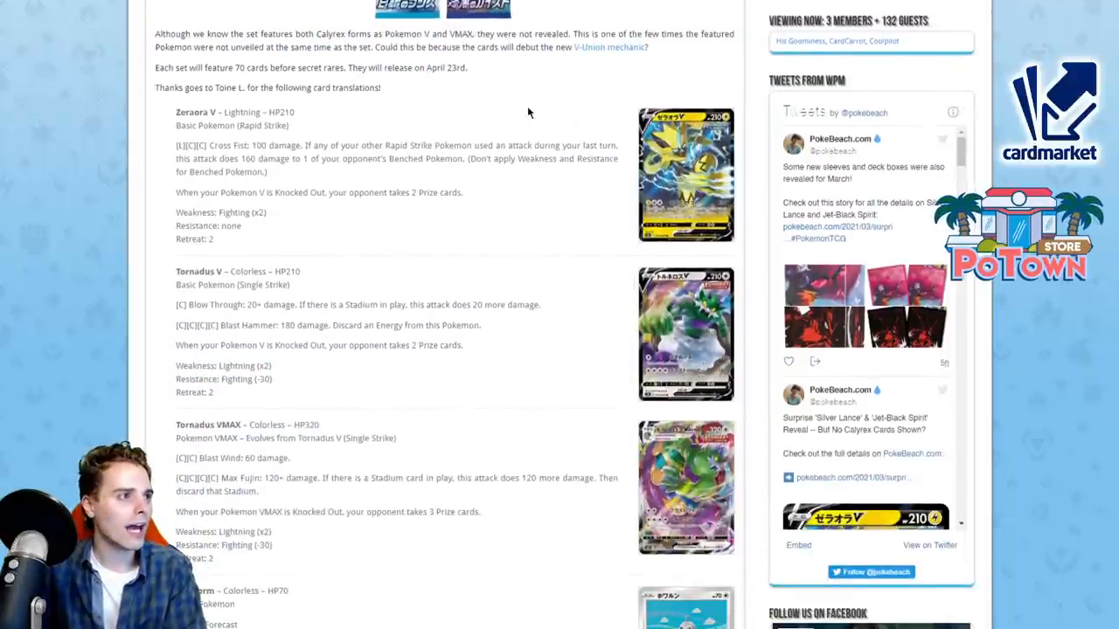
pyautogui.scroll(-3)
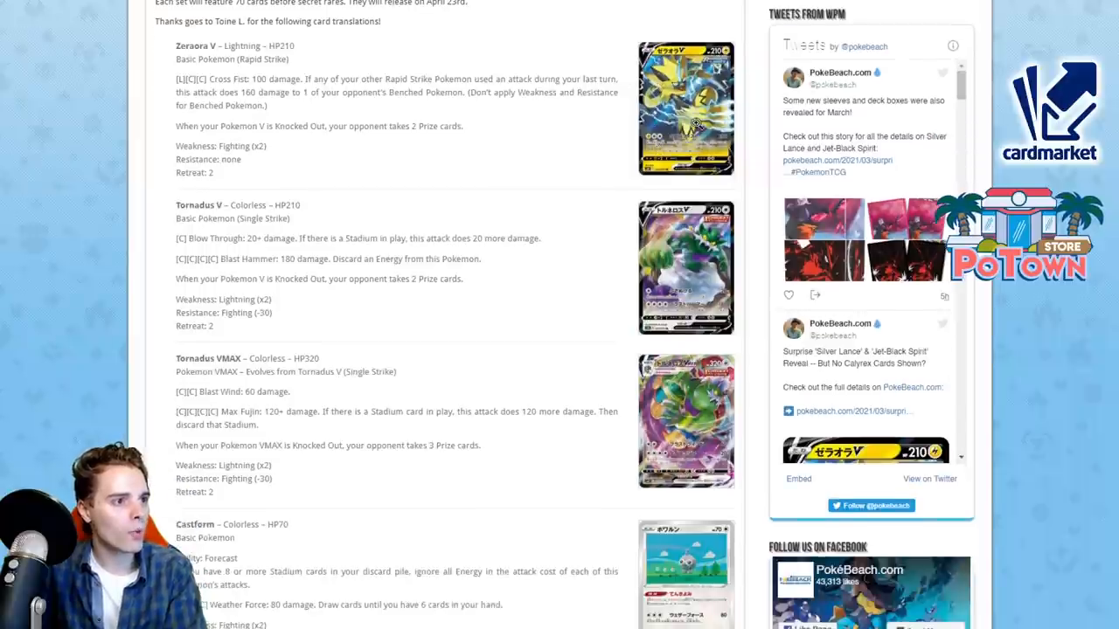
pyautogui.click(685, 108)
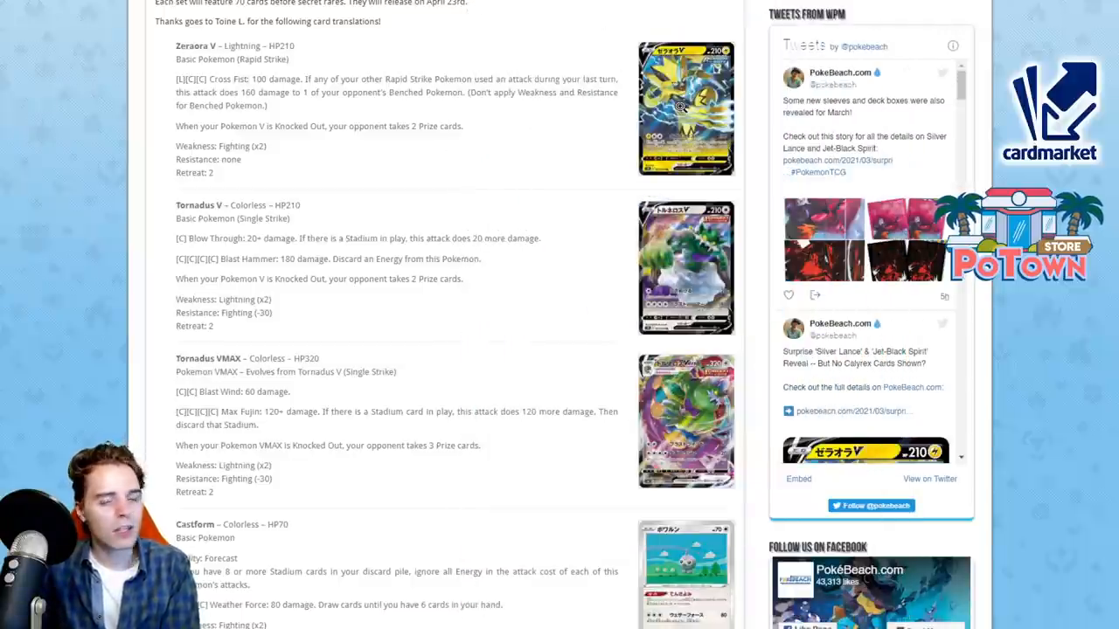
# Step: Close the enlarged Zeraora V card and scroll down to Castform and Castform Sunny Form
pyautogui.scroll(-3)
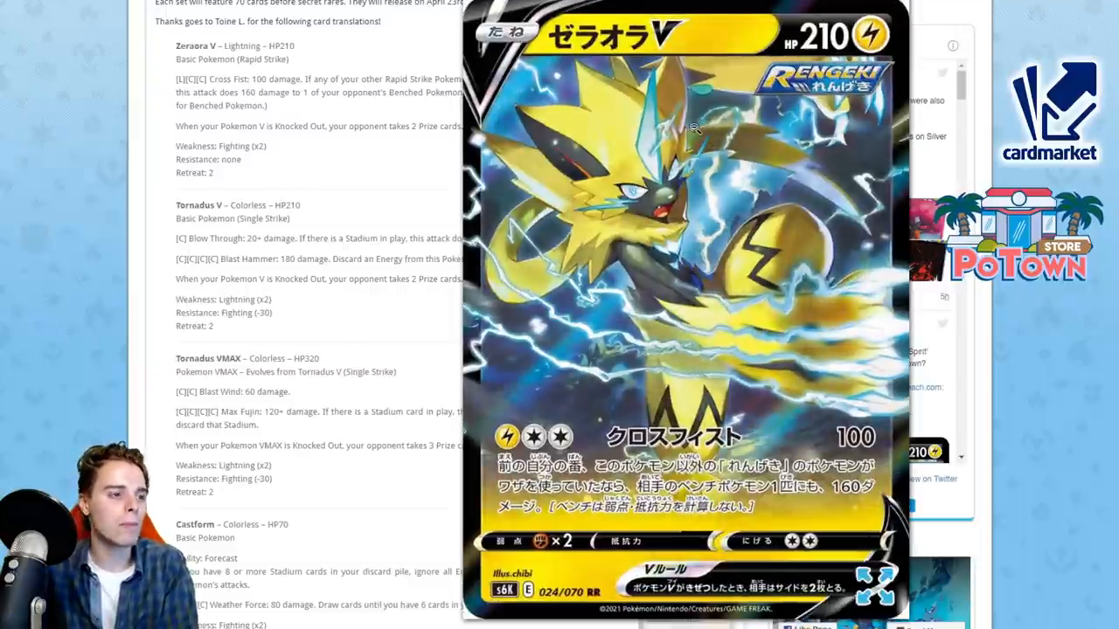
pyautogui.click(876, 586)
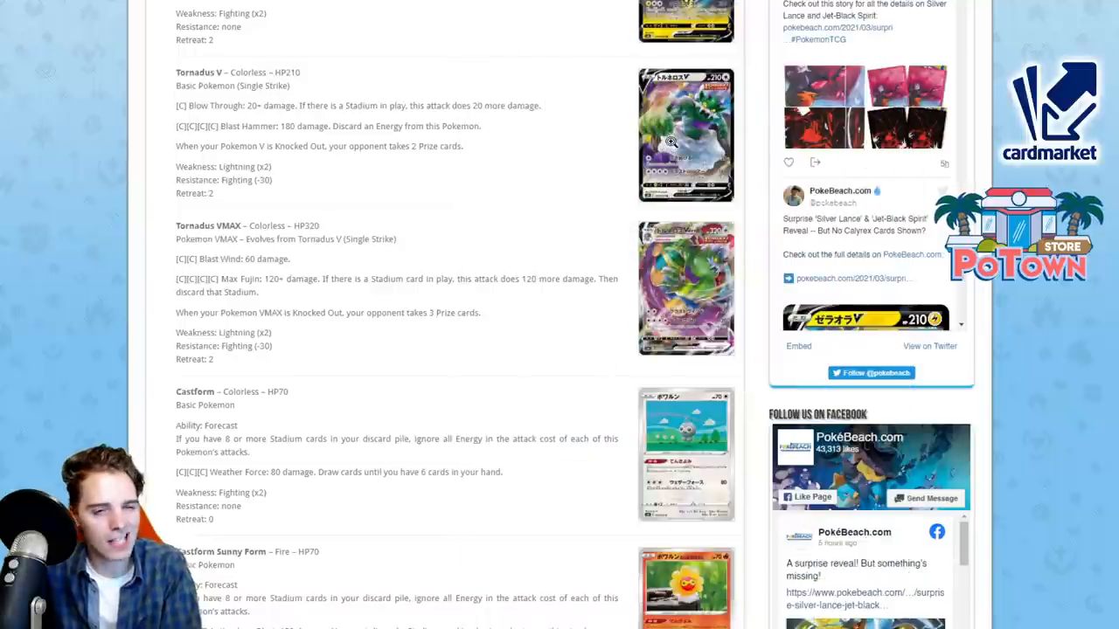
# Step: Scroll through the first Castform entries, opening and closing a card image along the way
pyautogui.scroll(-3)
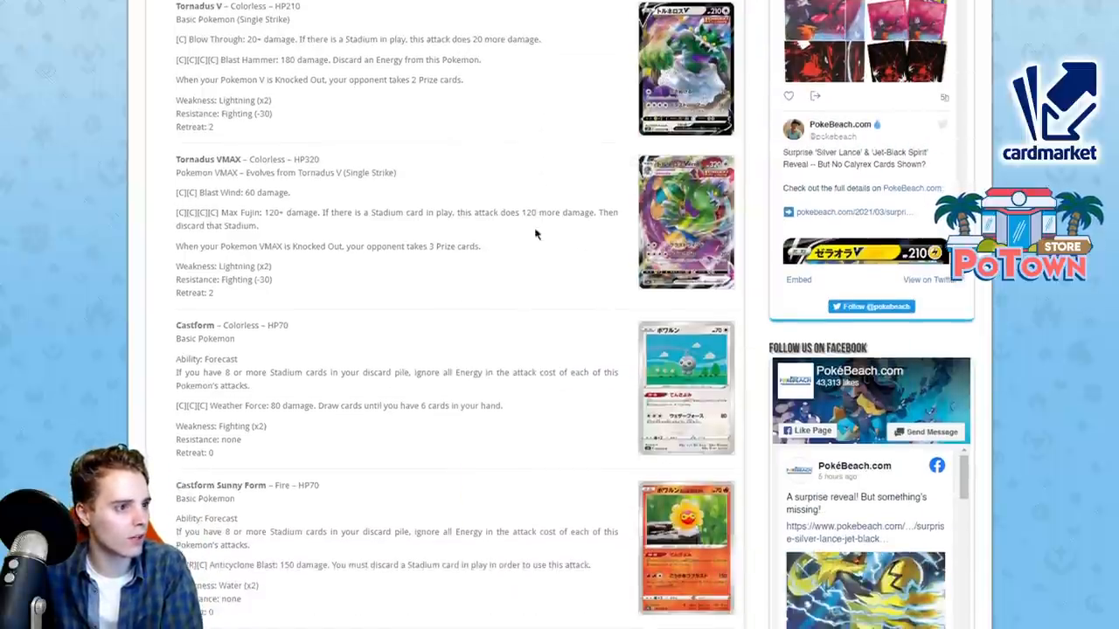
pyautogui.click(686, 221)
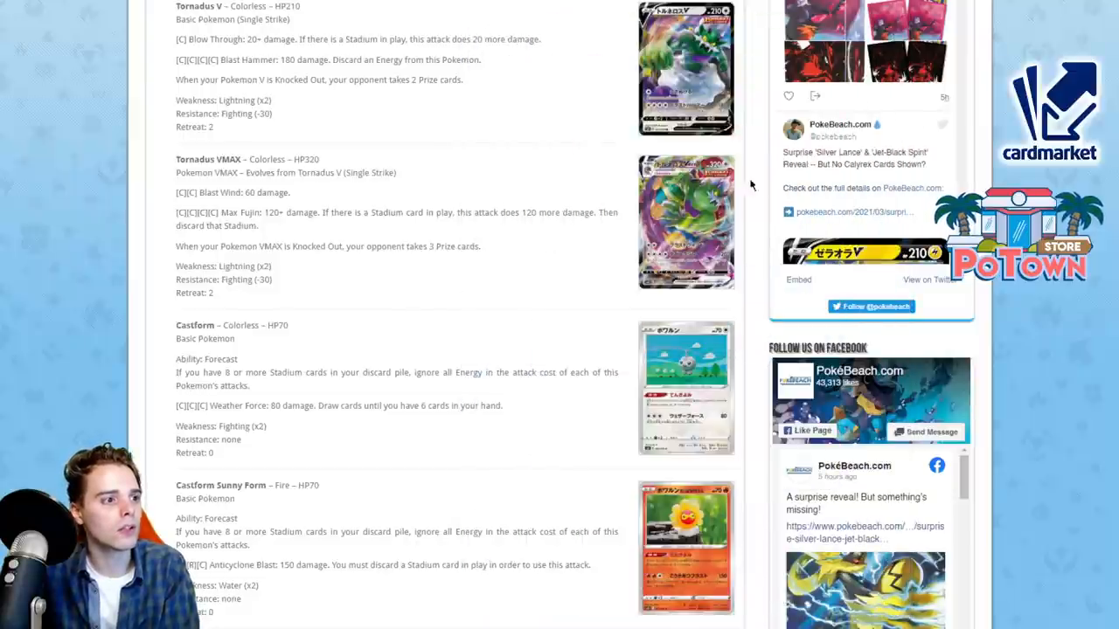
pyautogui.click(685, 221)
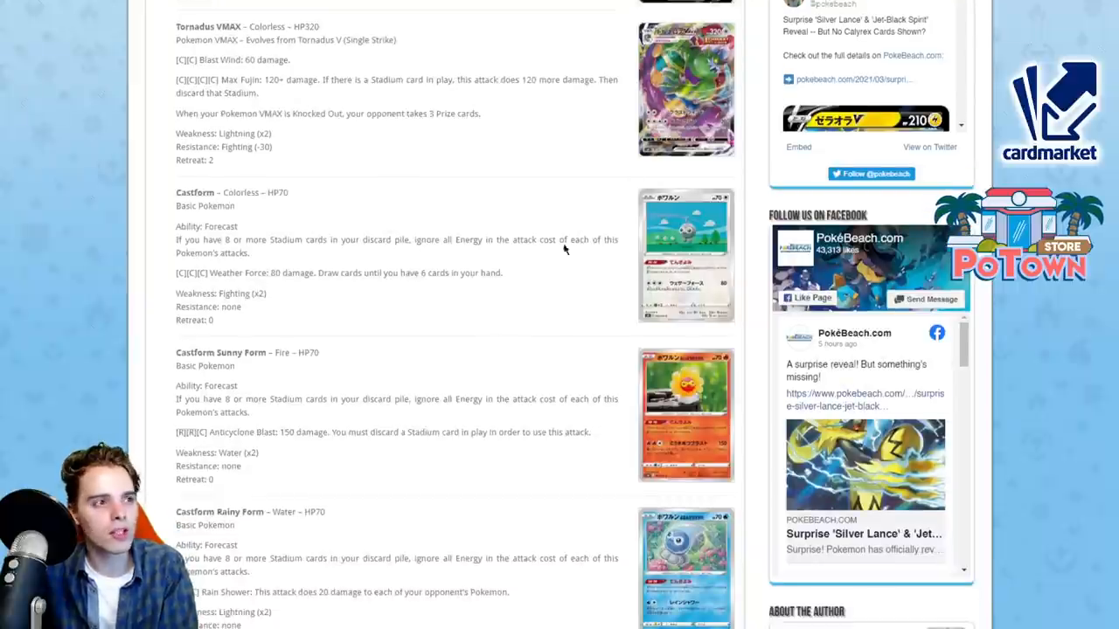
pyautogui.scroll(-3)
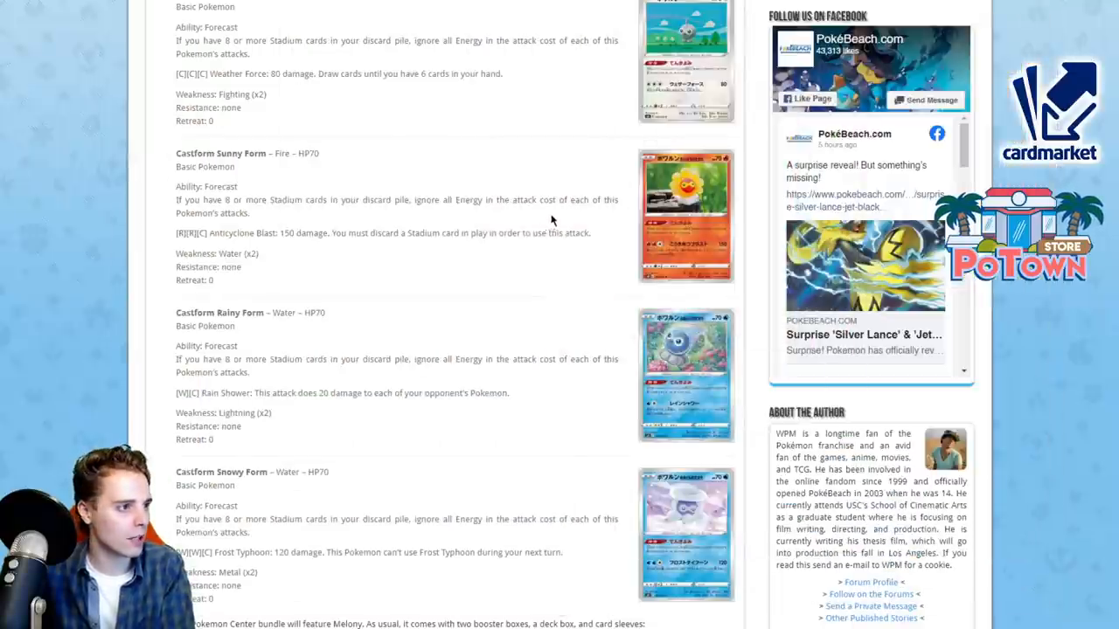
pyautogui.scroll(-3)
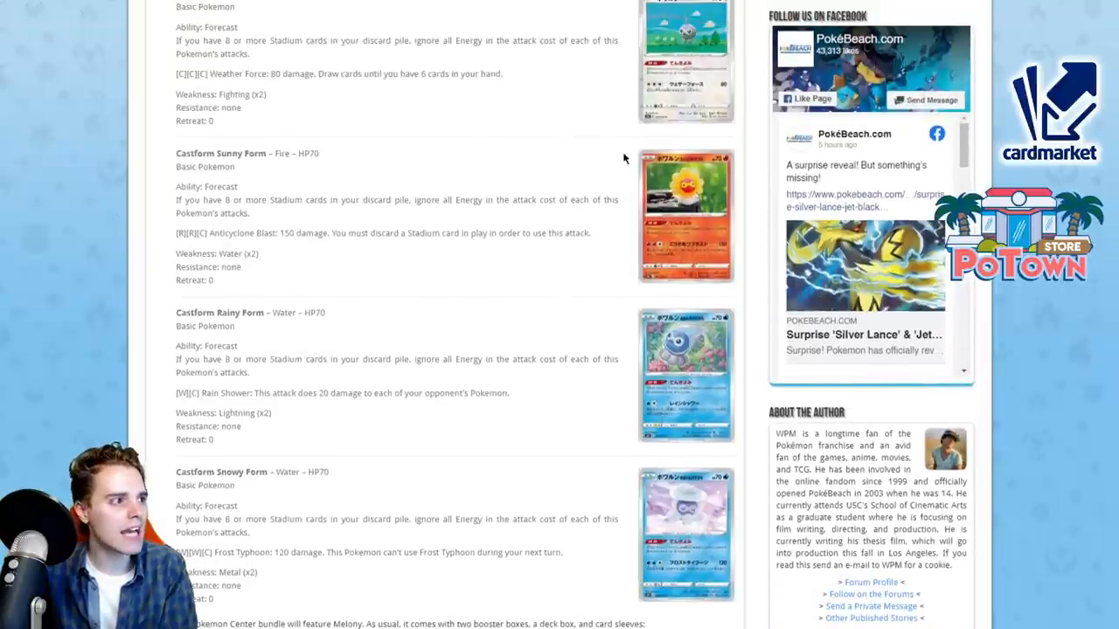
pyautogui.moveTo(563, 253)
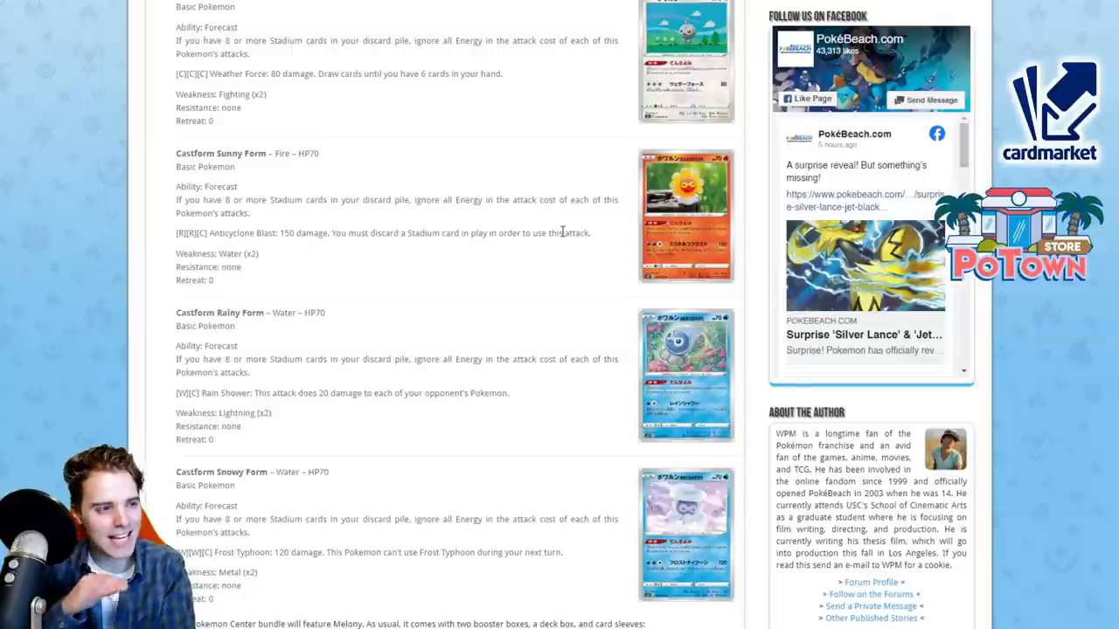
# Step: Browse the remaining Castform forms and Pokémon Center bundle, then enlarge the plain Castform card
pyautogui.scroll(-3)
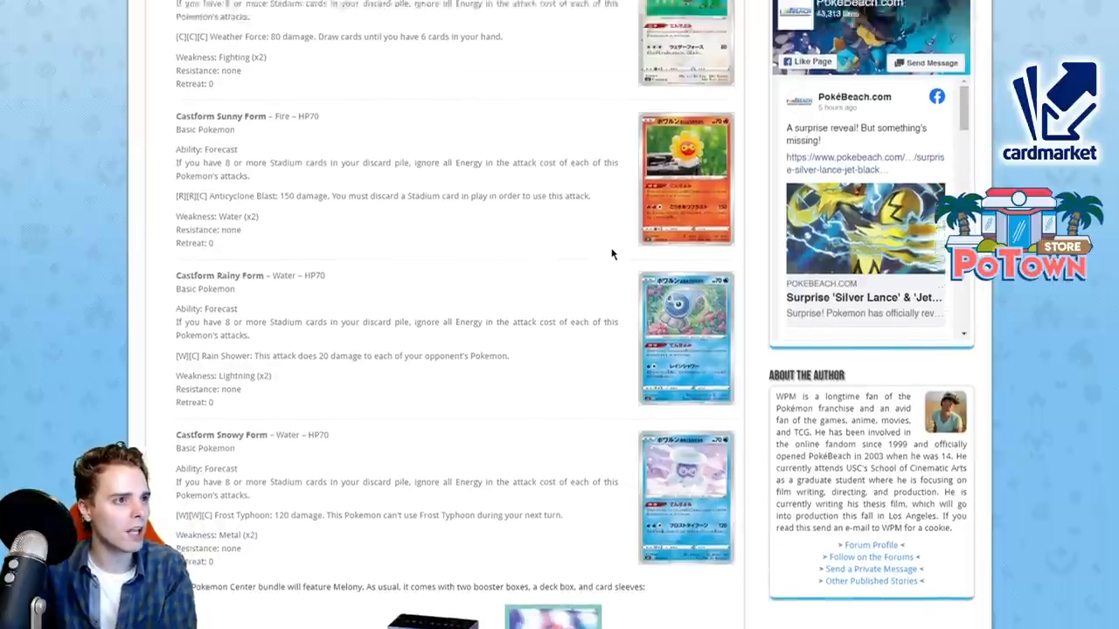
pyautogui.scroll(-3)
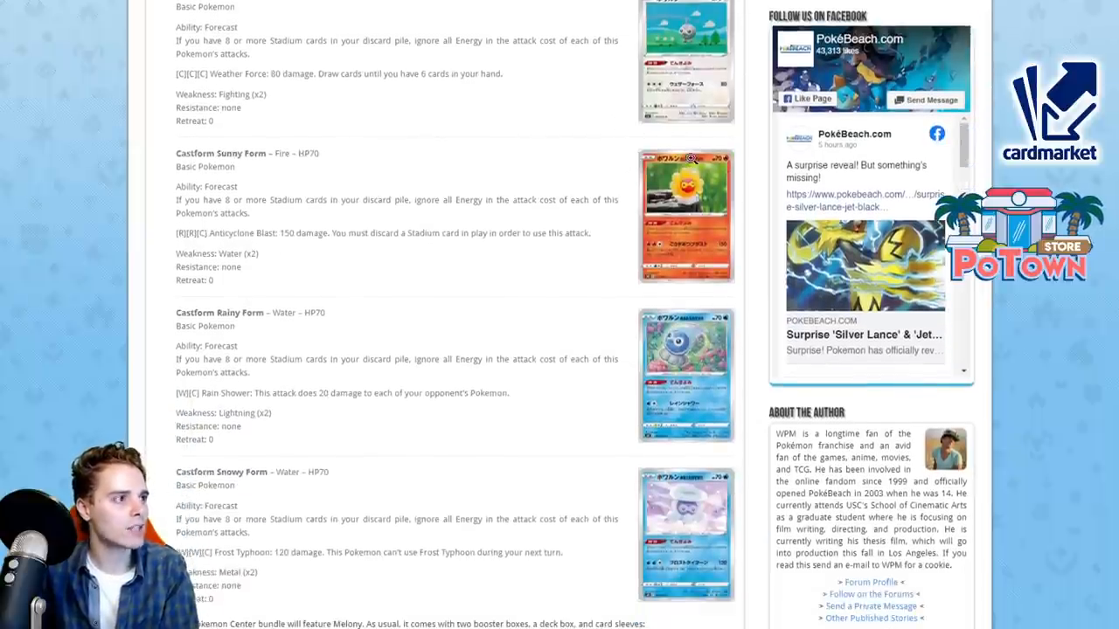
pyautogui.scroll(-3)
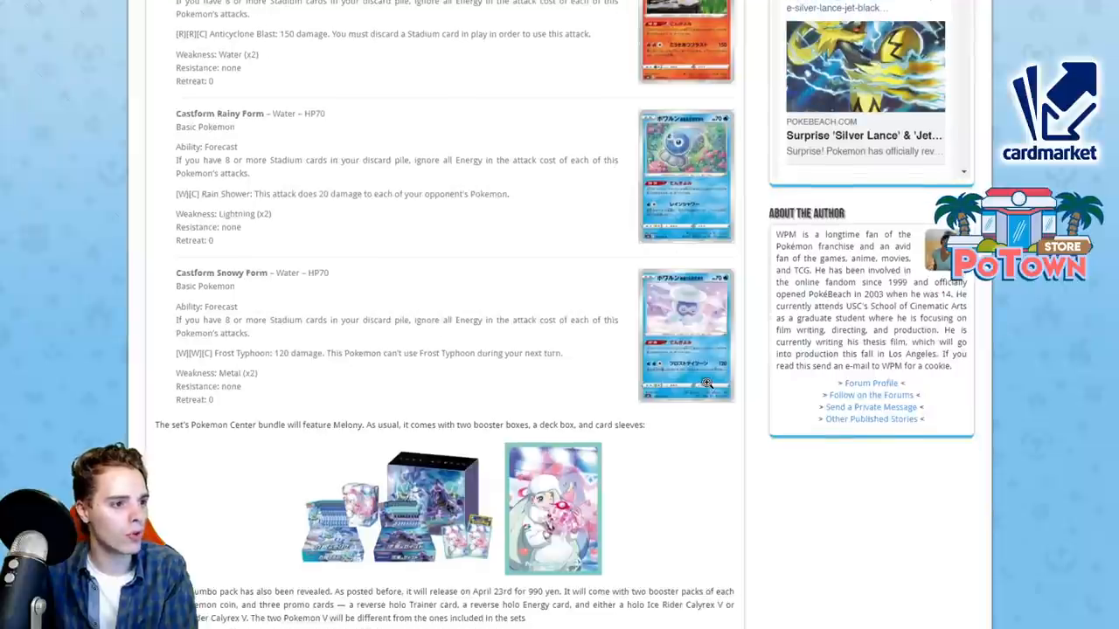
pyautogui.click(685, 335)
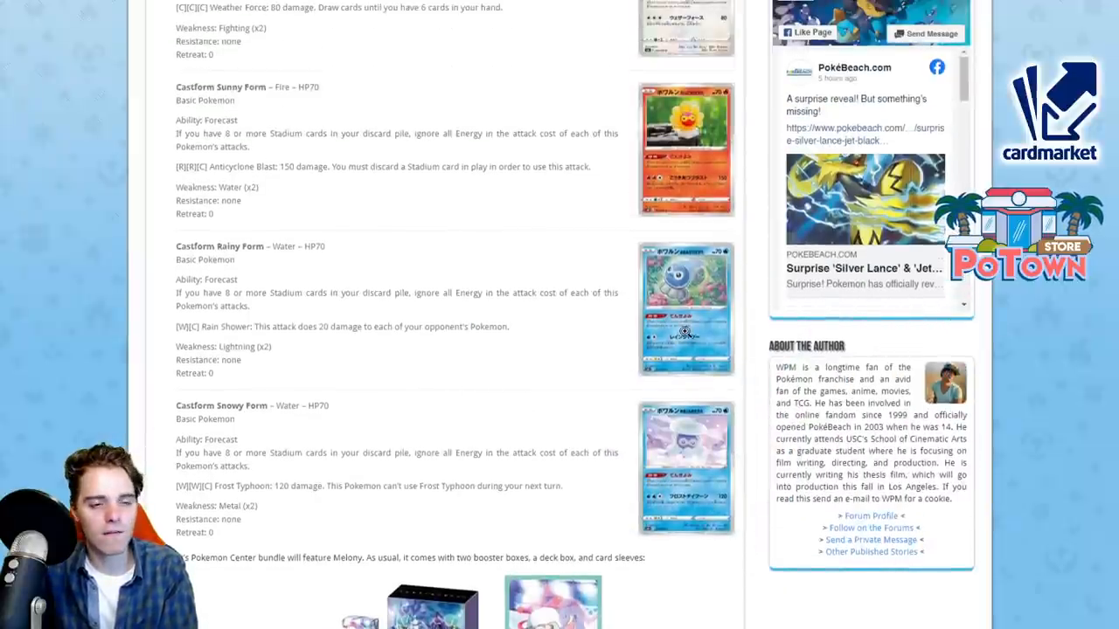
pyautogui.click(686, 307)
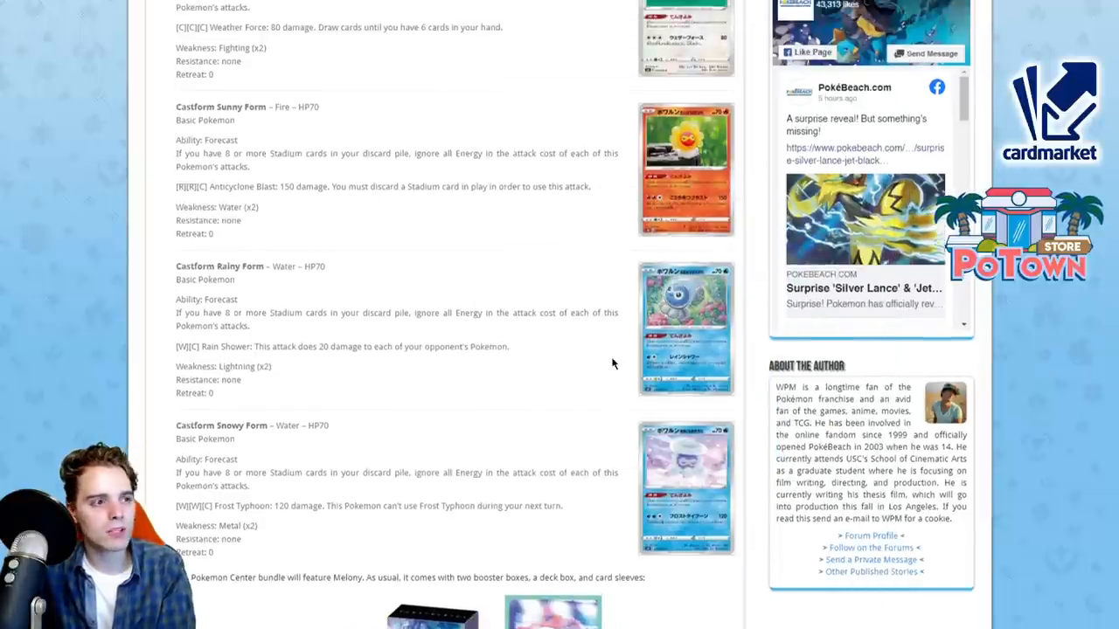
pyautogui.click(686, 169)
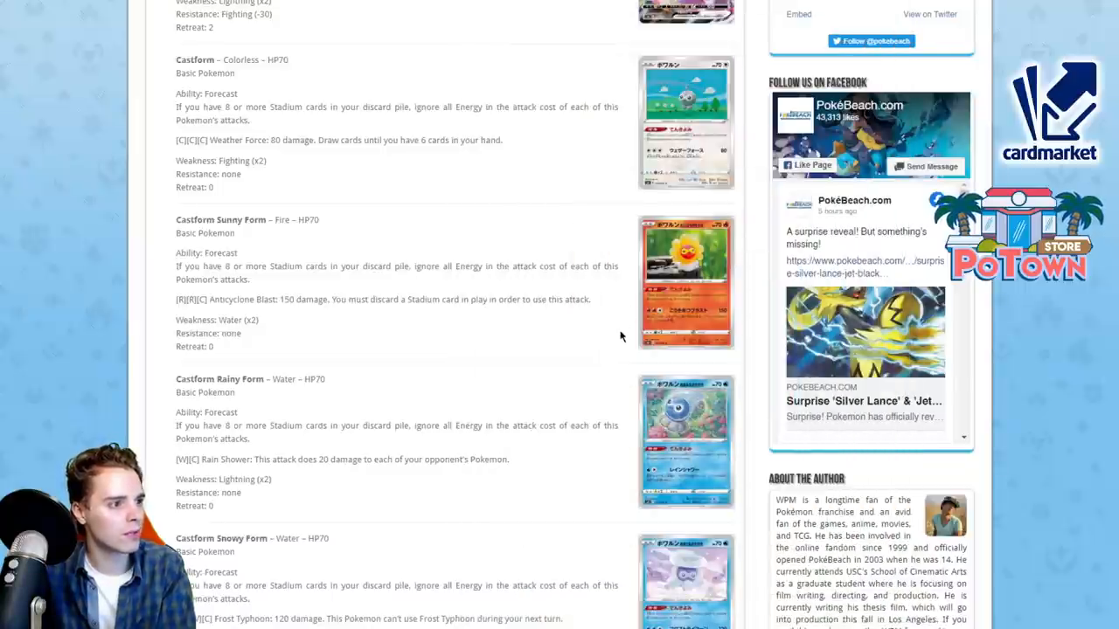
pyautogui.click(685, 122)
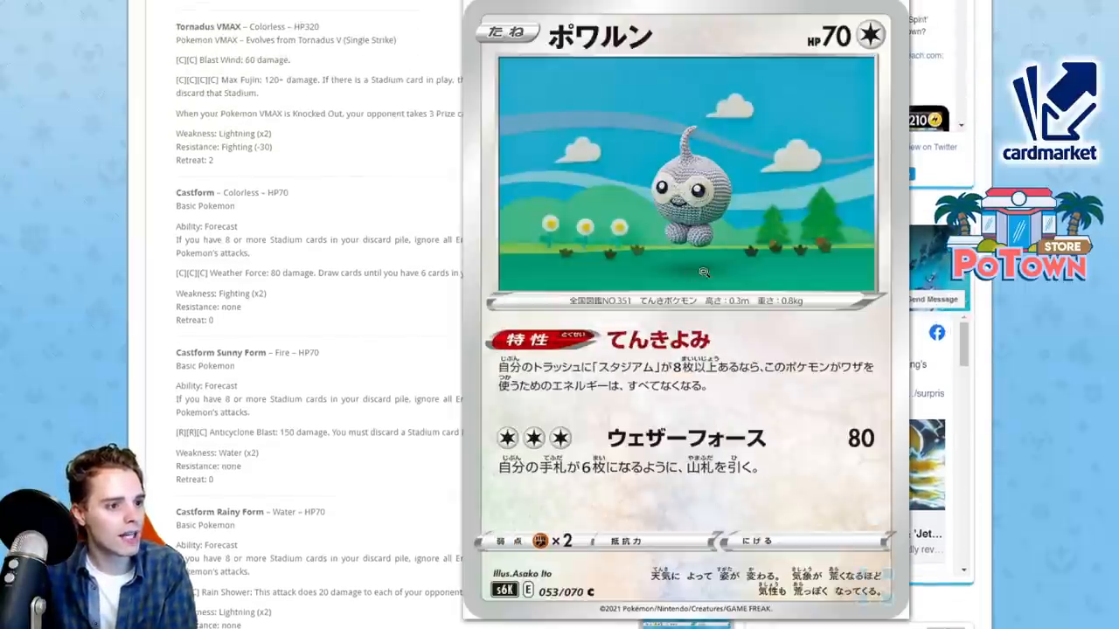